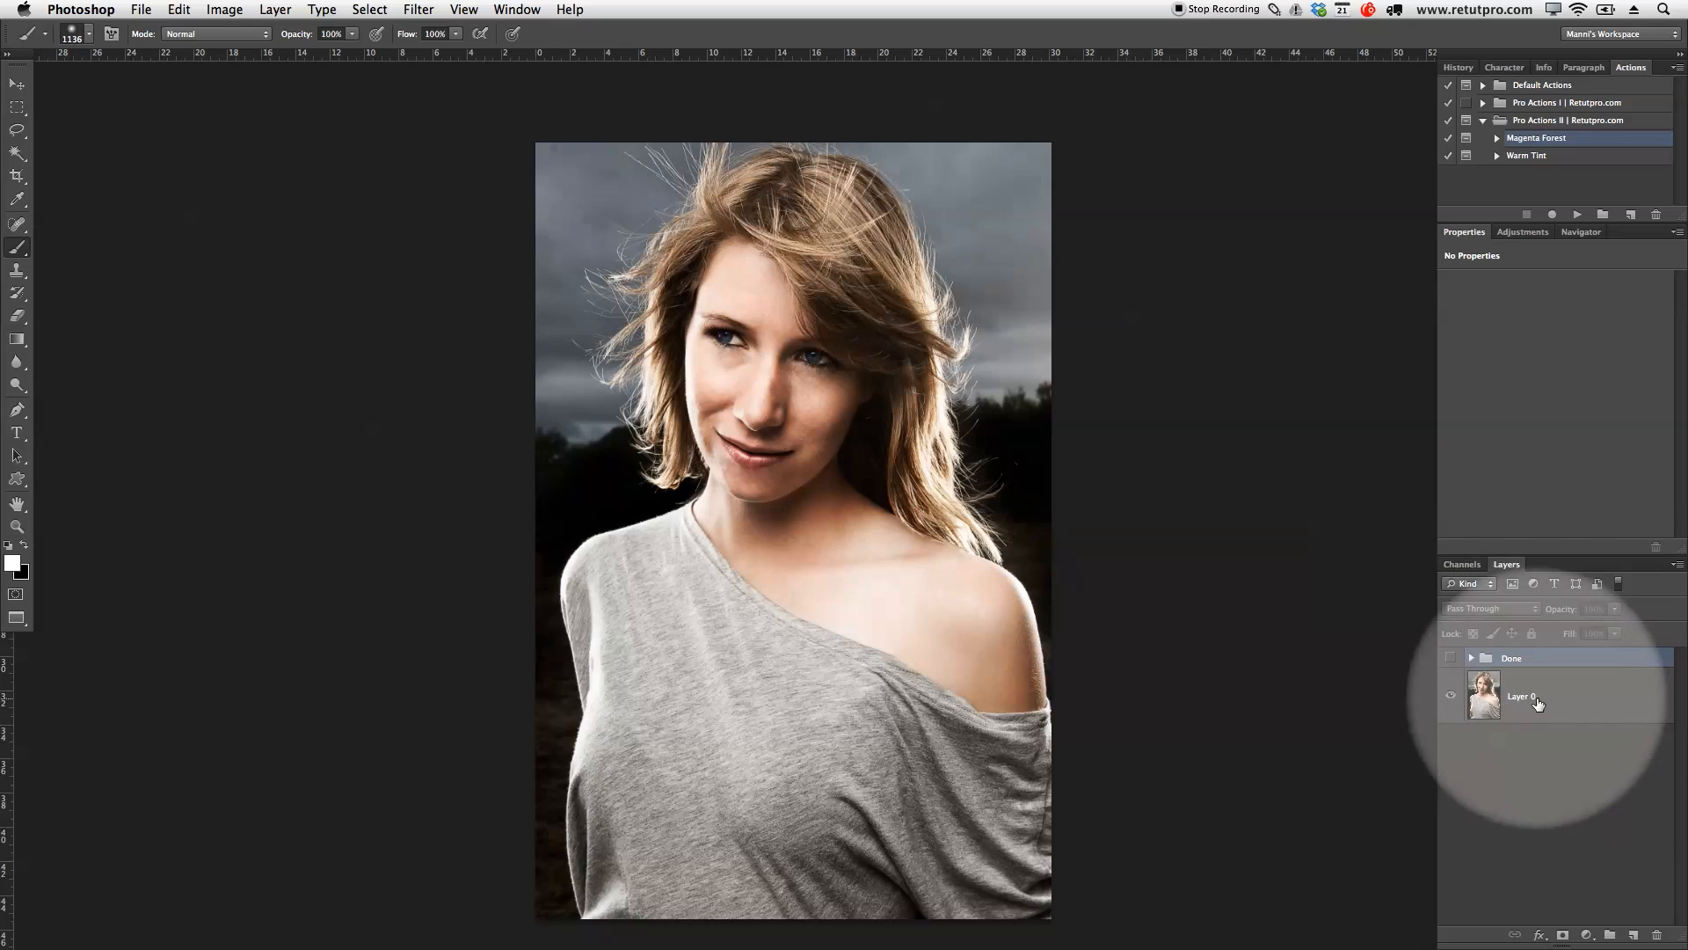
# - Rename the photo layer to Basic and preview the Done group before removing it
pyautogui.doubleClick(1520, 696)
pyautogui.write('Basic')
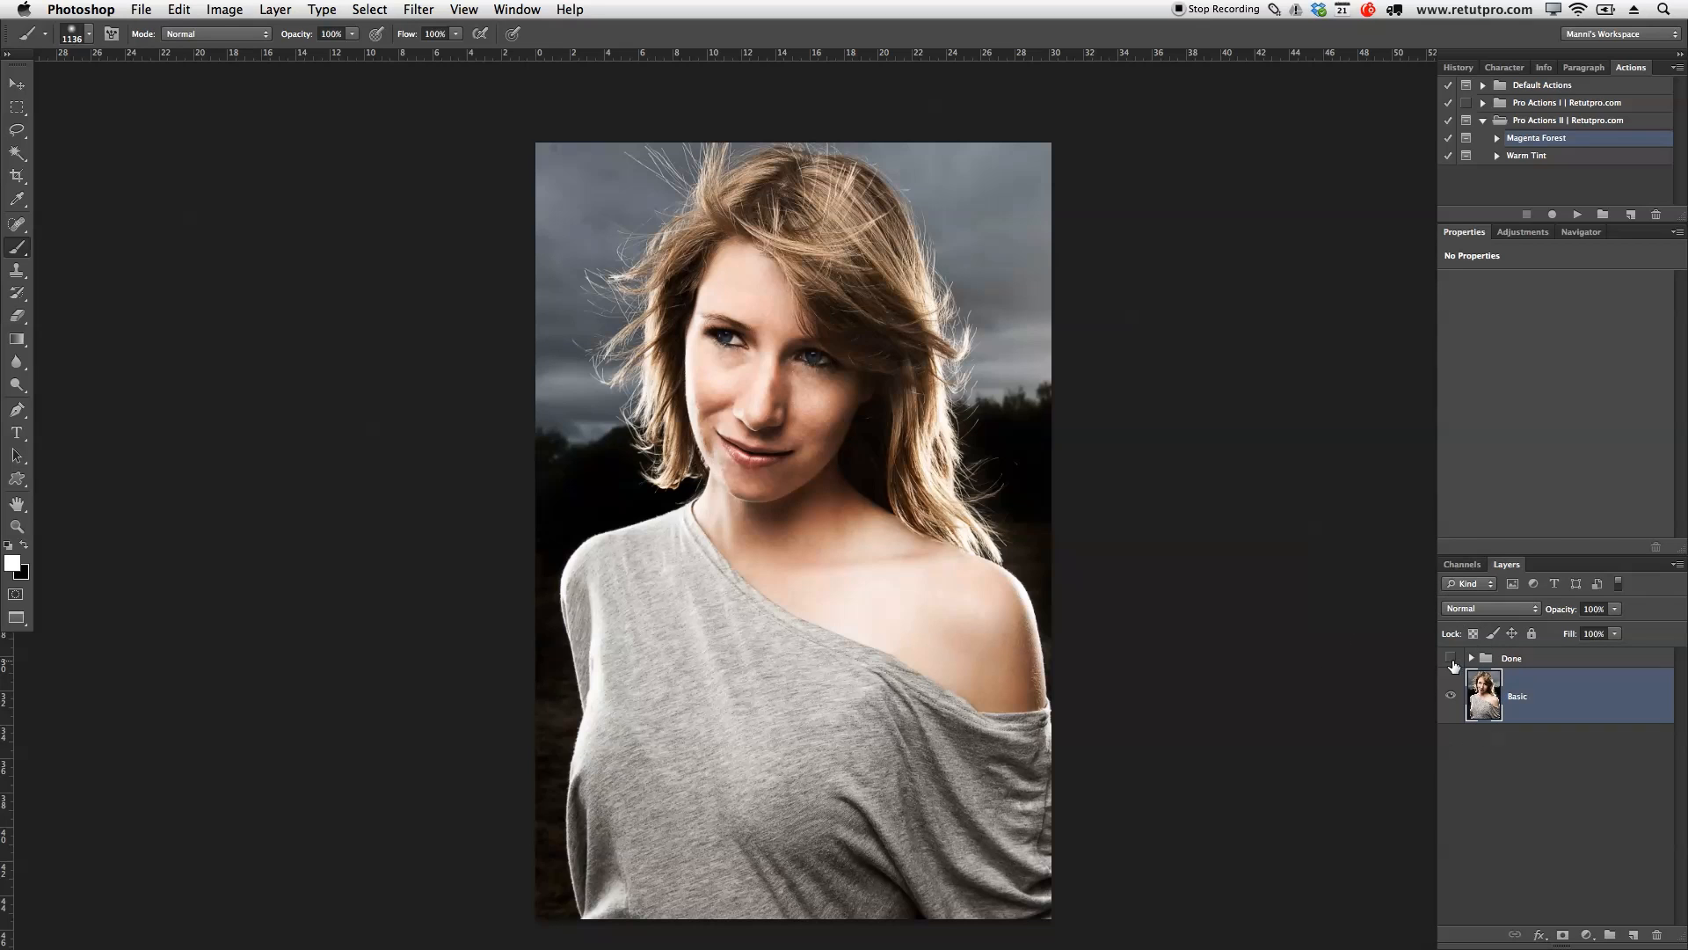
pyautogui.click(1451, 658)
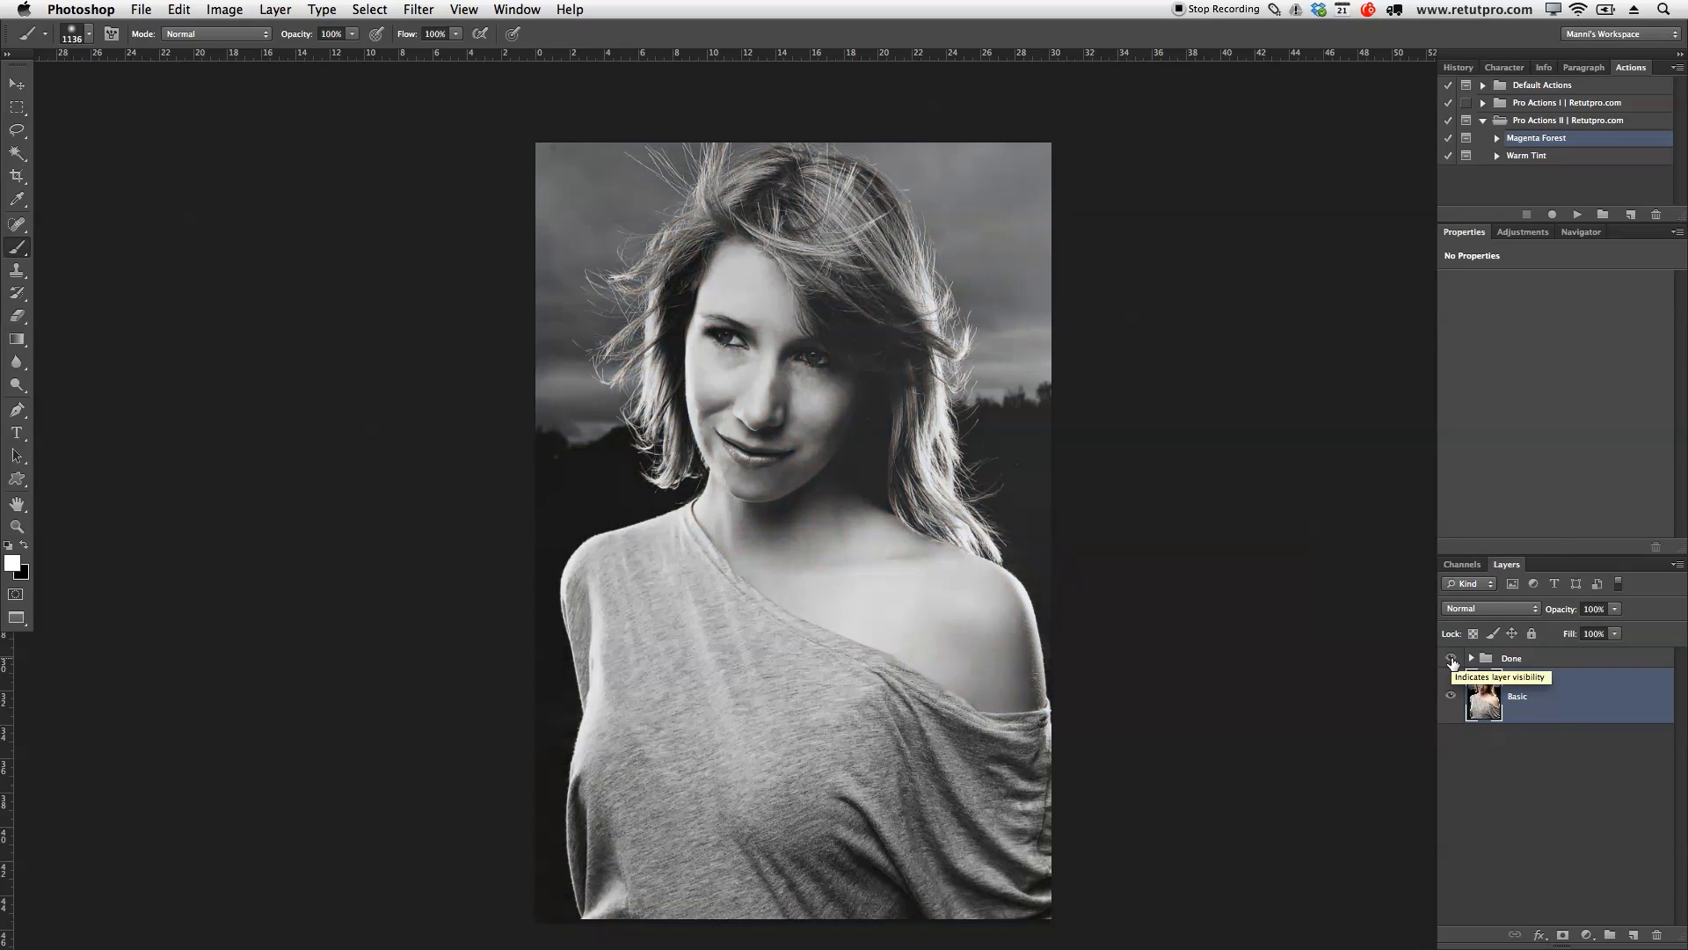
pyautogui.click(1453, 658)
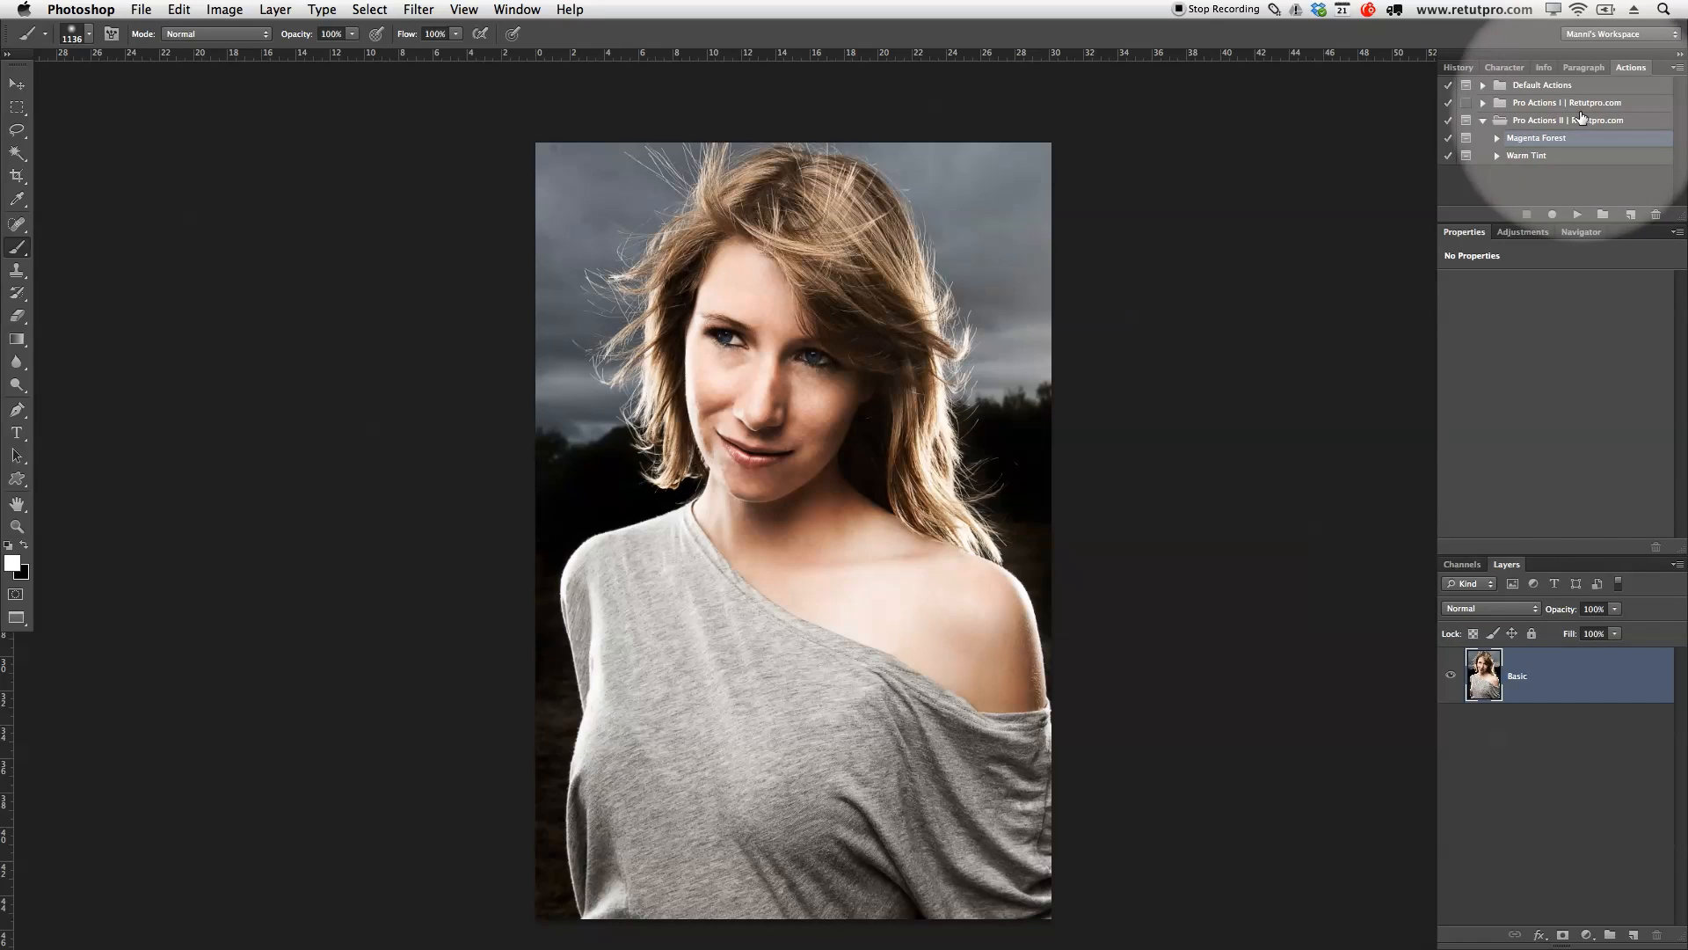
# - Create an action named 'Faded Effect' in Pro Actions II and begin recording it
pyautogui.click(516, 11)
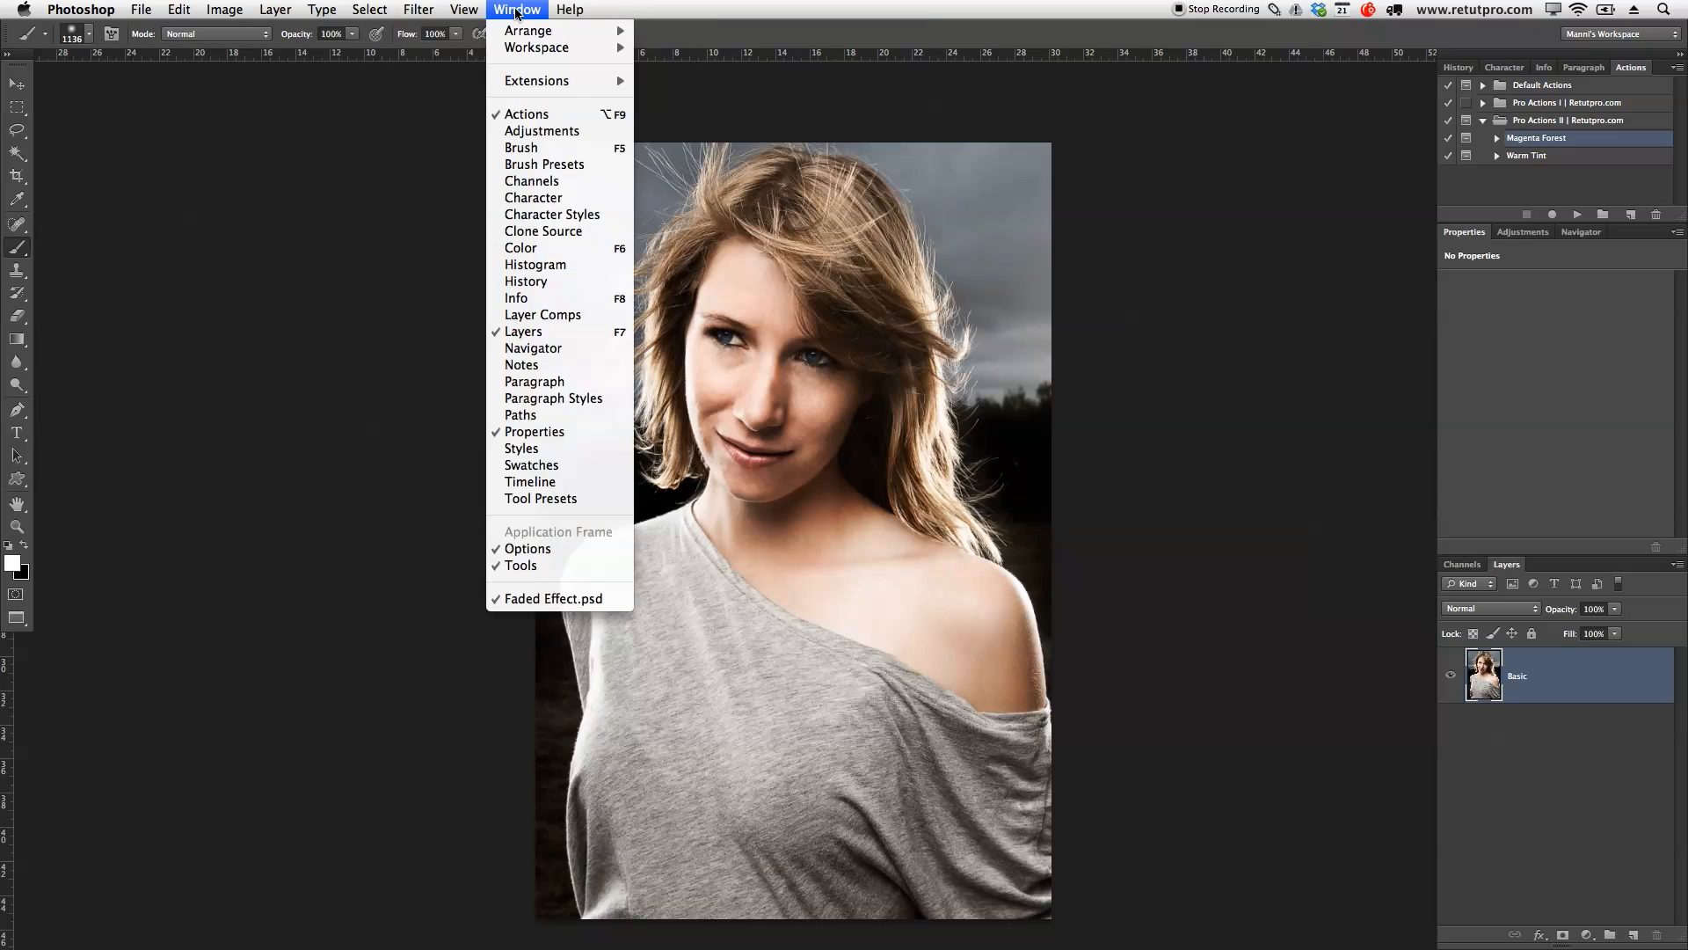
pyautogui.moveTo(526, 114)
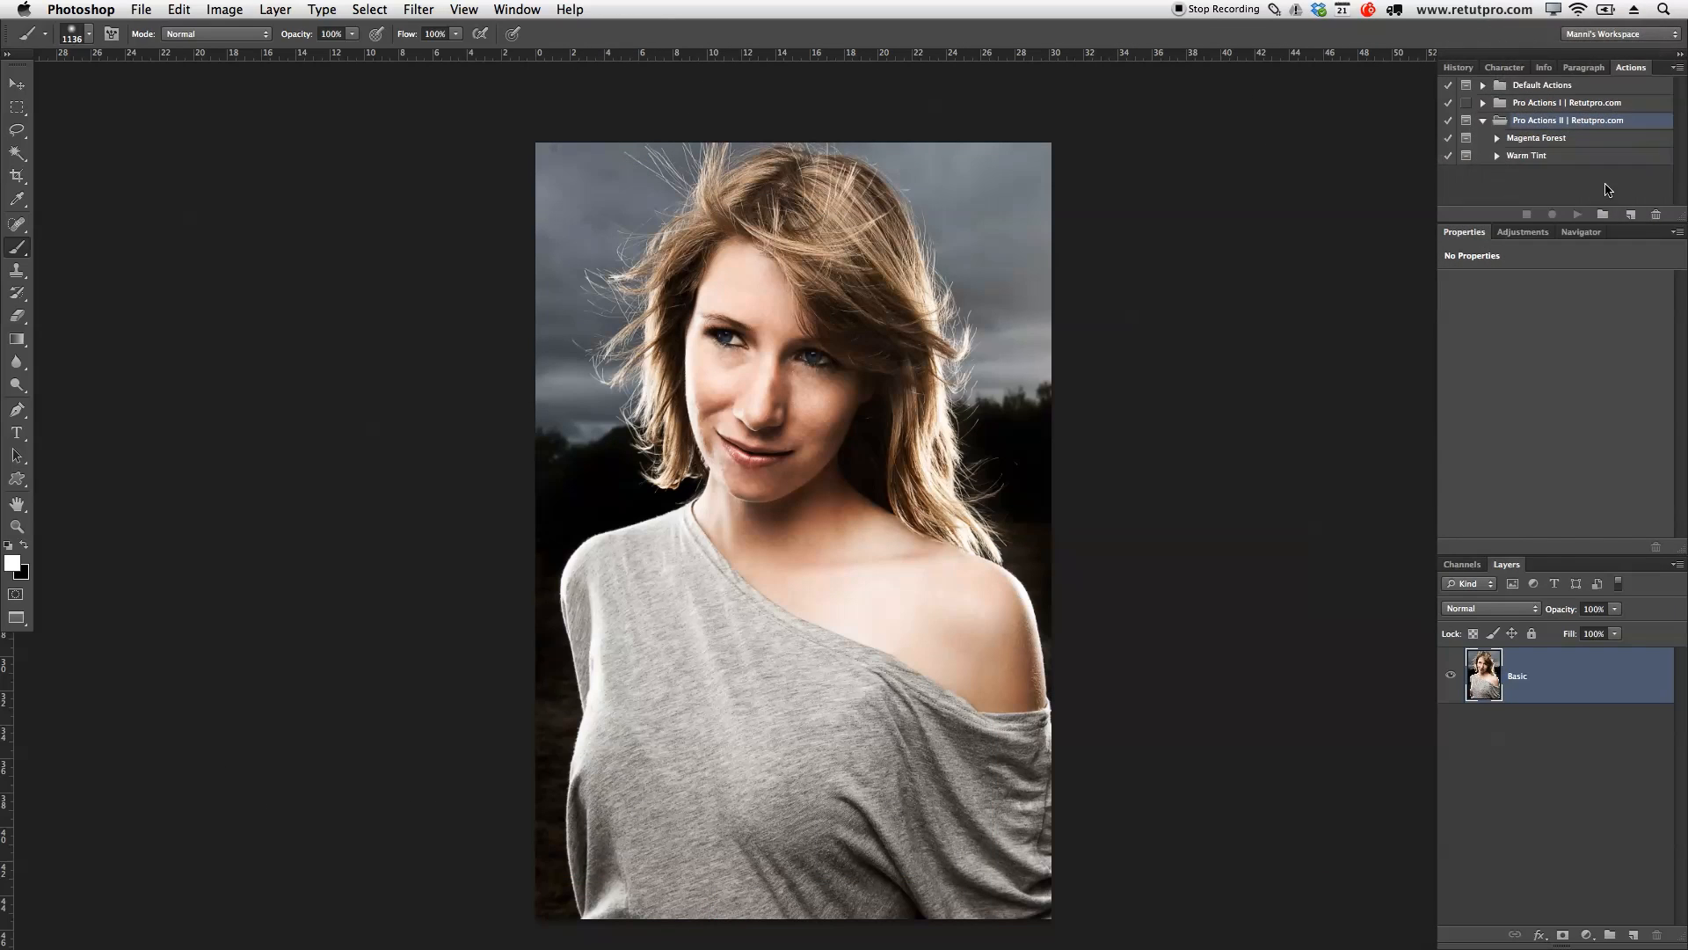
pyautogui.click(1604, 215)
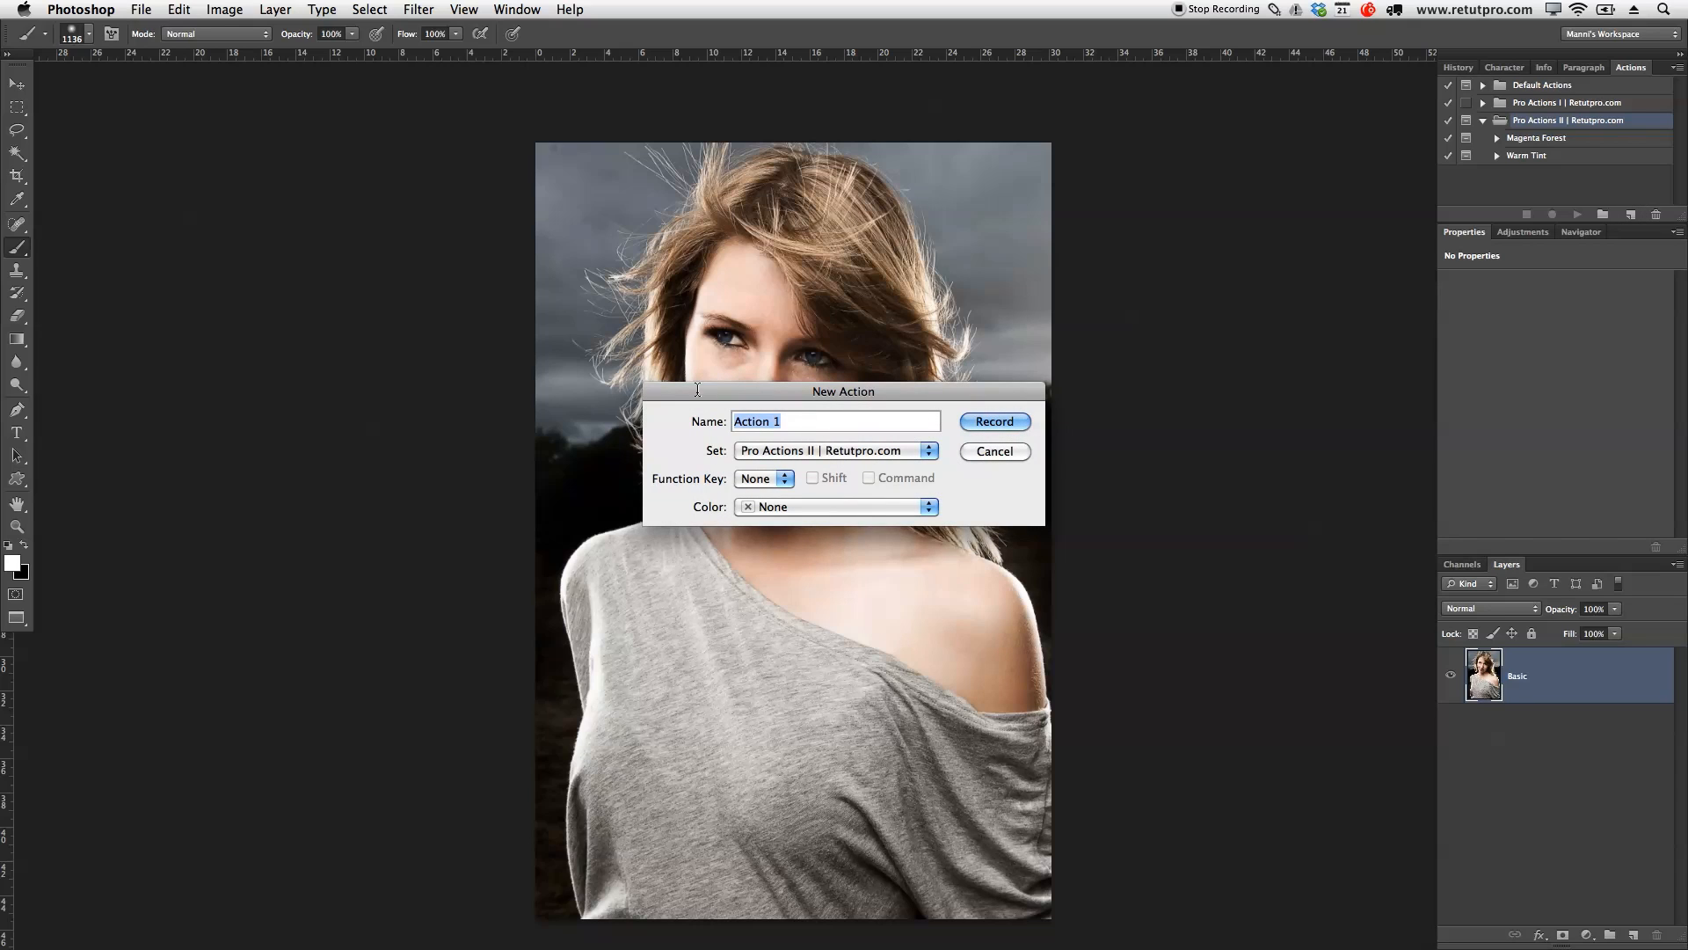
pyautogui.write('Faded')
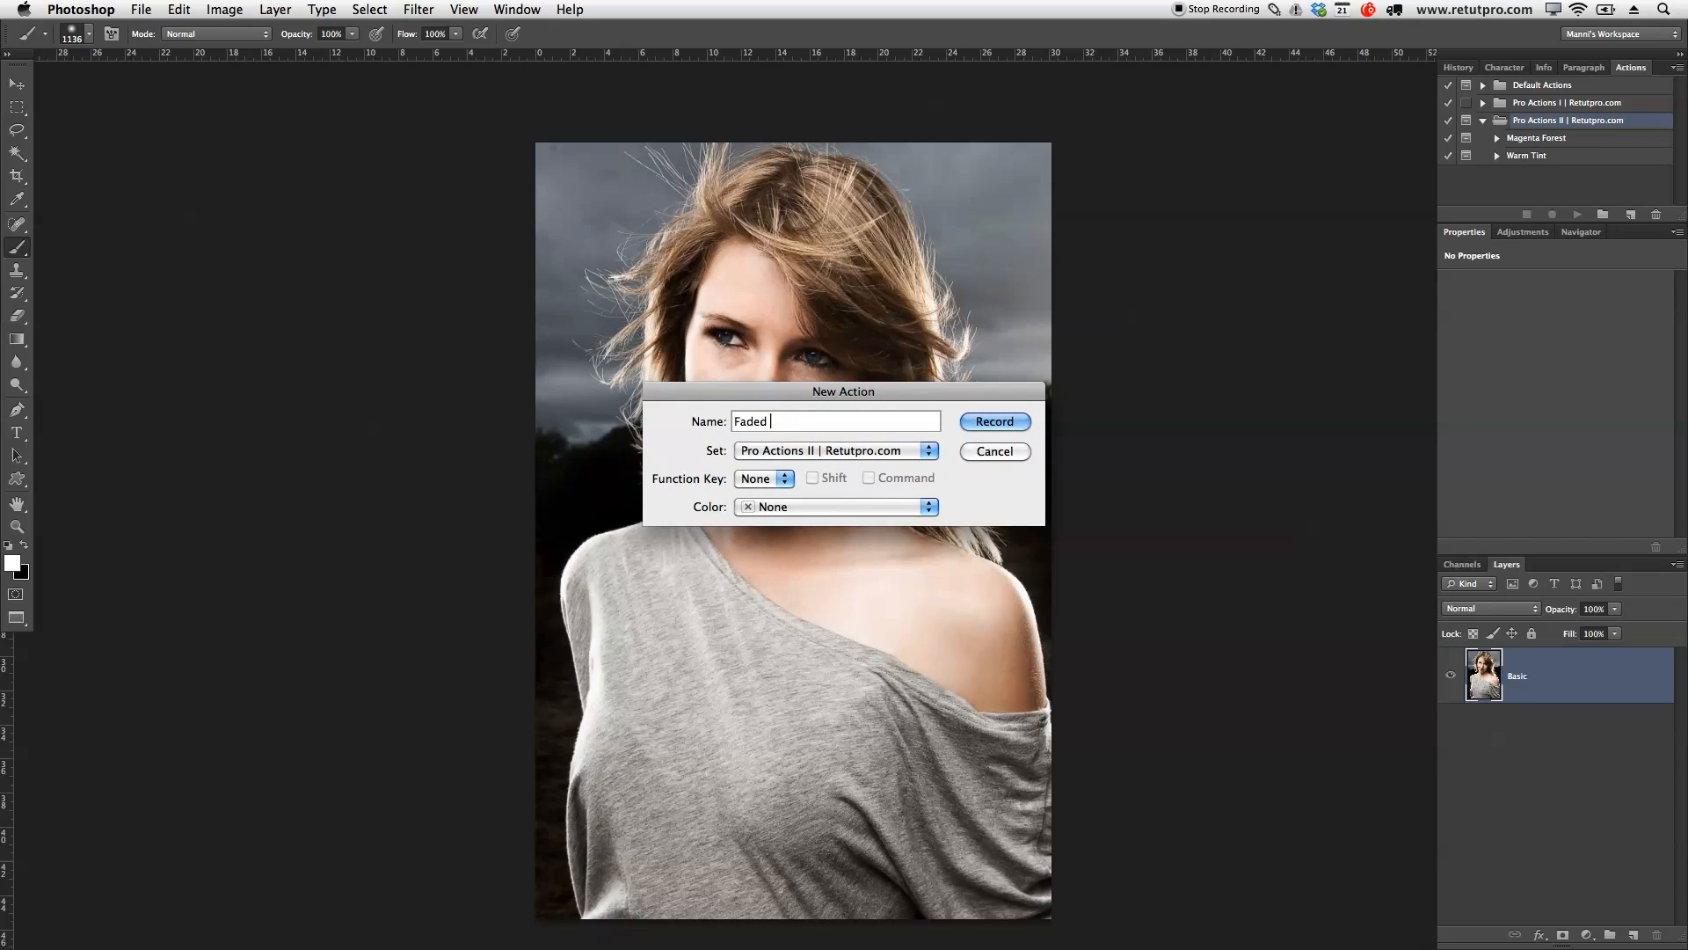
pyautogui.write('Effect')
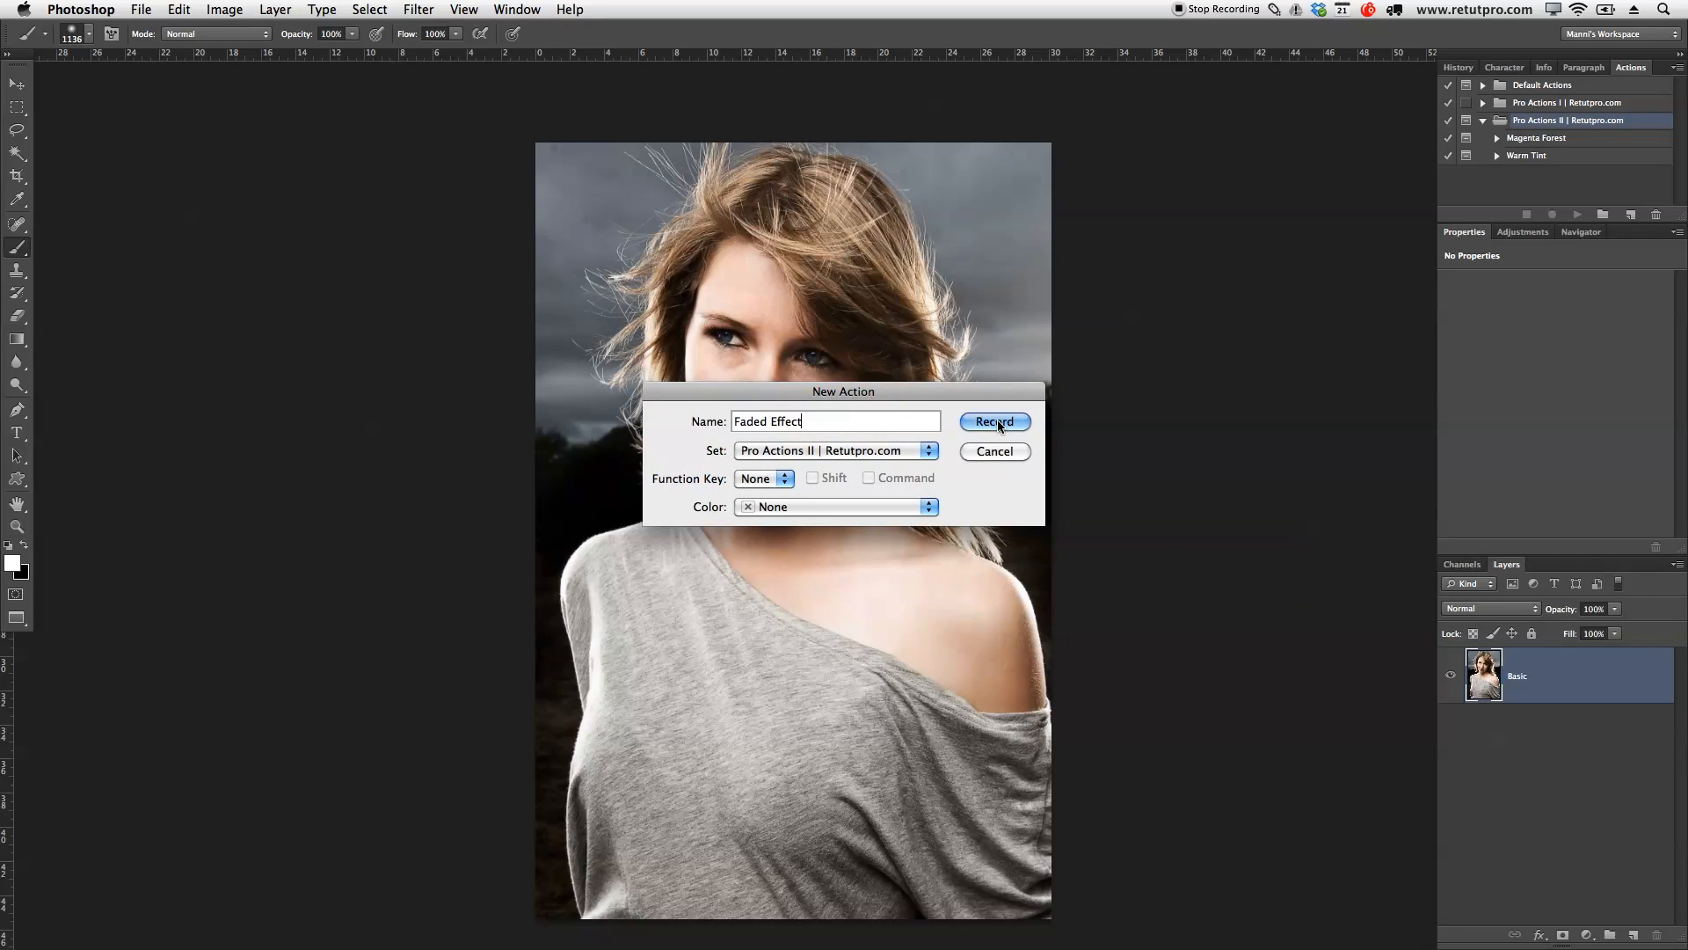
pyautogui.click(994, 420)
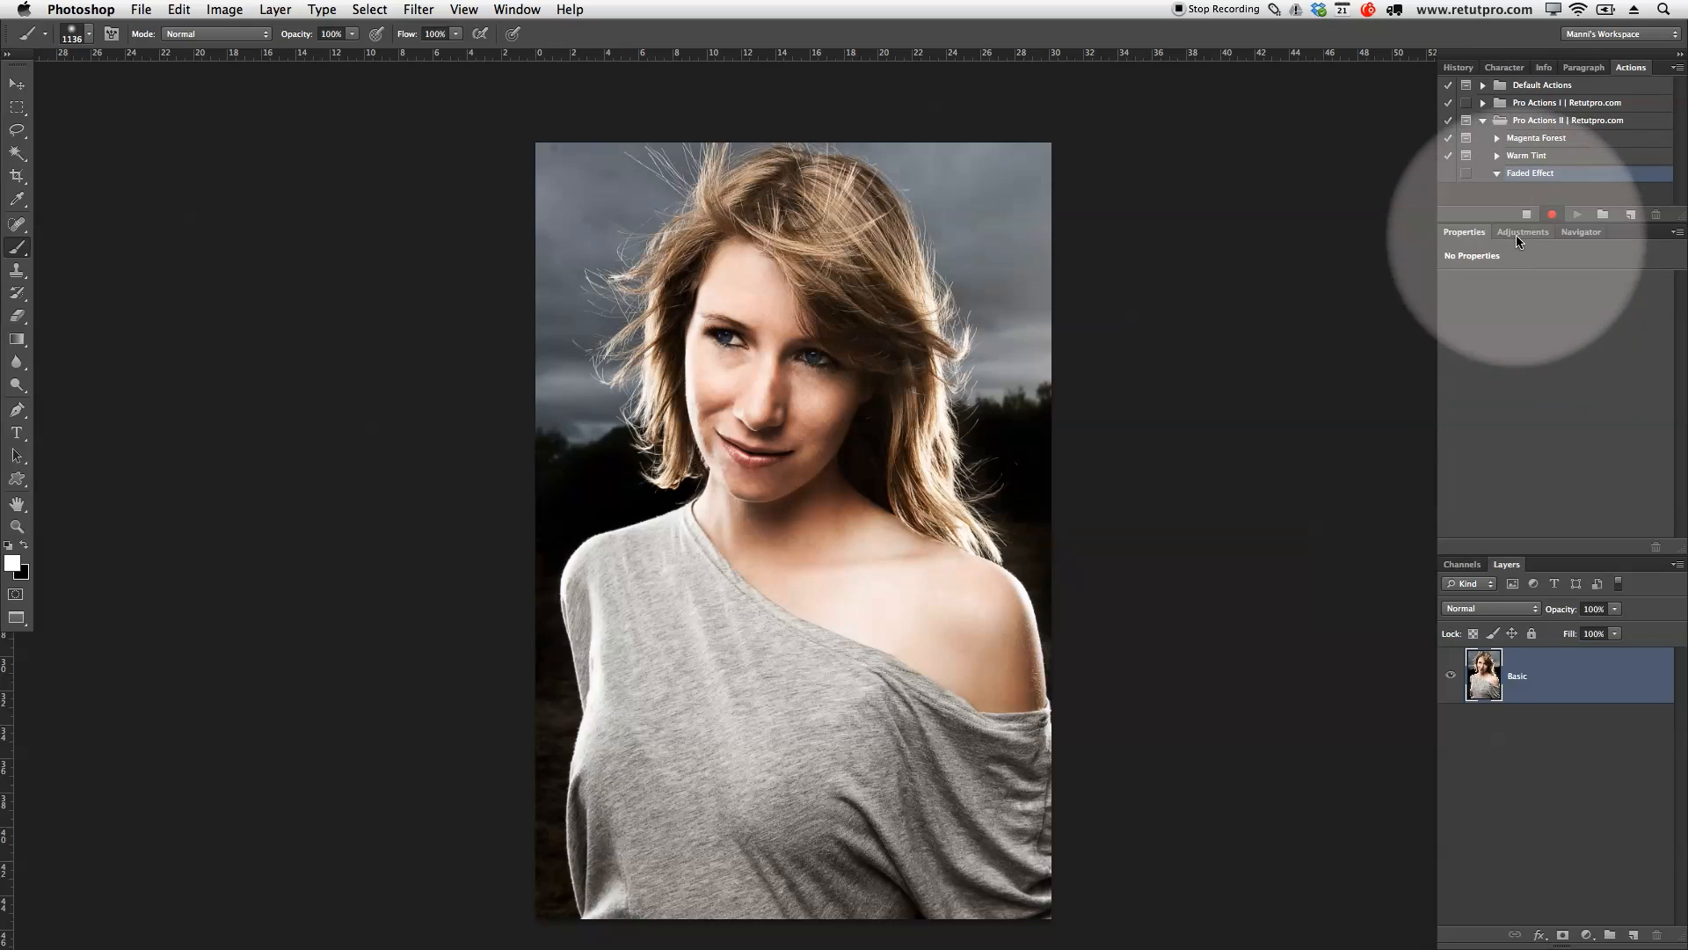
# - Add Hue/Saturation and a monochrome Channel Mixer layer (Red 40, Green 40, Blue 20)
pyautogui.click(1523, 232)
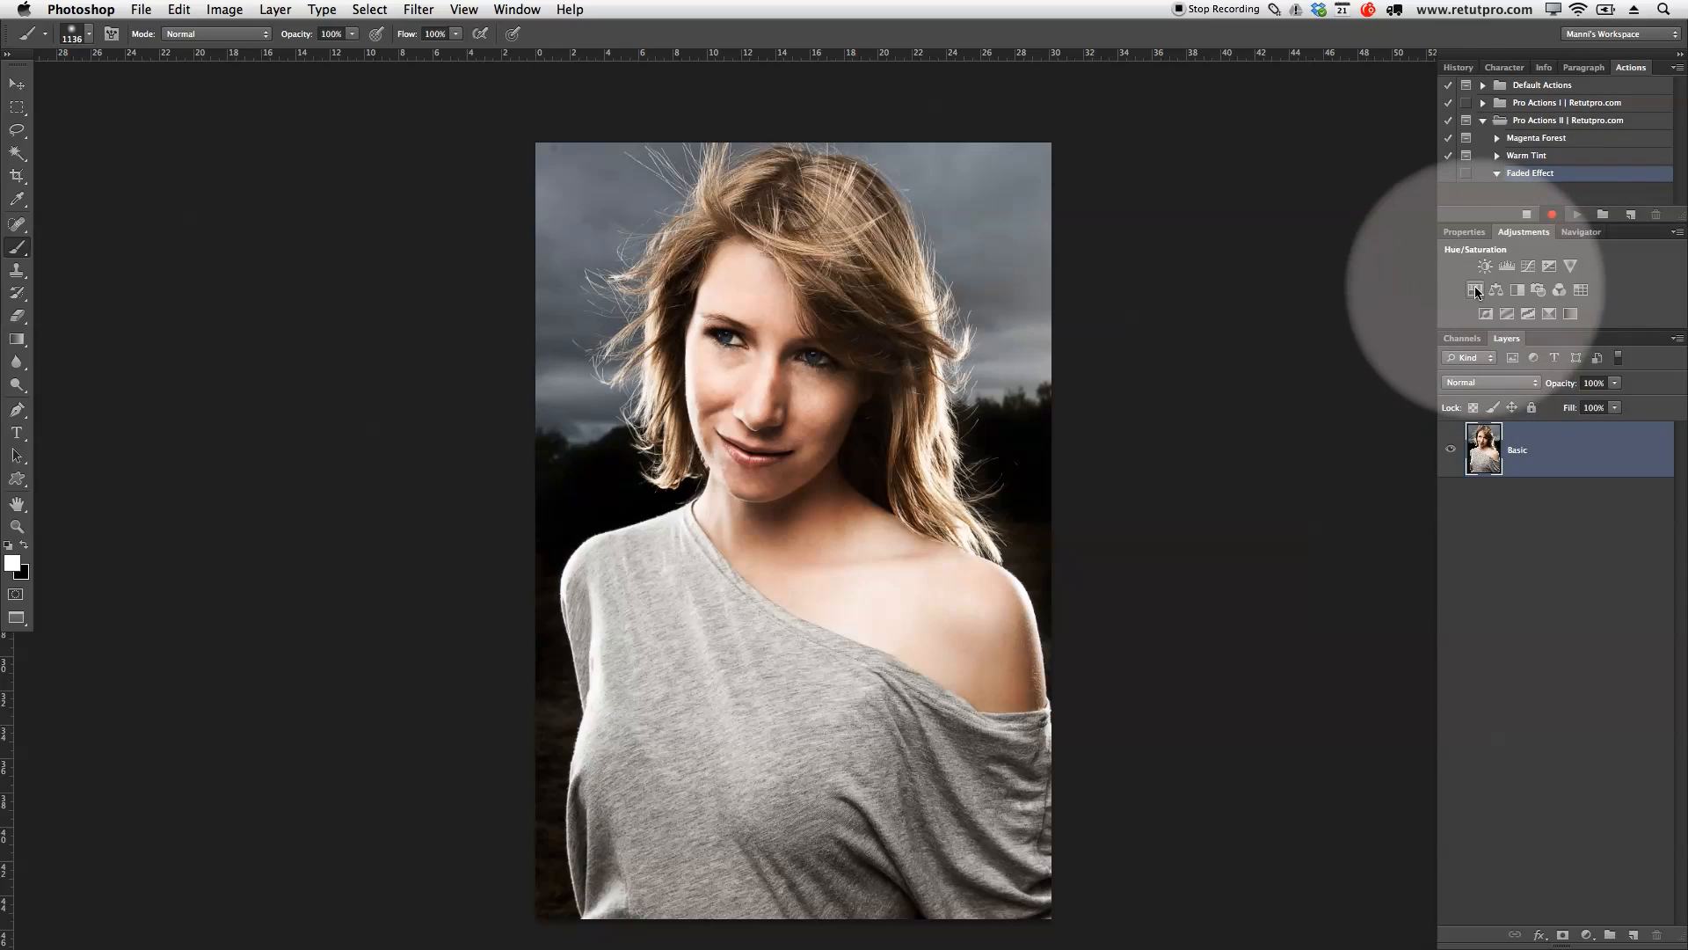
pyautogui.click(1476, 290)
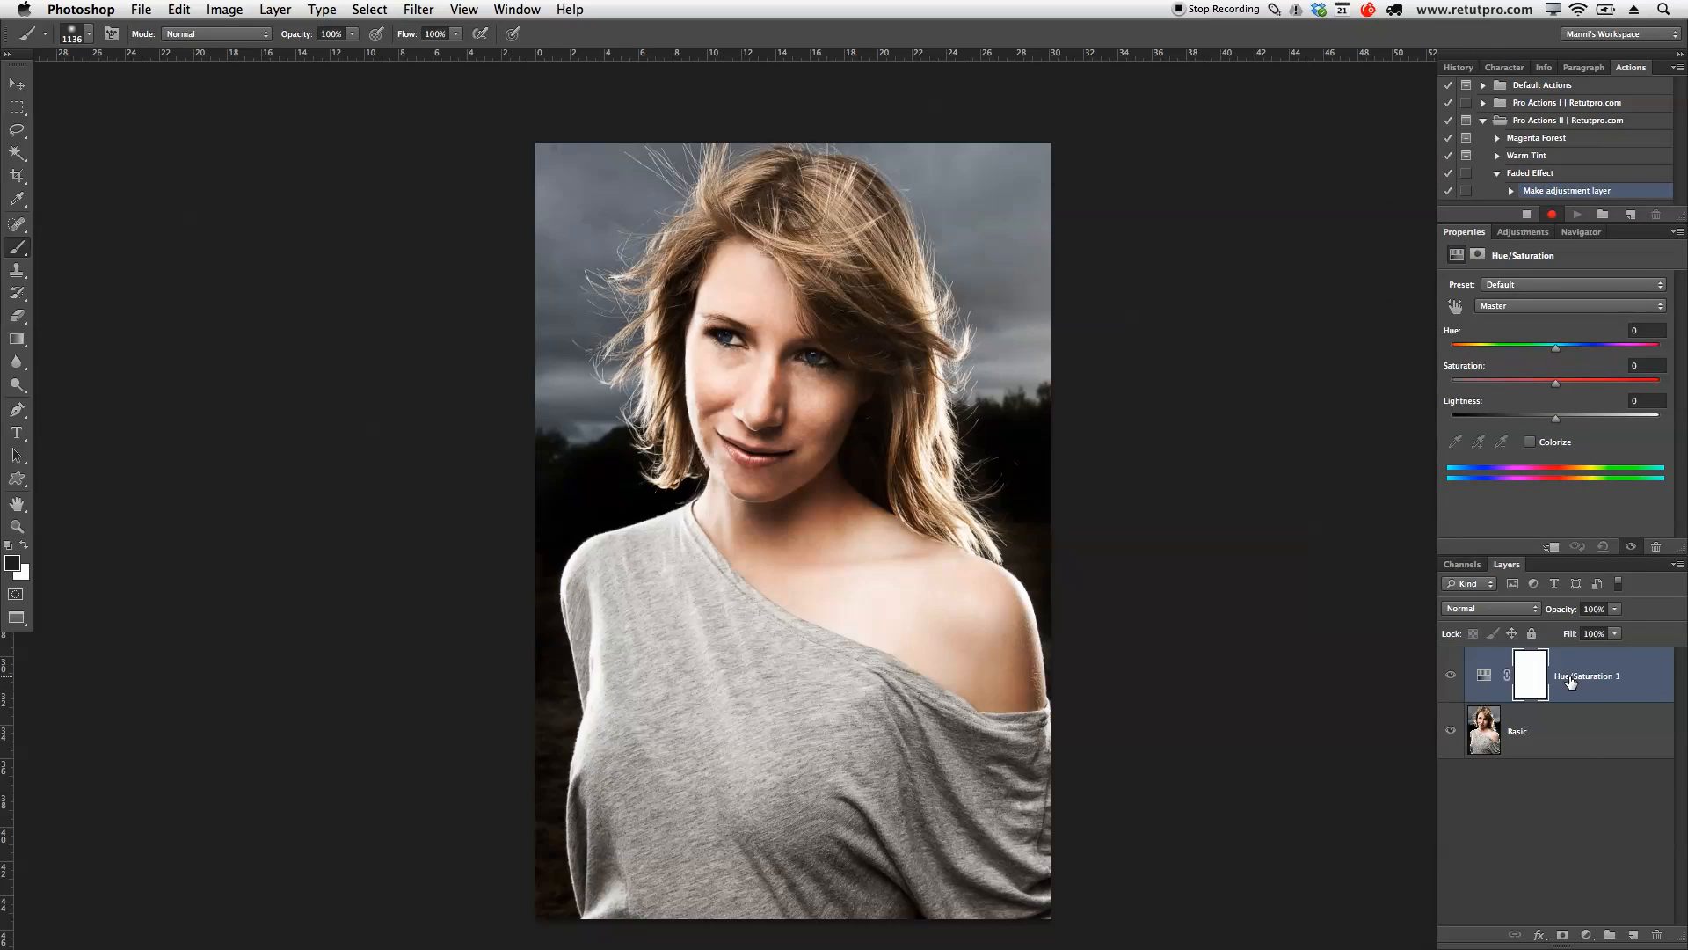
pyautogui.moveTo(1585, 675)
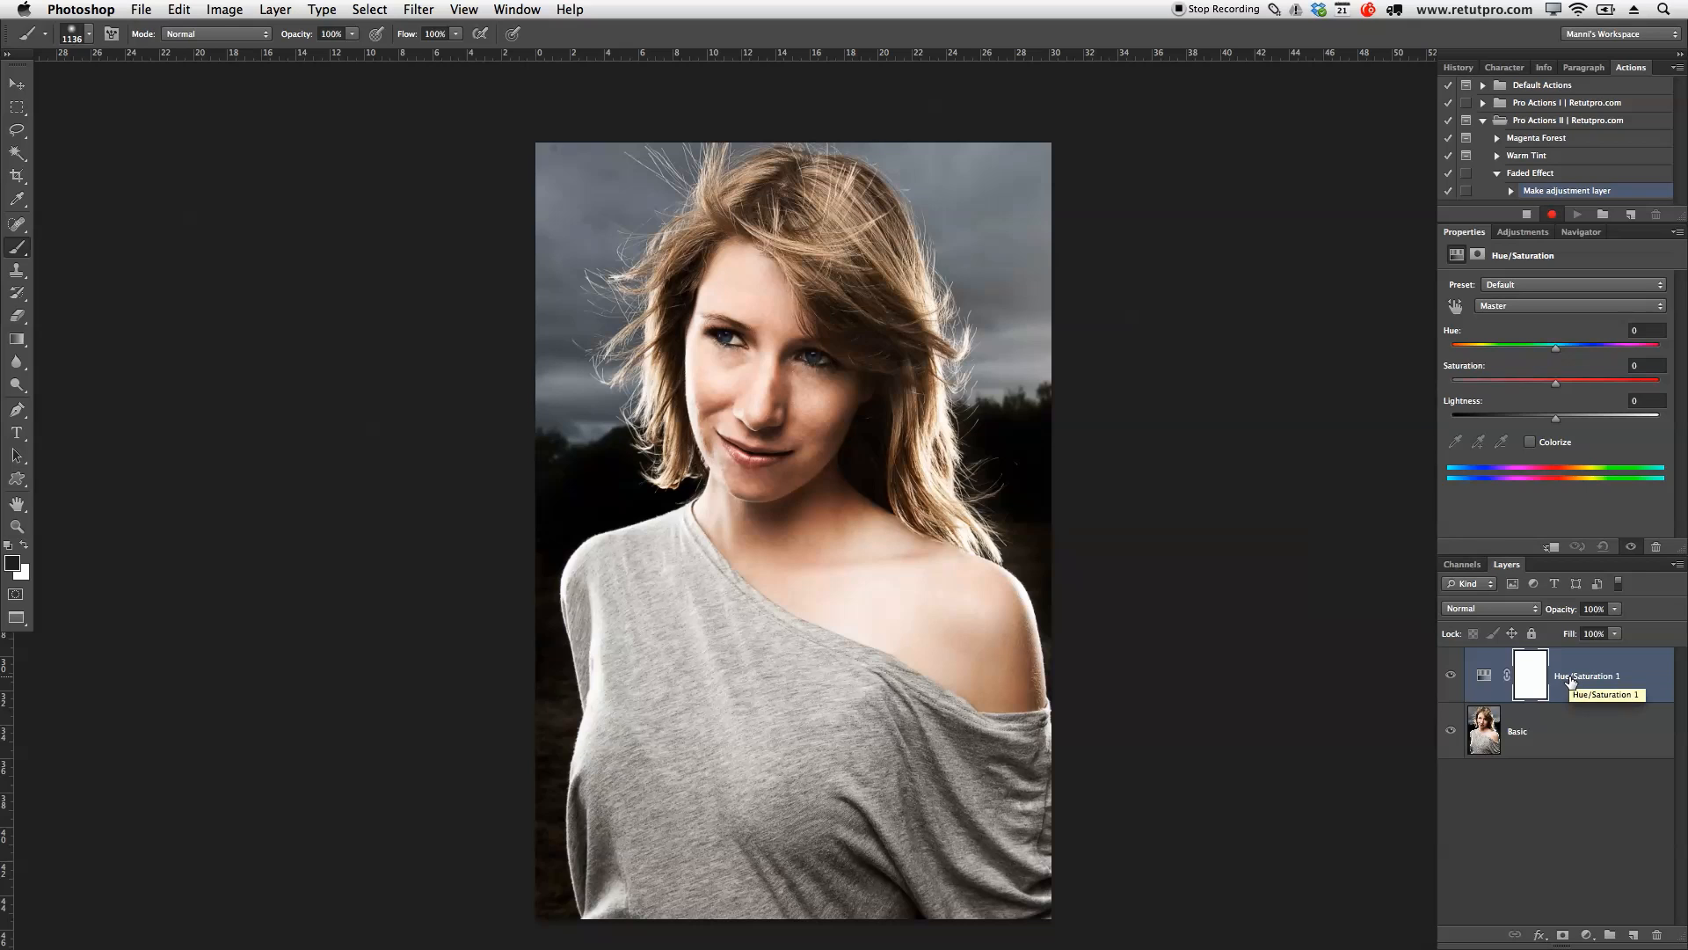
pyautogui.moveTo(1521, 311)
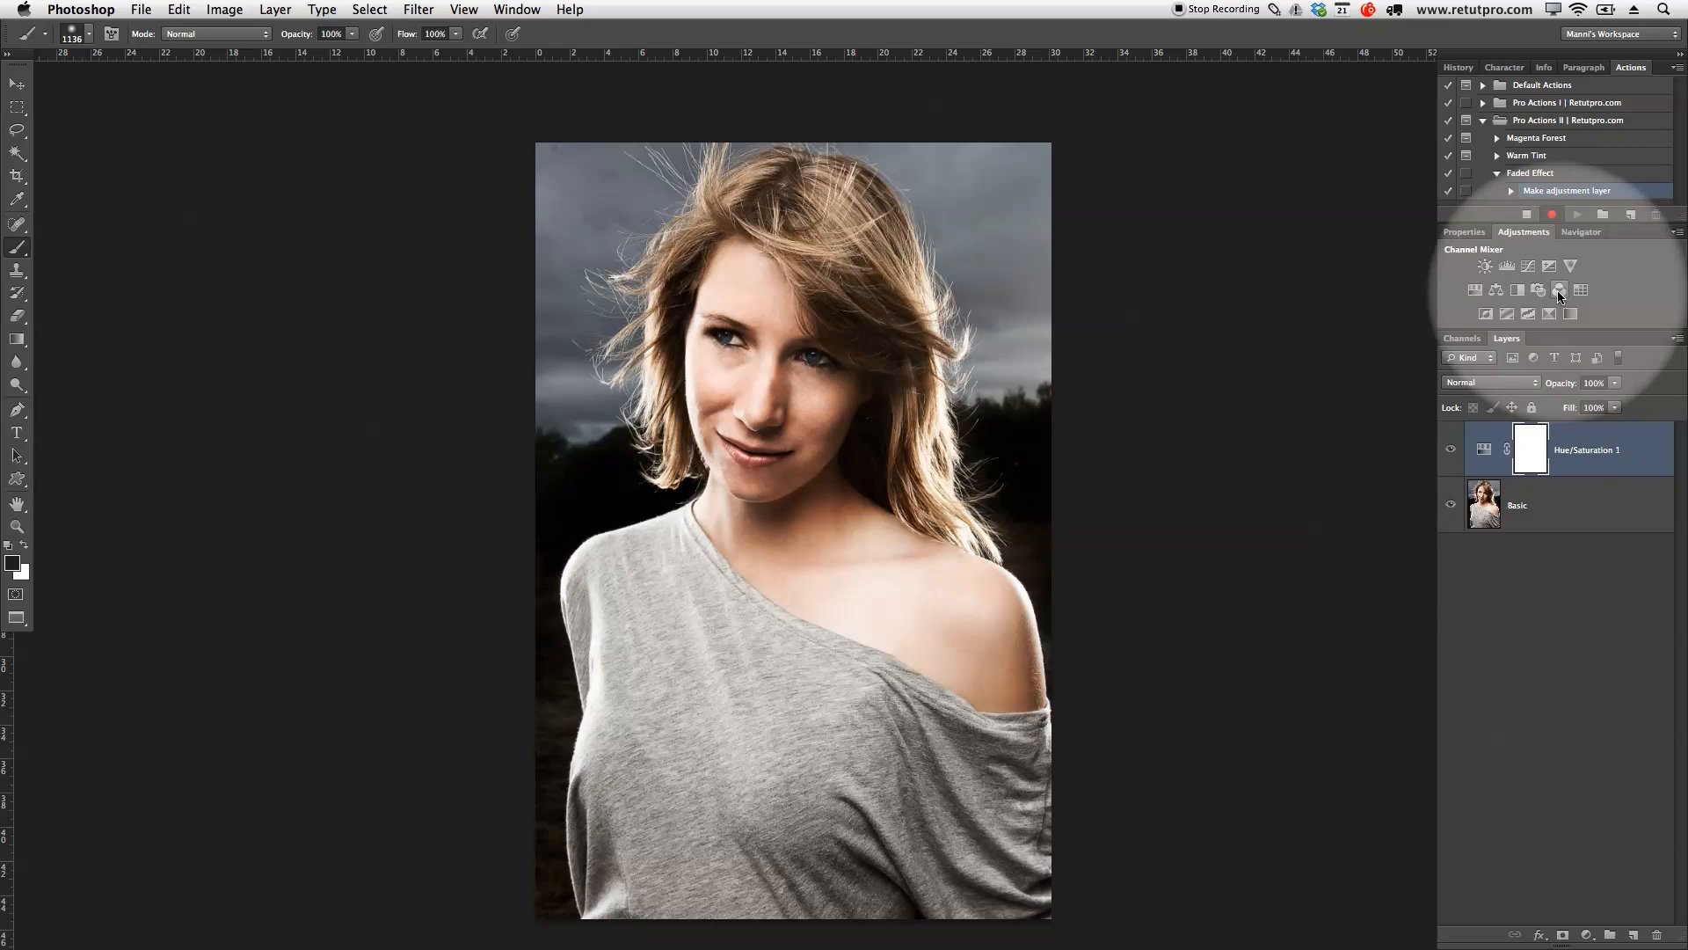
pyautogui.click(1560, 290)
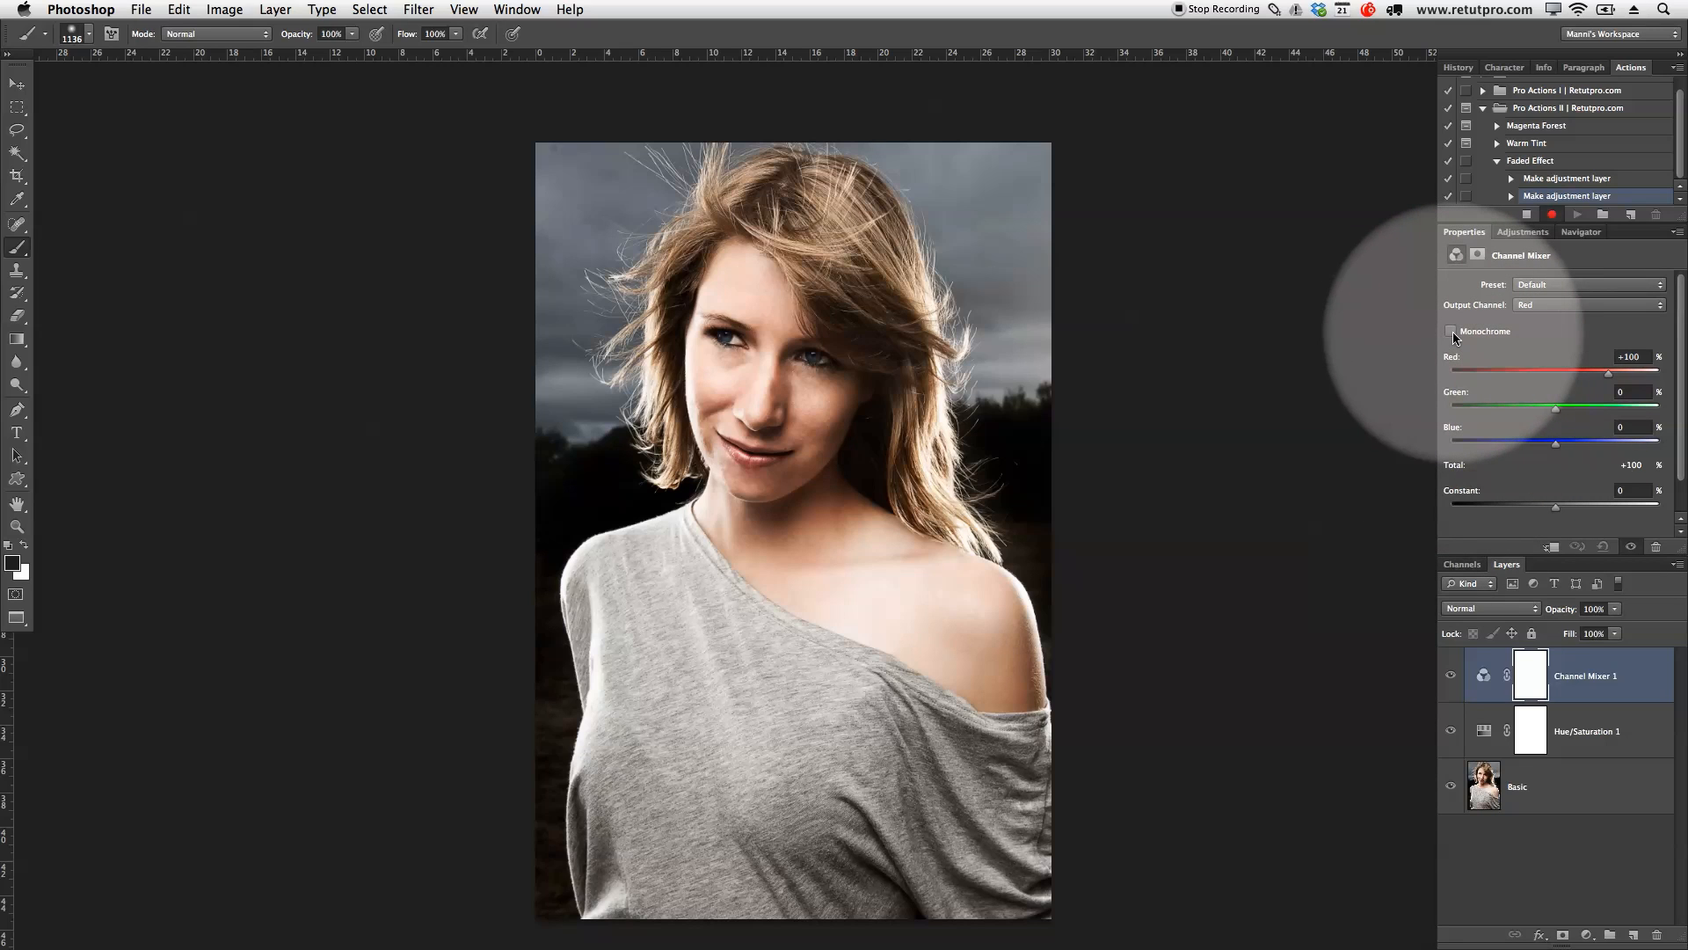
pyautogui.click(1453, 331)
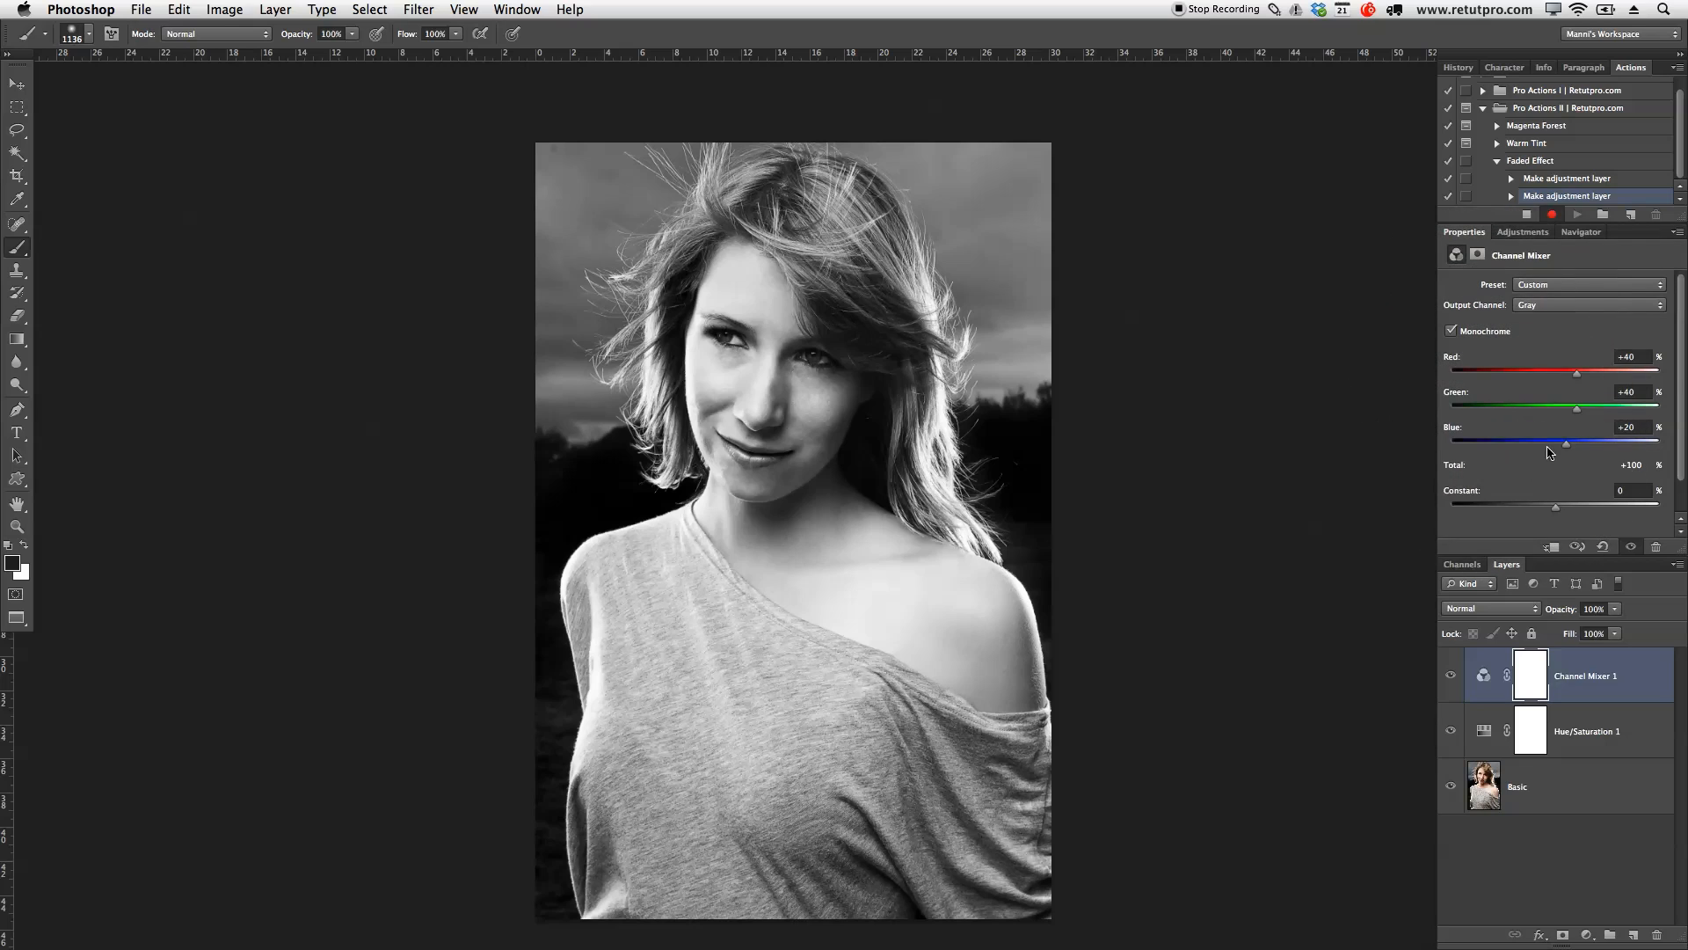
pyautogui.moveTo(1565, 412)
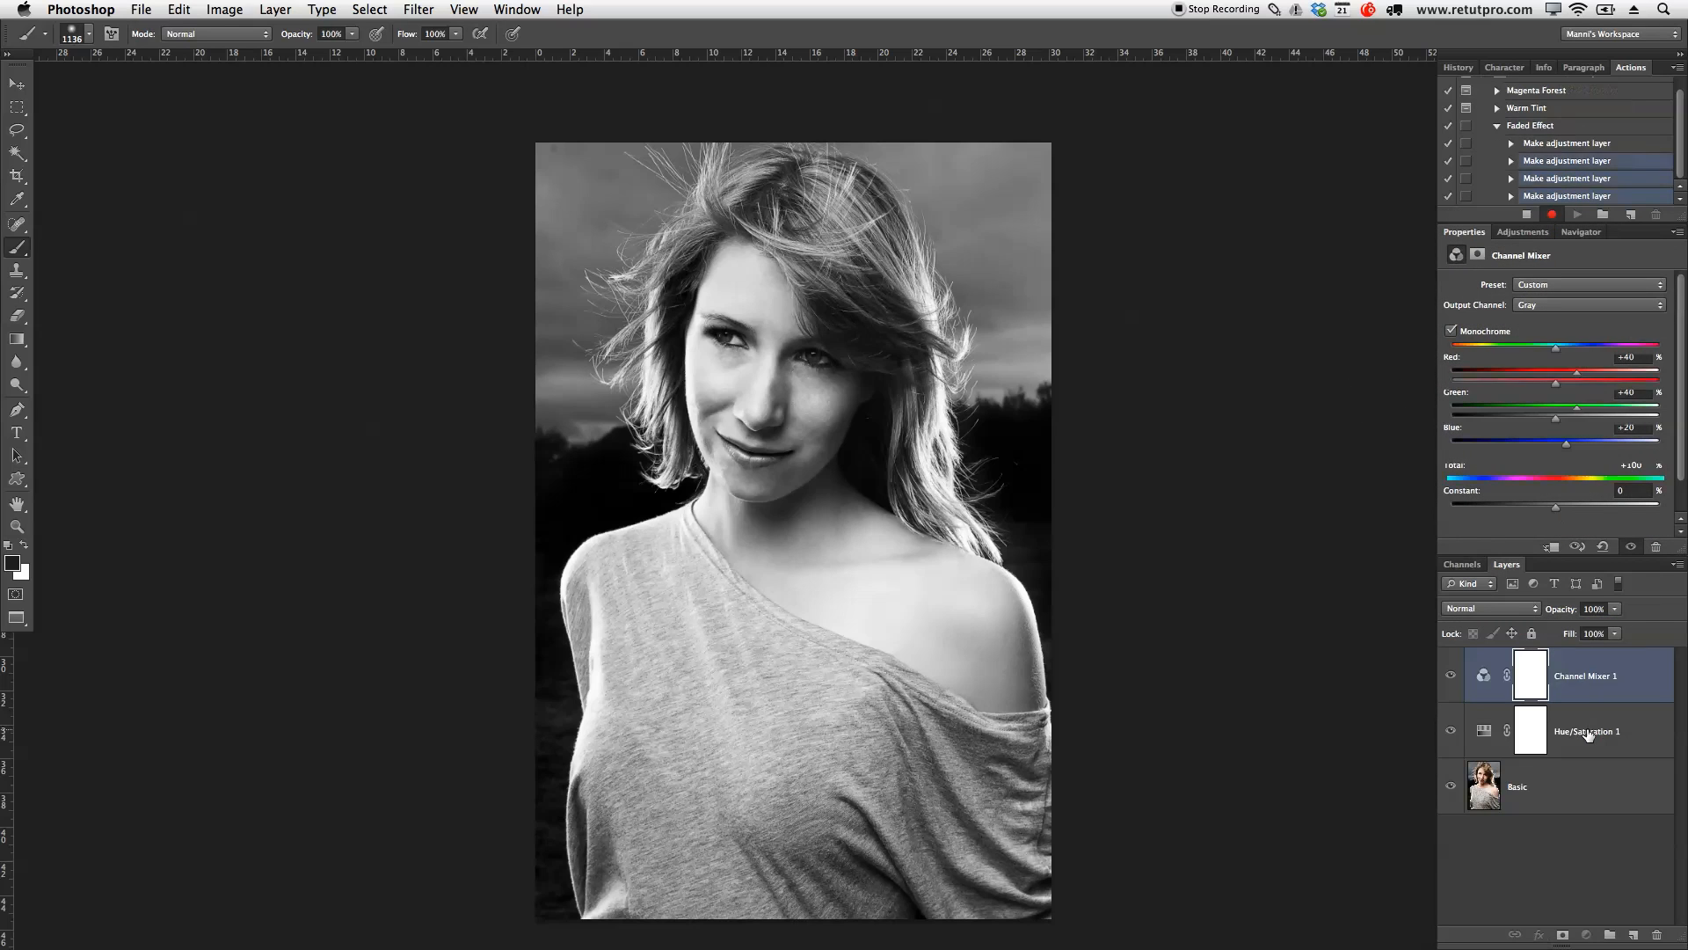
# - On the Hue/Saturation layer, tweak the reds' lightness slightly
pyautogui.click(1584, 732)
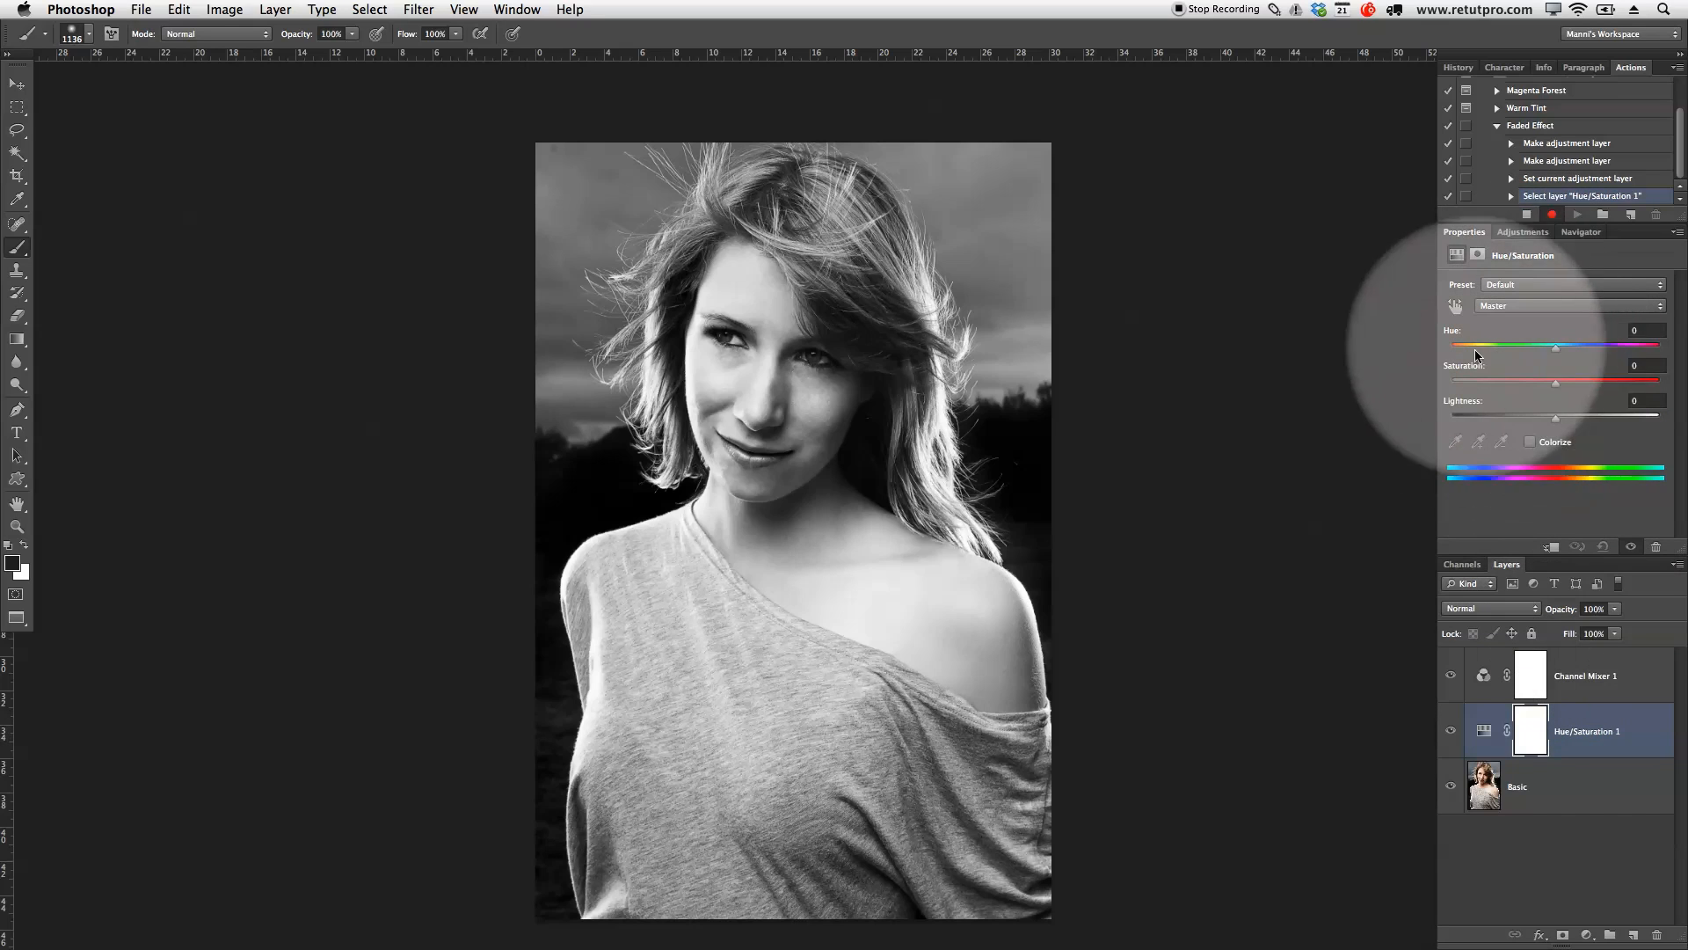
pyautogui.click(1567, 305)
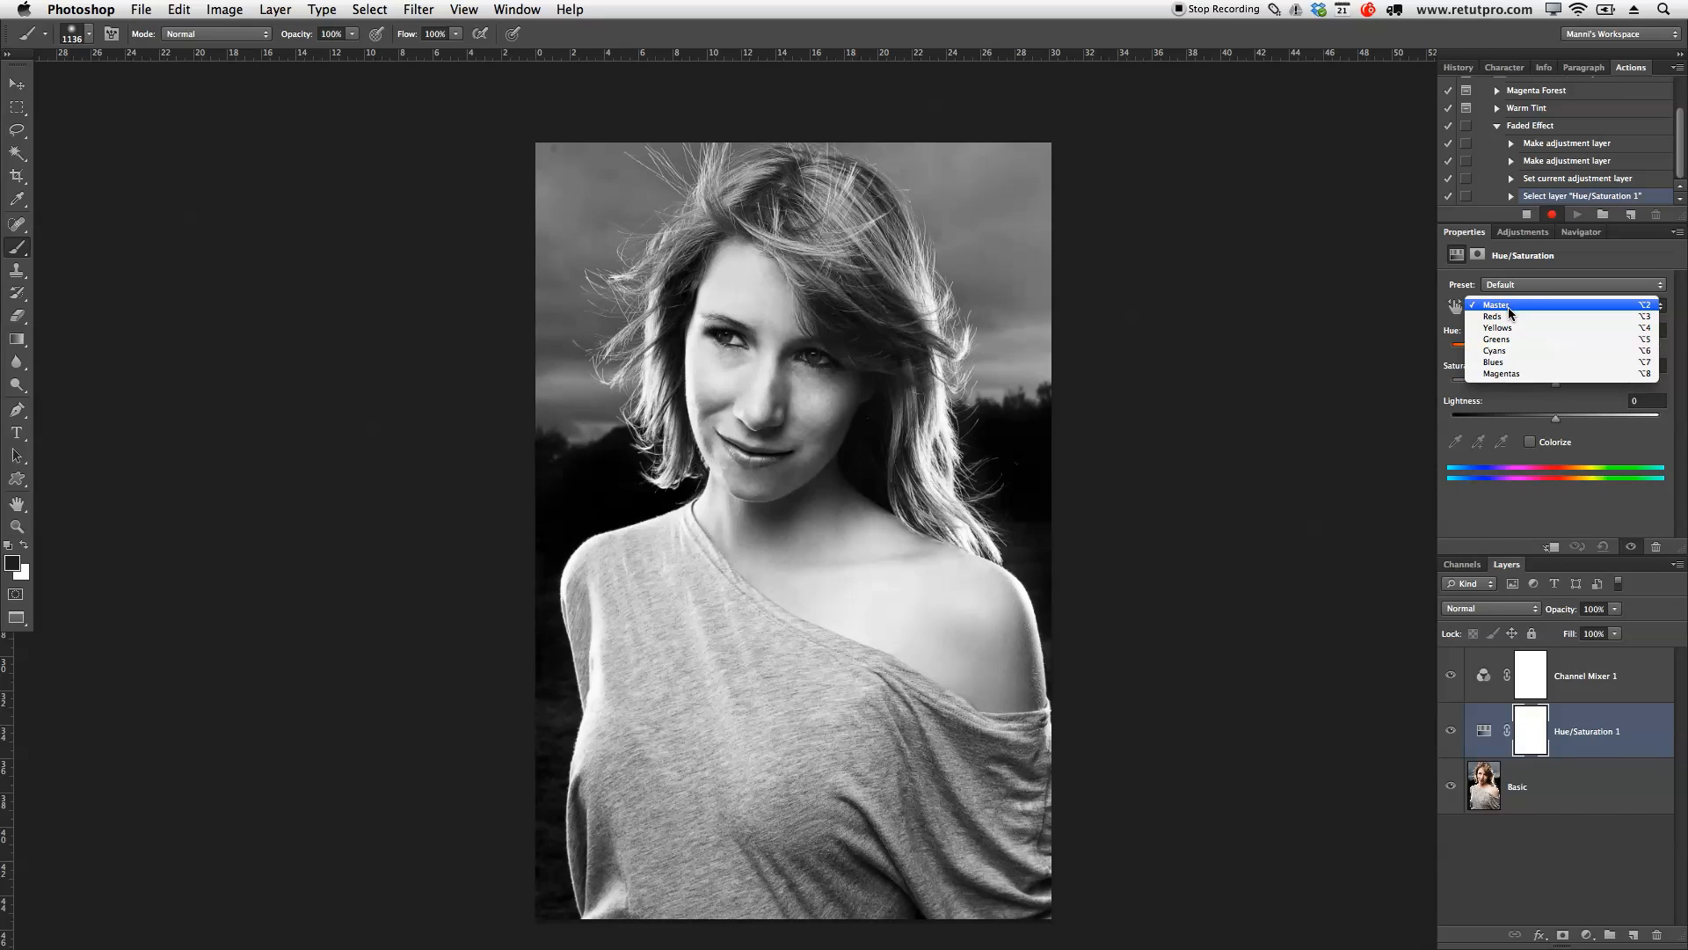
pyautogui.moveTo(1494, 315)
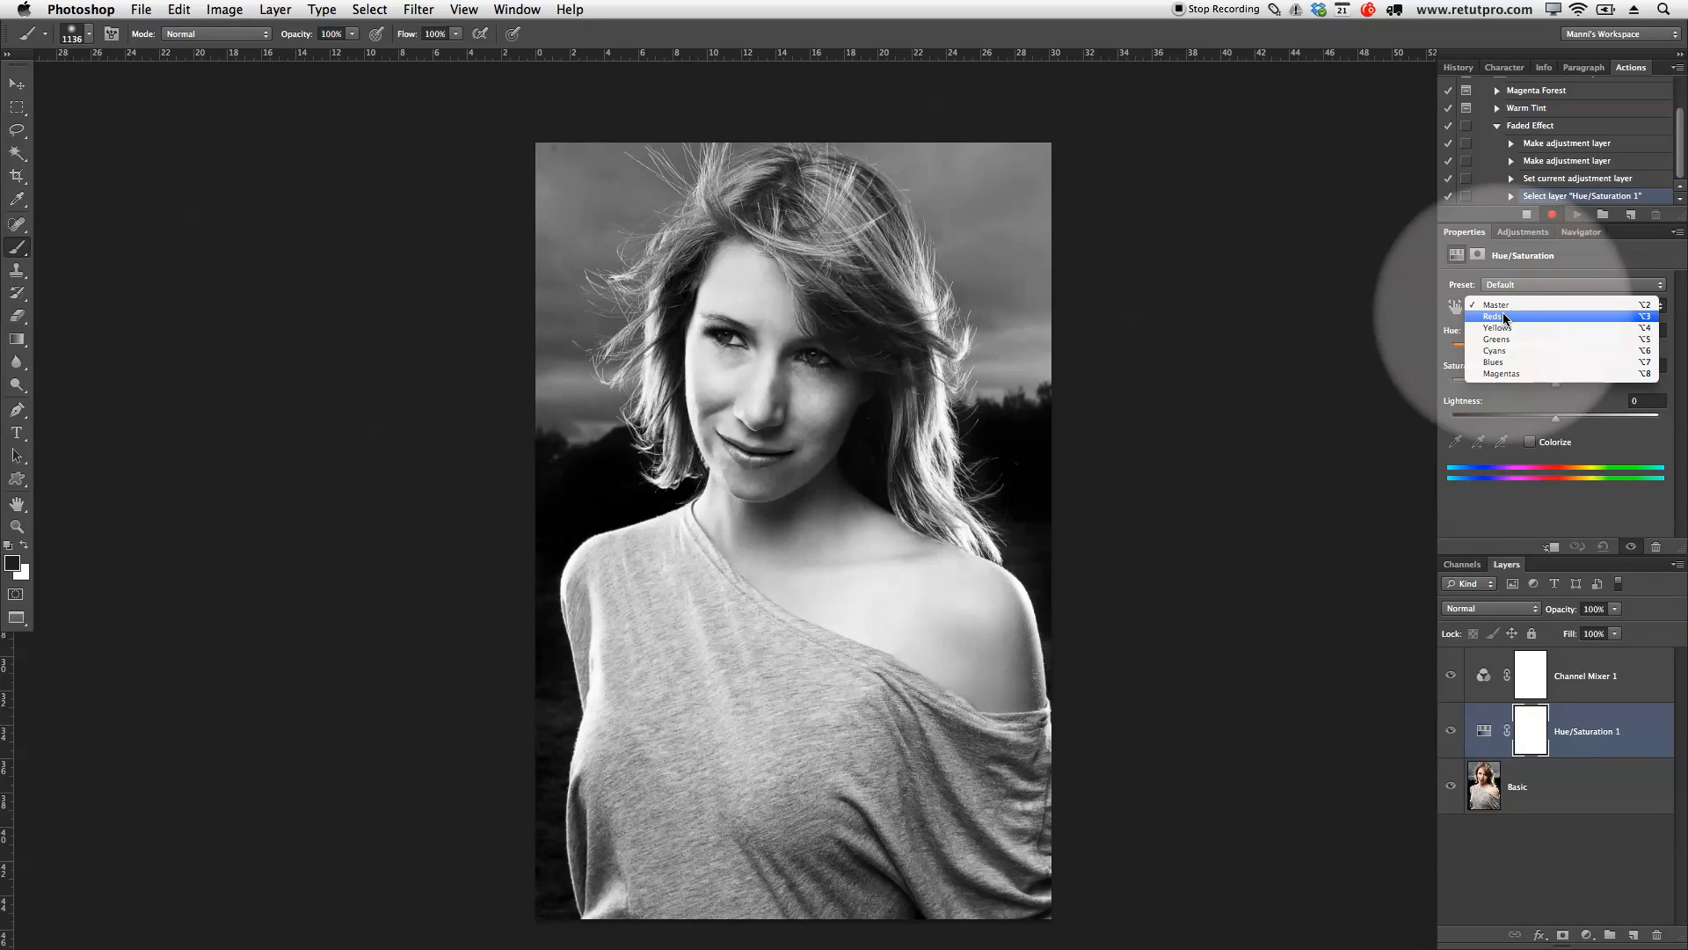
pyautogui.click(1495, 315)
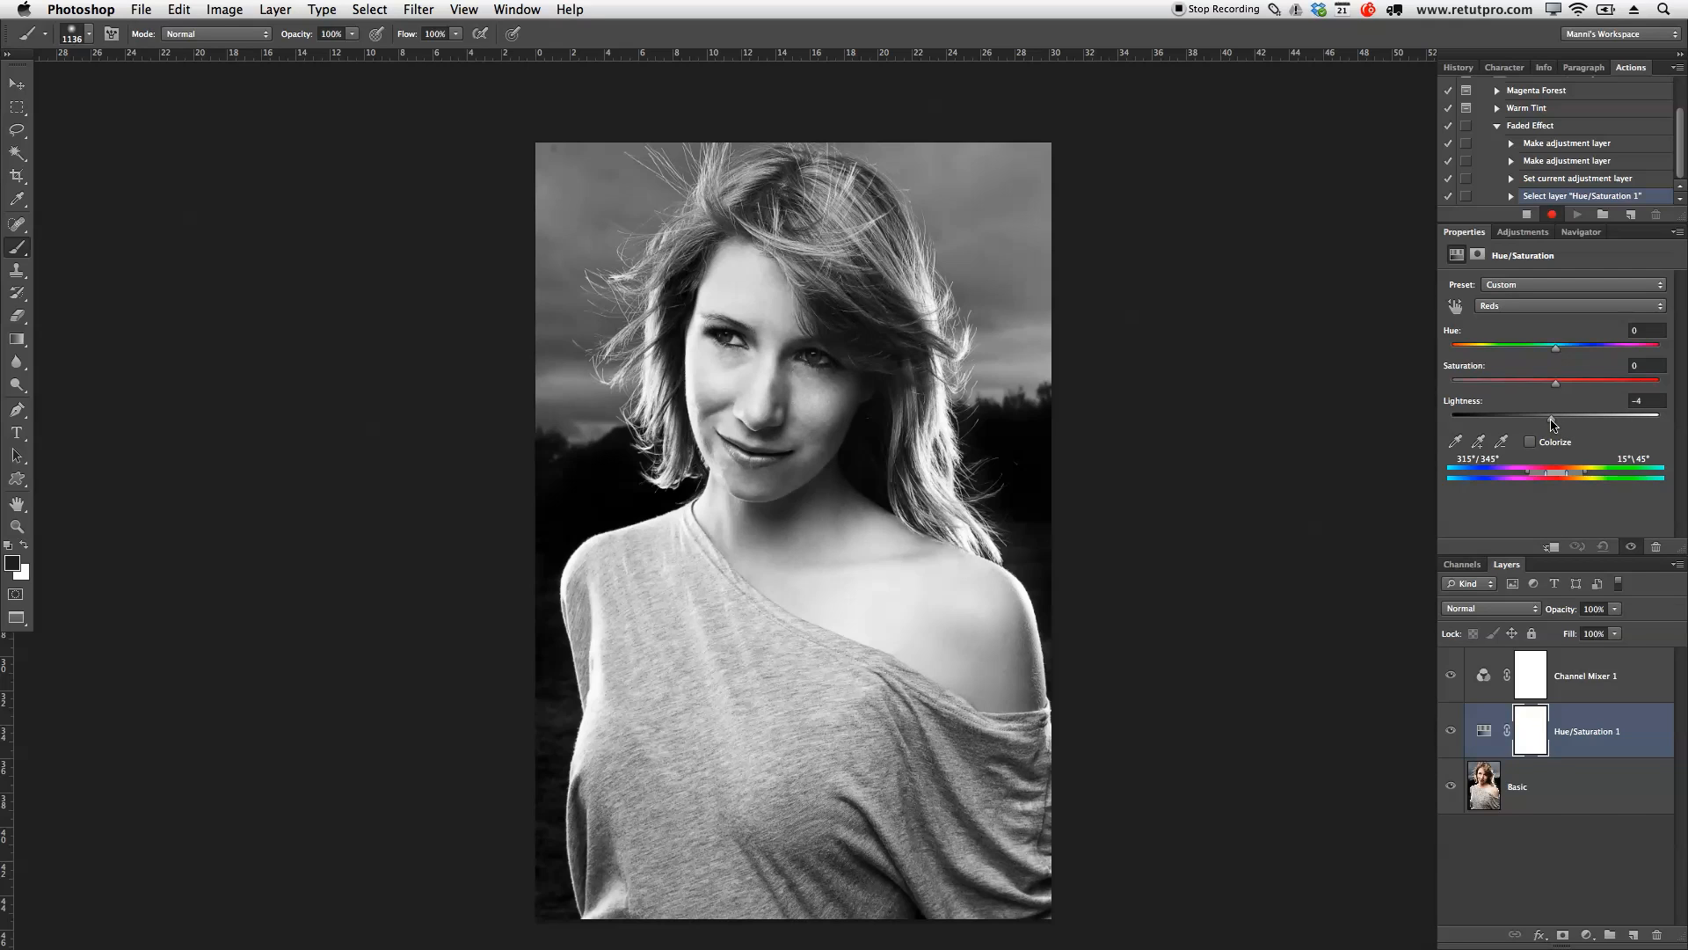
pyautogui.moveTo(1557, 413); pyautogui.dragTo(1541, 413)
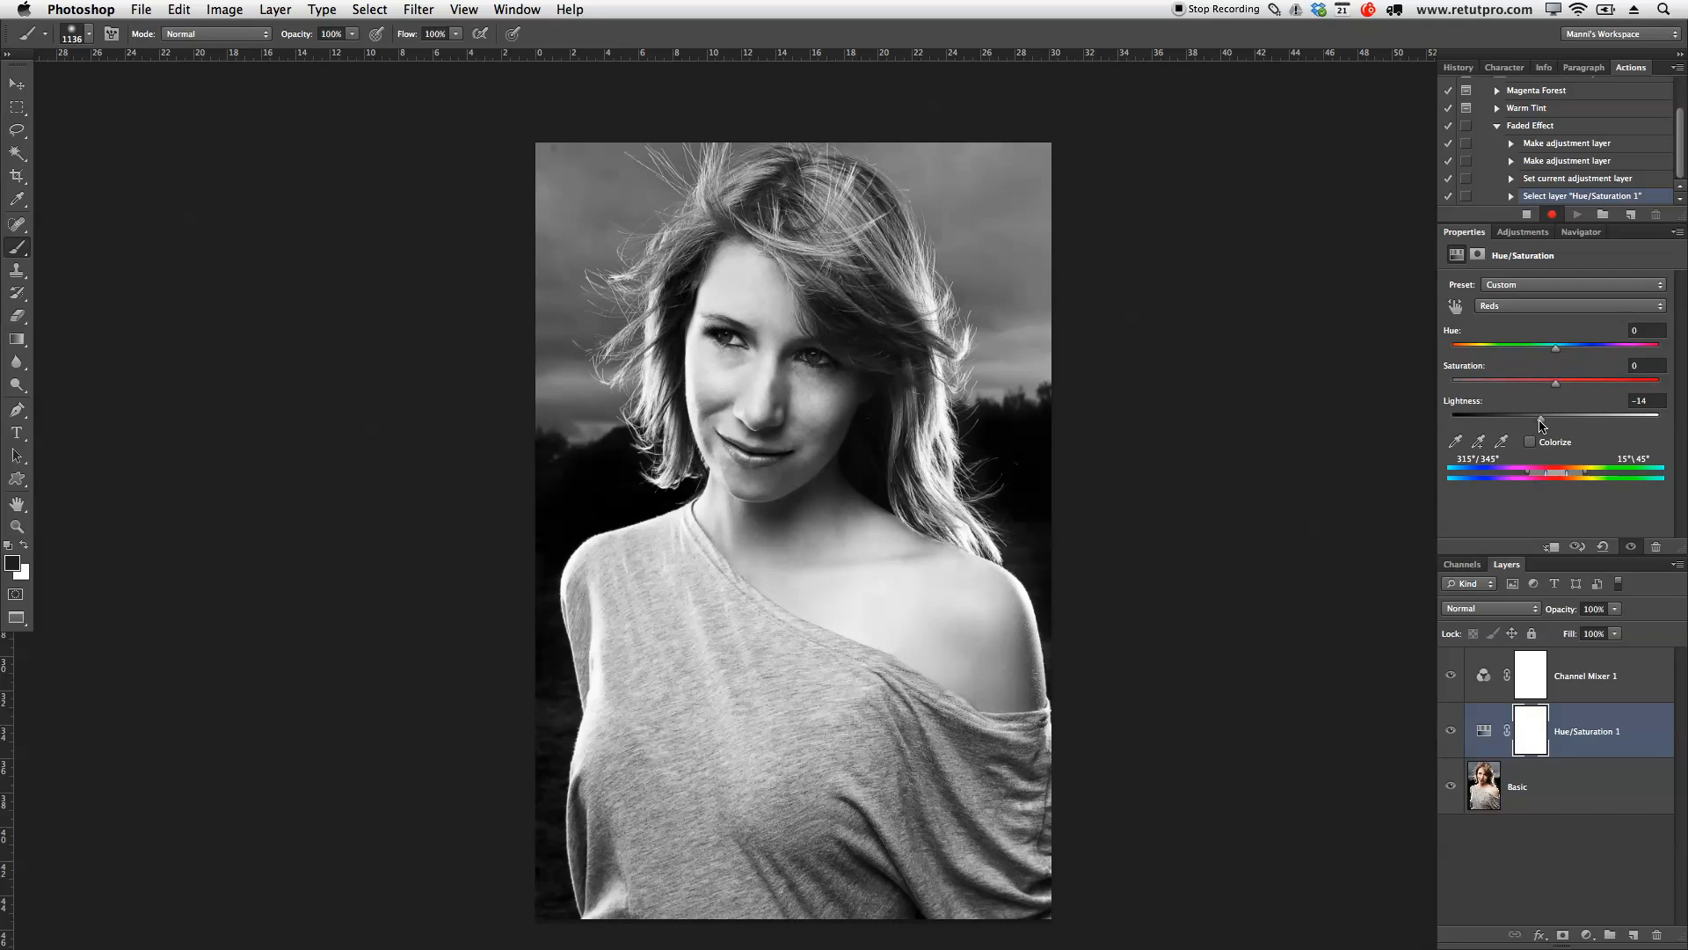
pyautogui.moveTo(1541, 413); pyautogui.dragTo(1504, 413)
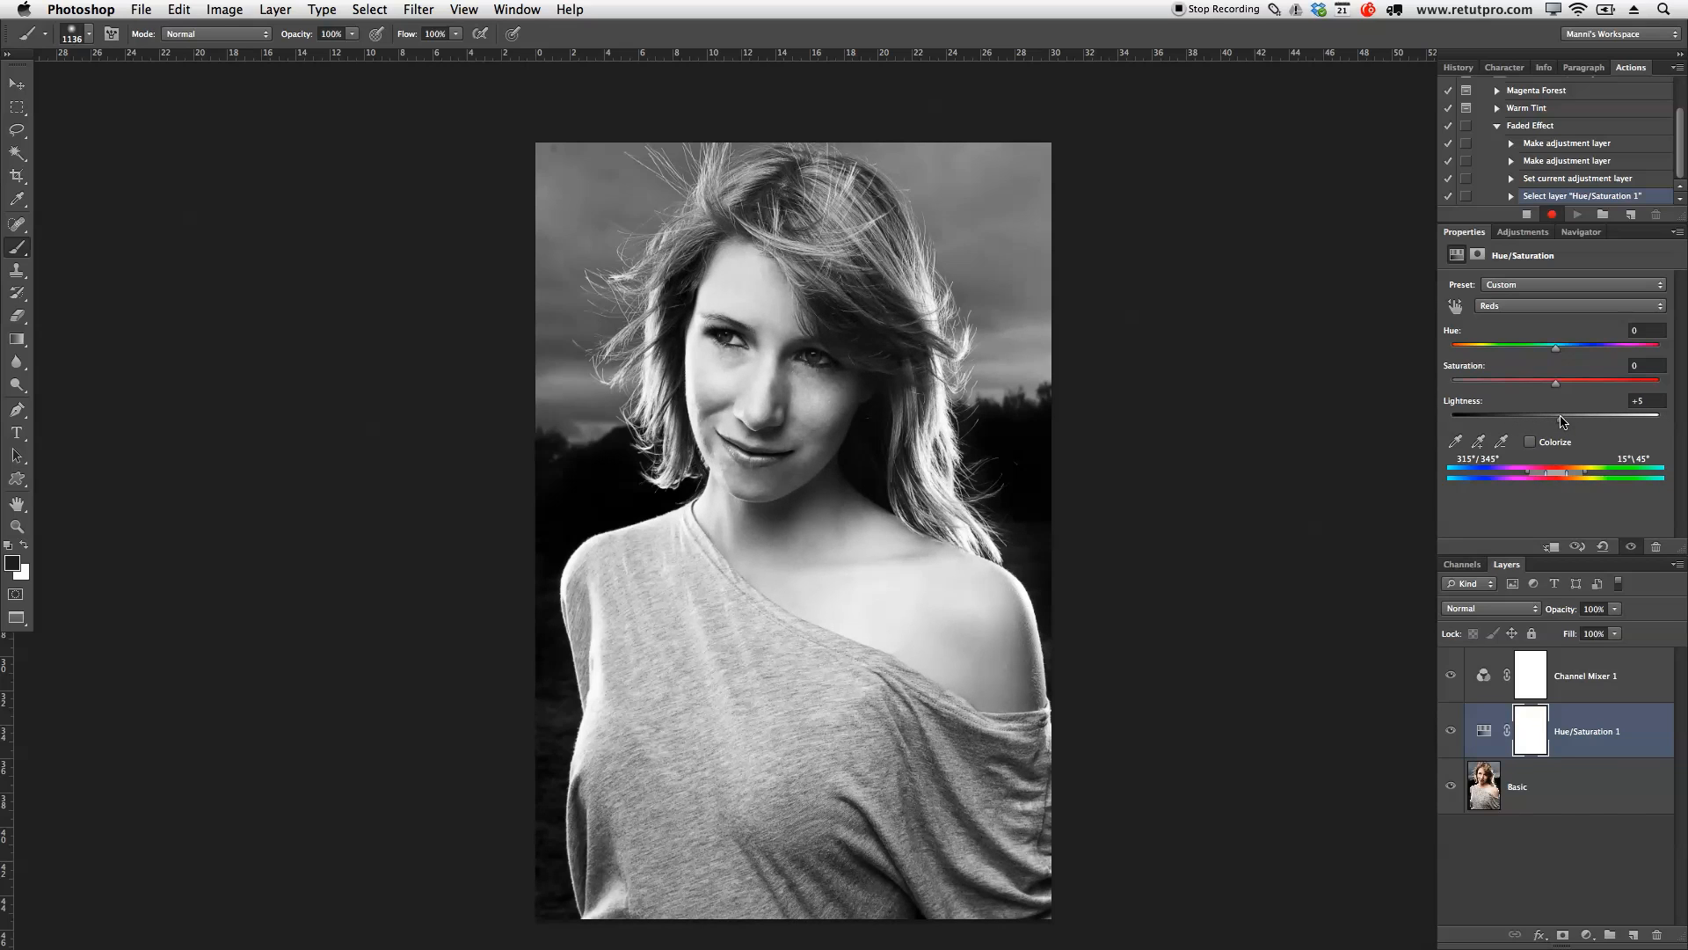
pyautogui.moveTo(1555, 366)
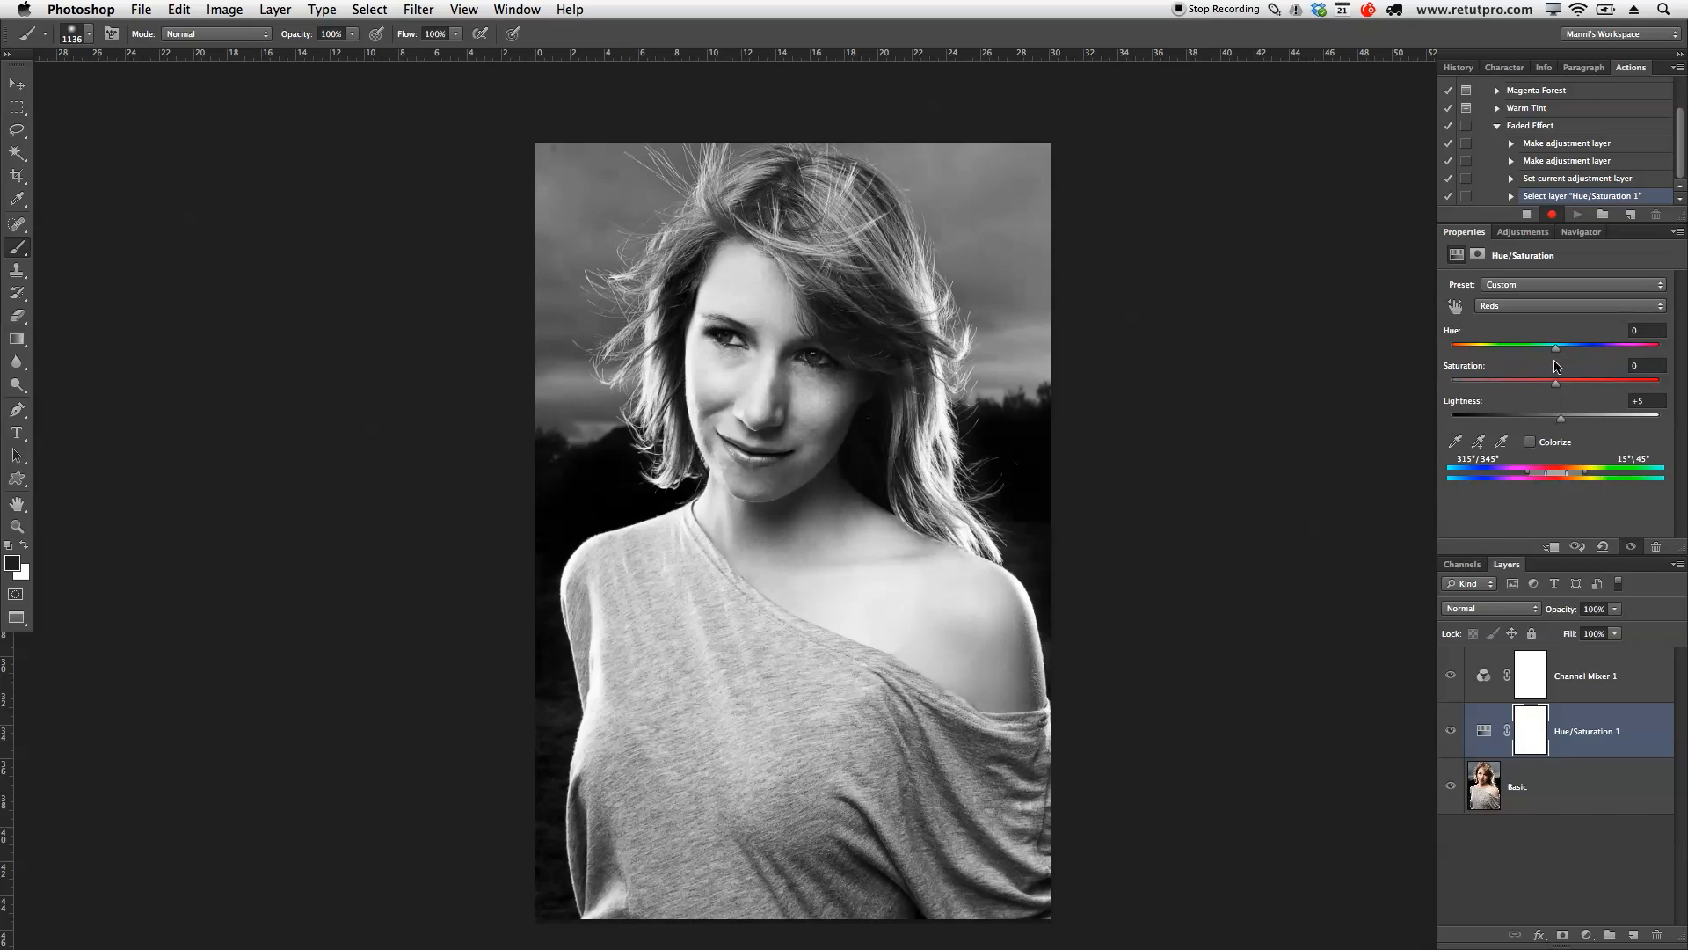
# - Lower Blues lightness to about -40 and Yellows lightness to about -51
pyautogui.click(1571, 306)
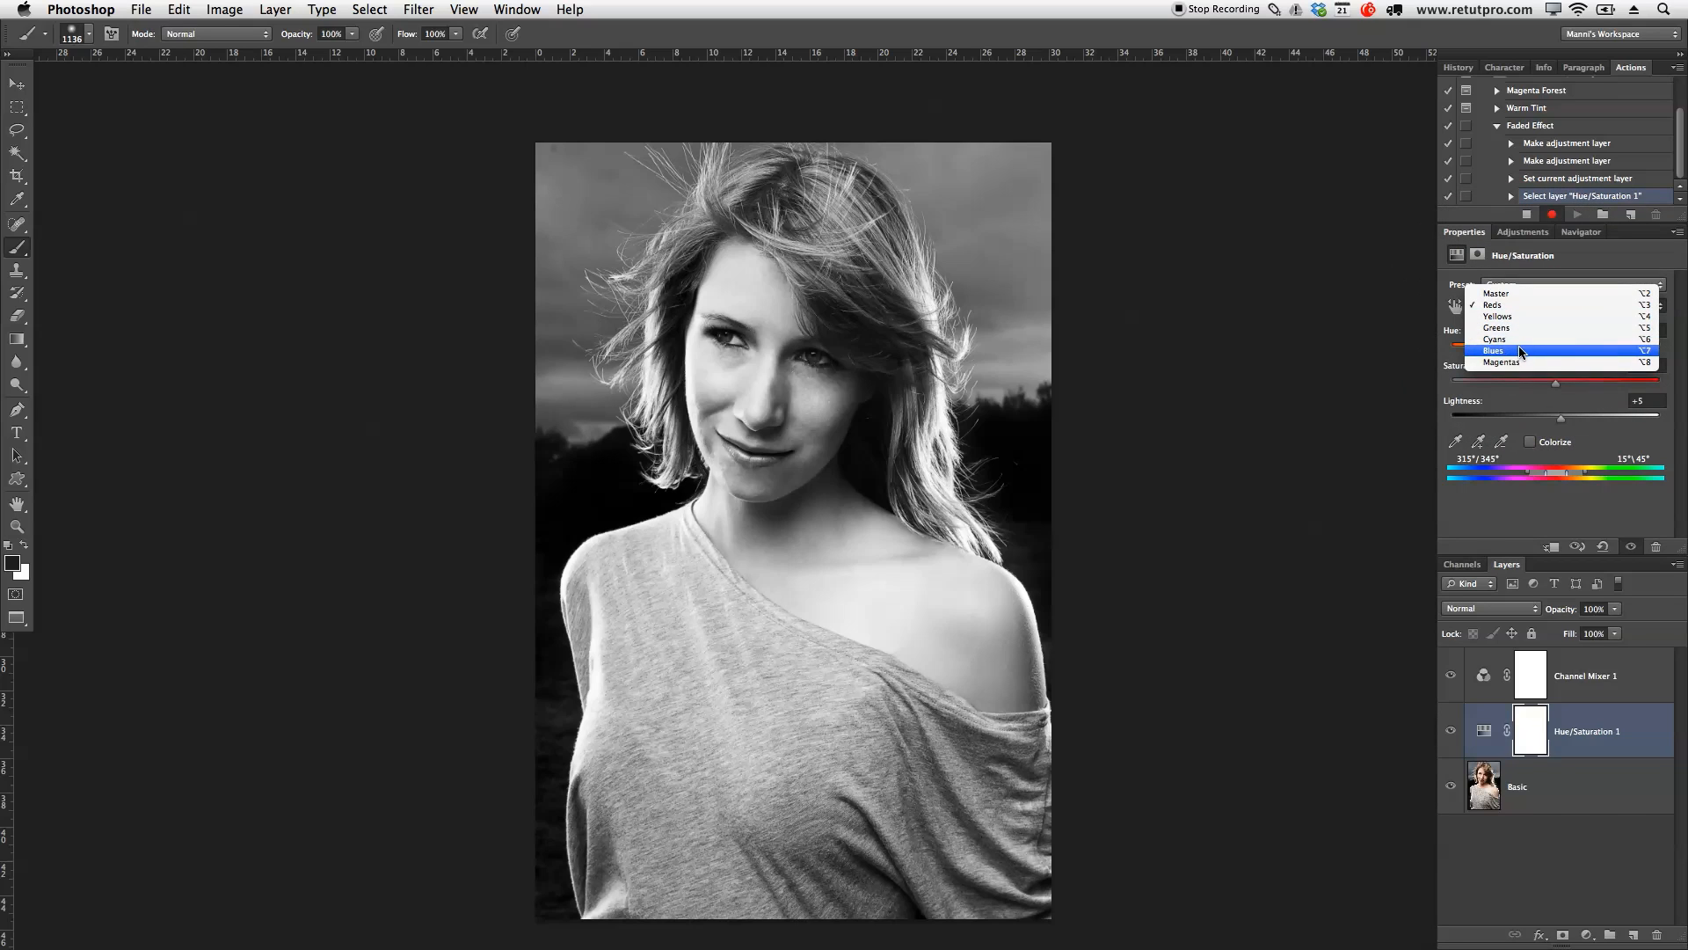
pyautogui.click(1495, 350)
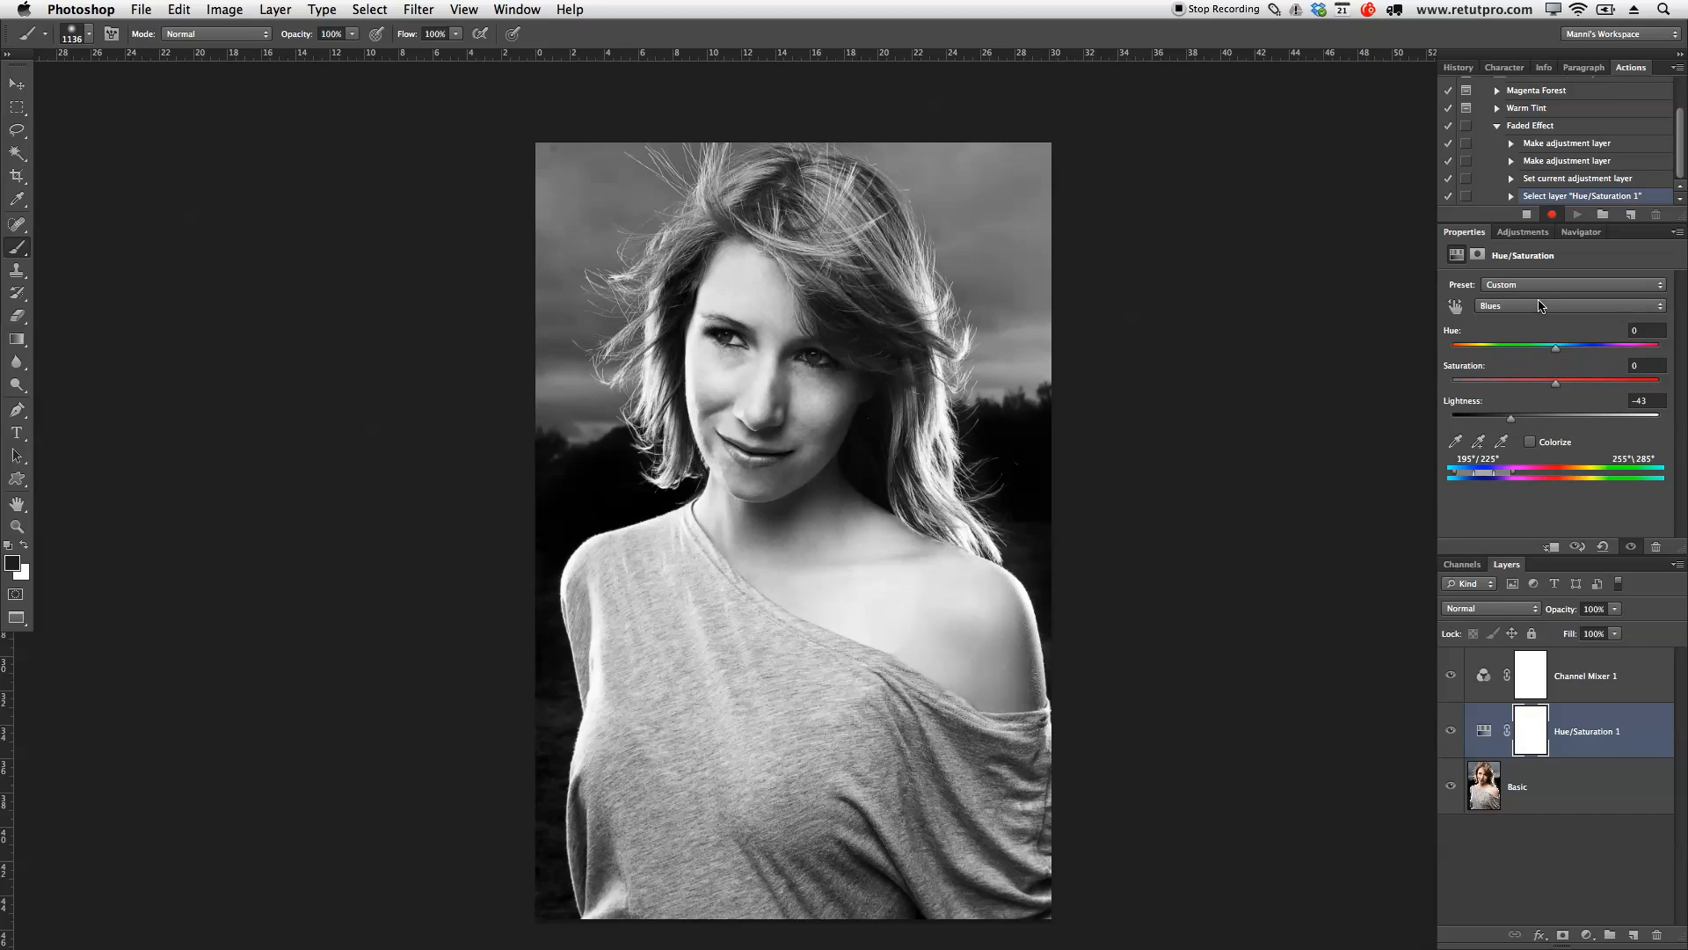
pyautogui.moveTo(1507, 419); pyautogui.dragTo(1514, 418)
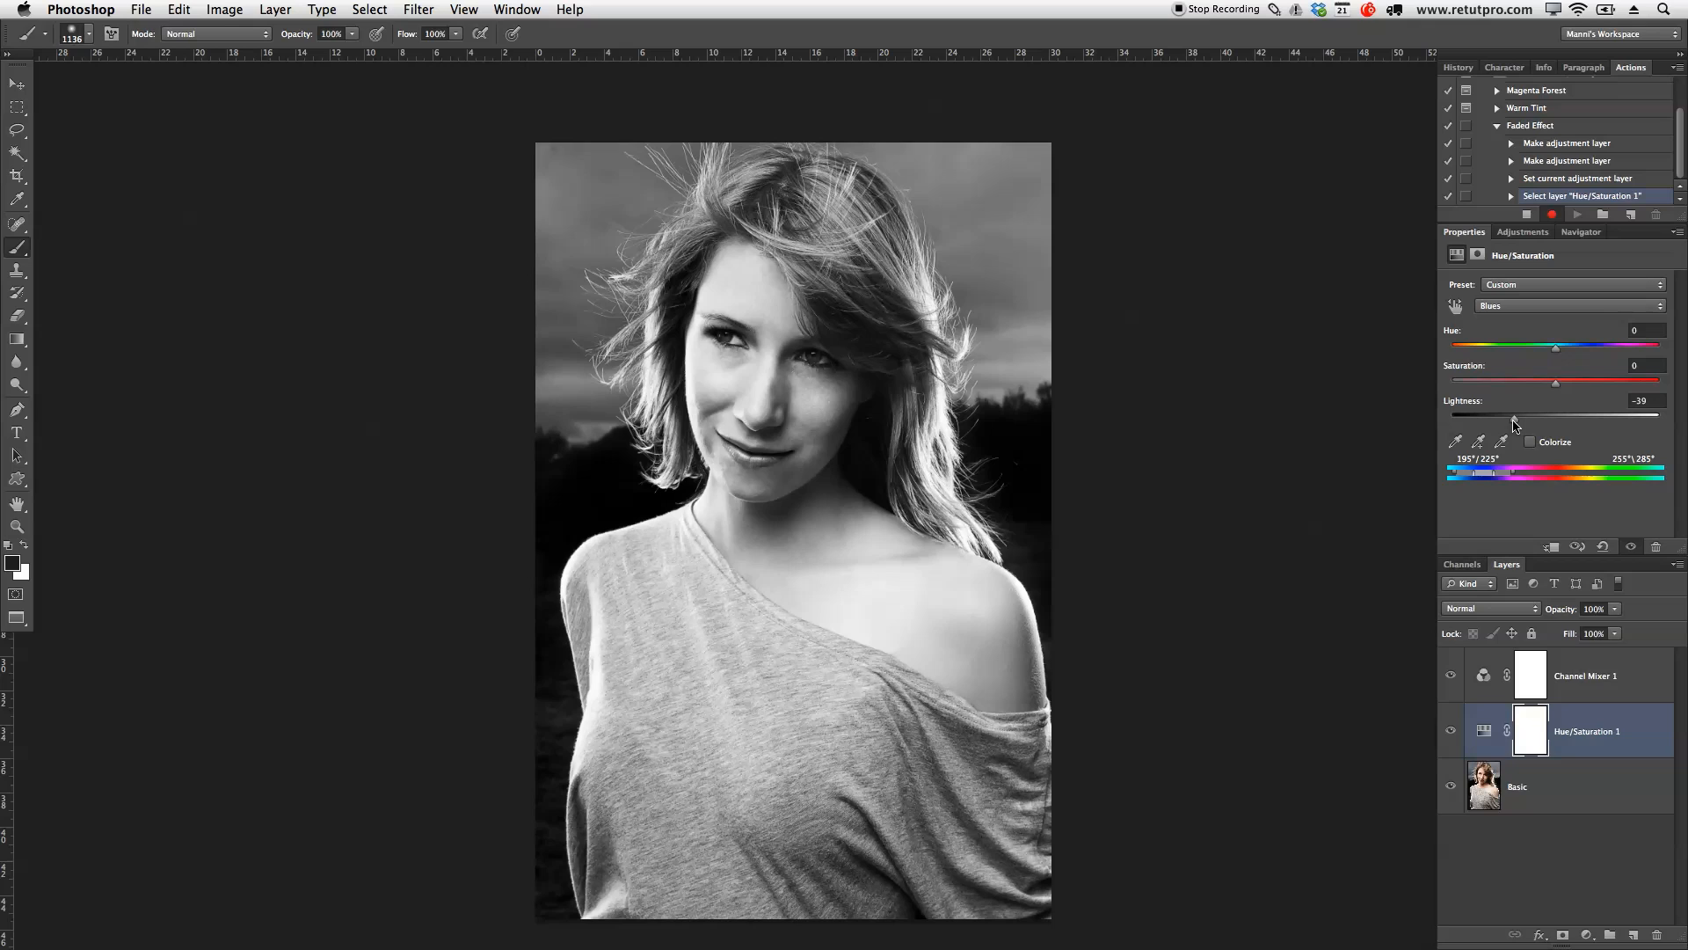
pyautogui.click(1571, 304)
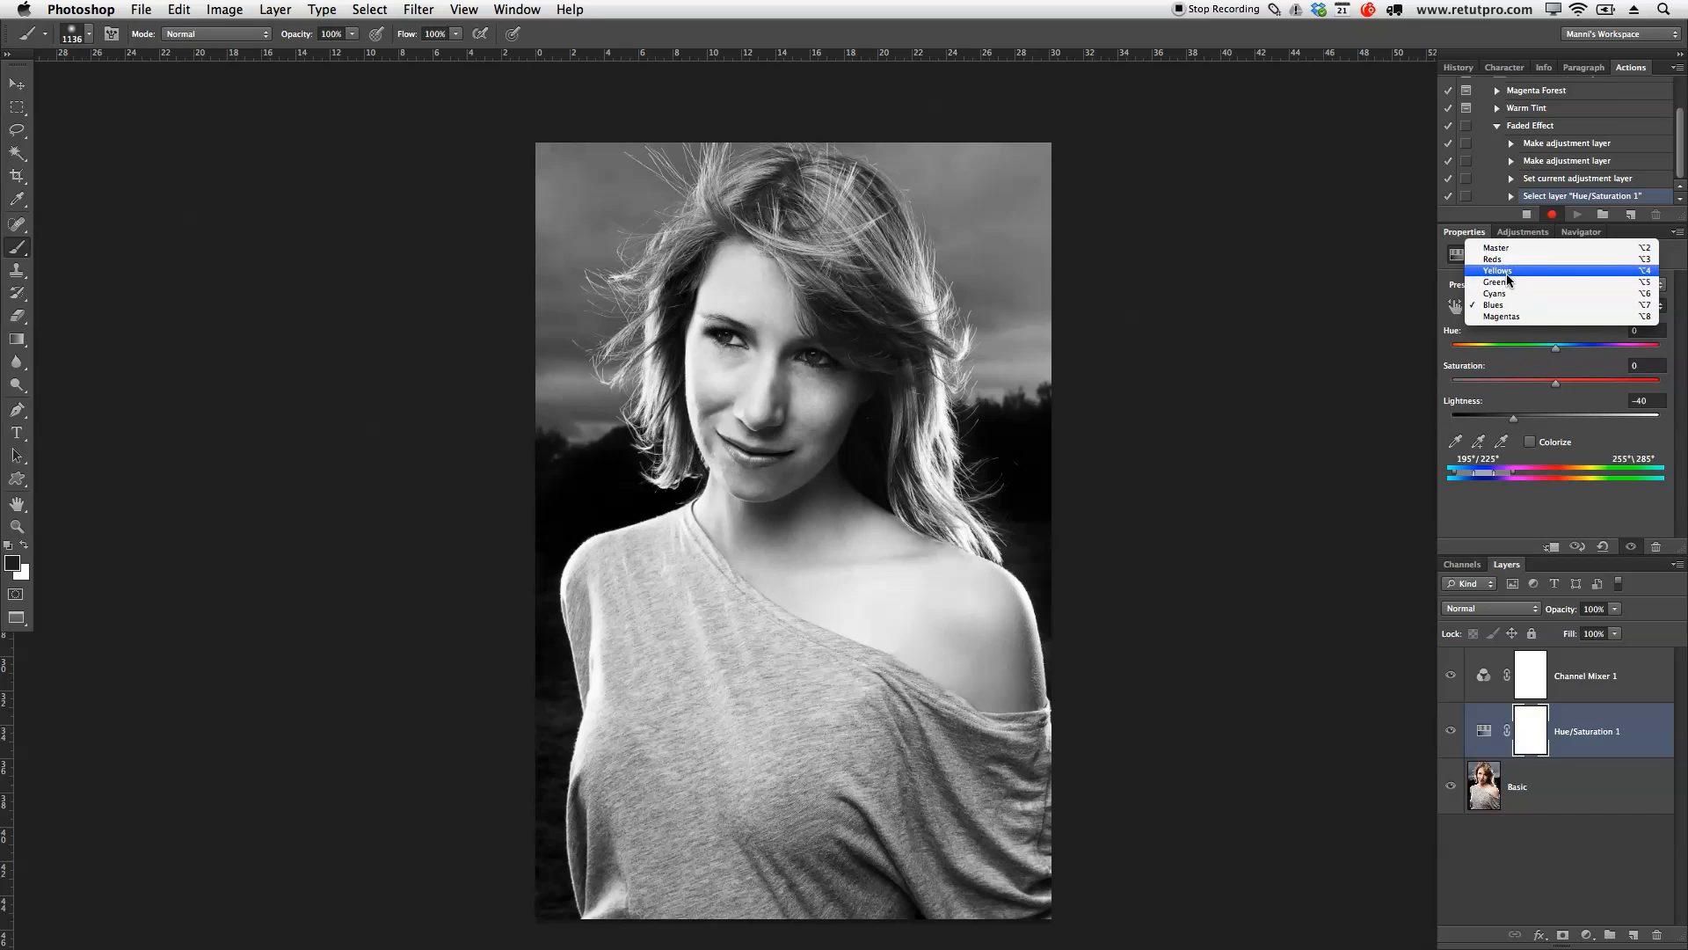
pyautogui.click(1496, 271)
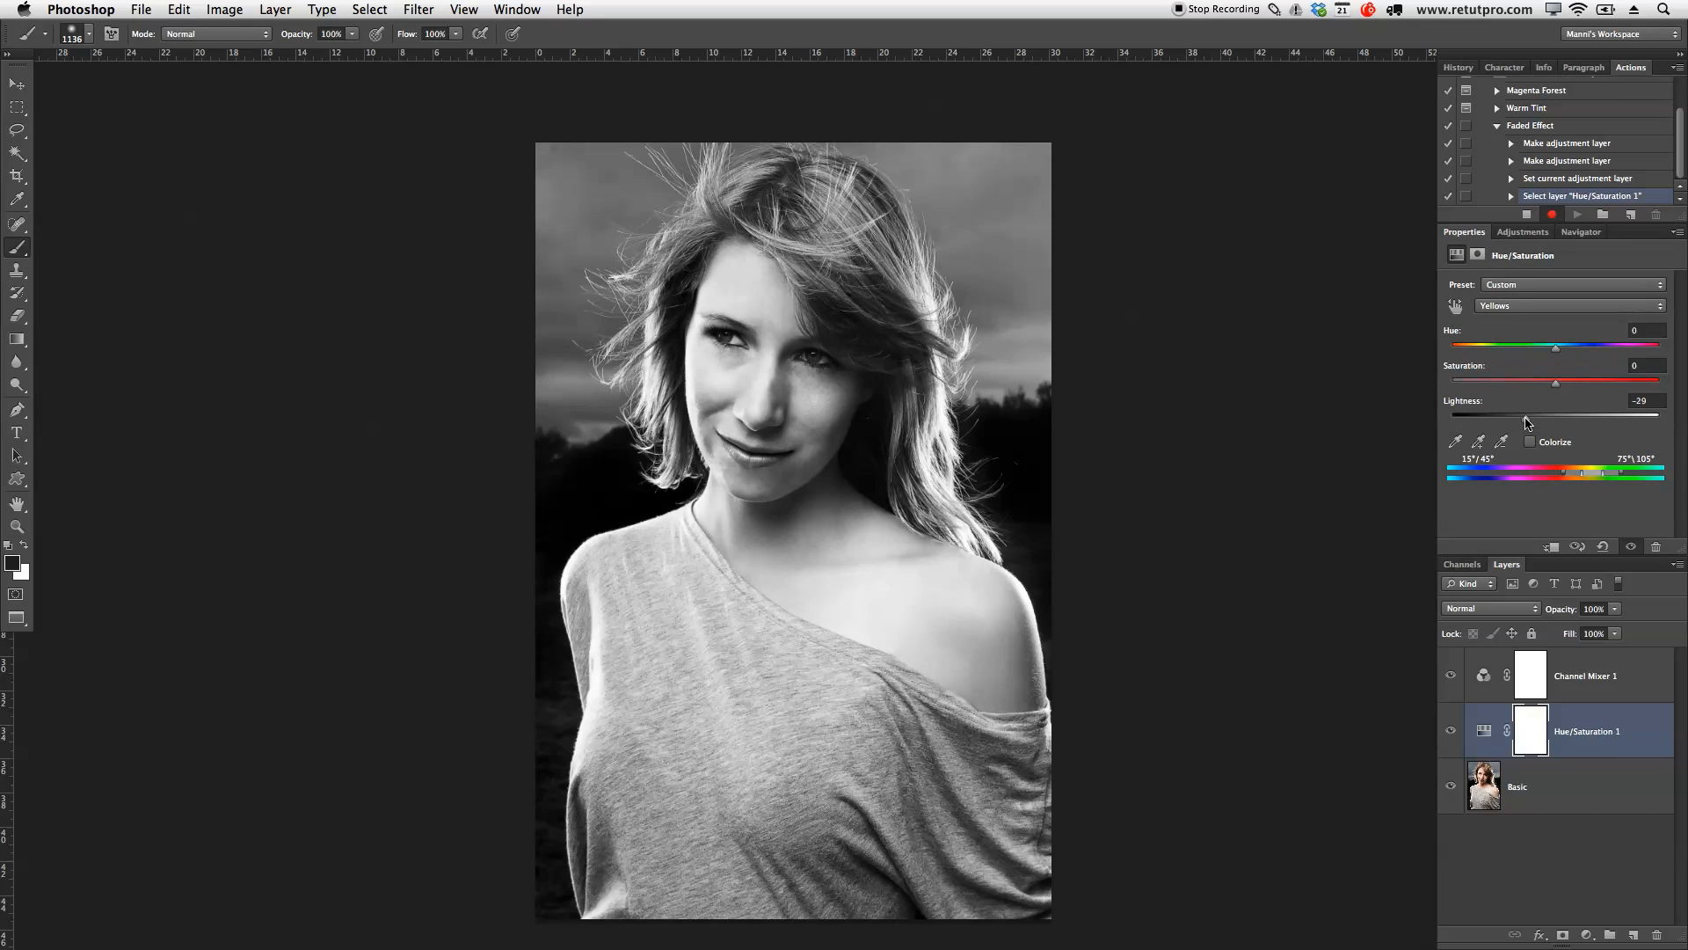
pyautogui.moveTo(1484, 418); pyautogui.dragTo(1578, 419)
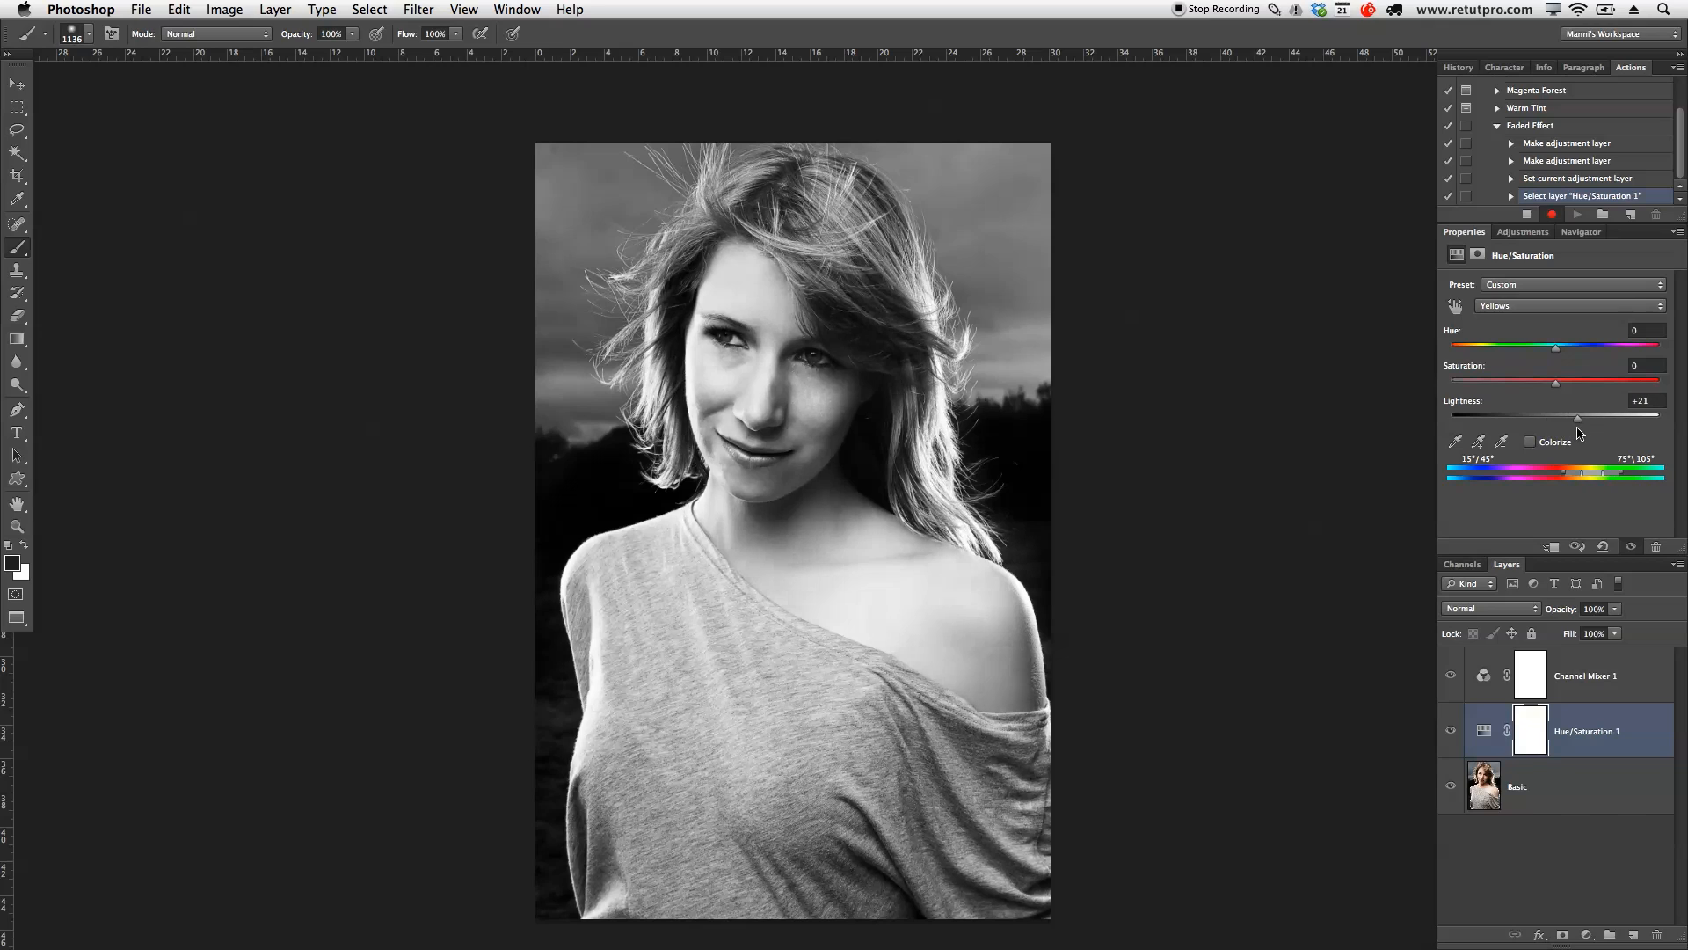
pyautogui.moveTo(1577, 419); pyautogui.dragTo(1496, 419)
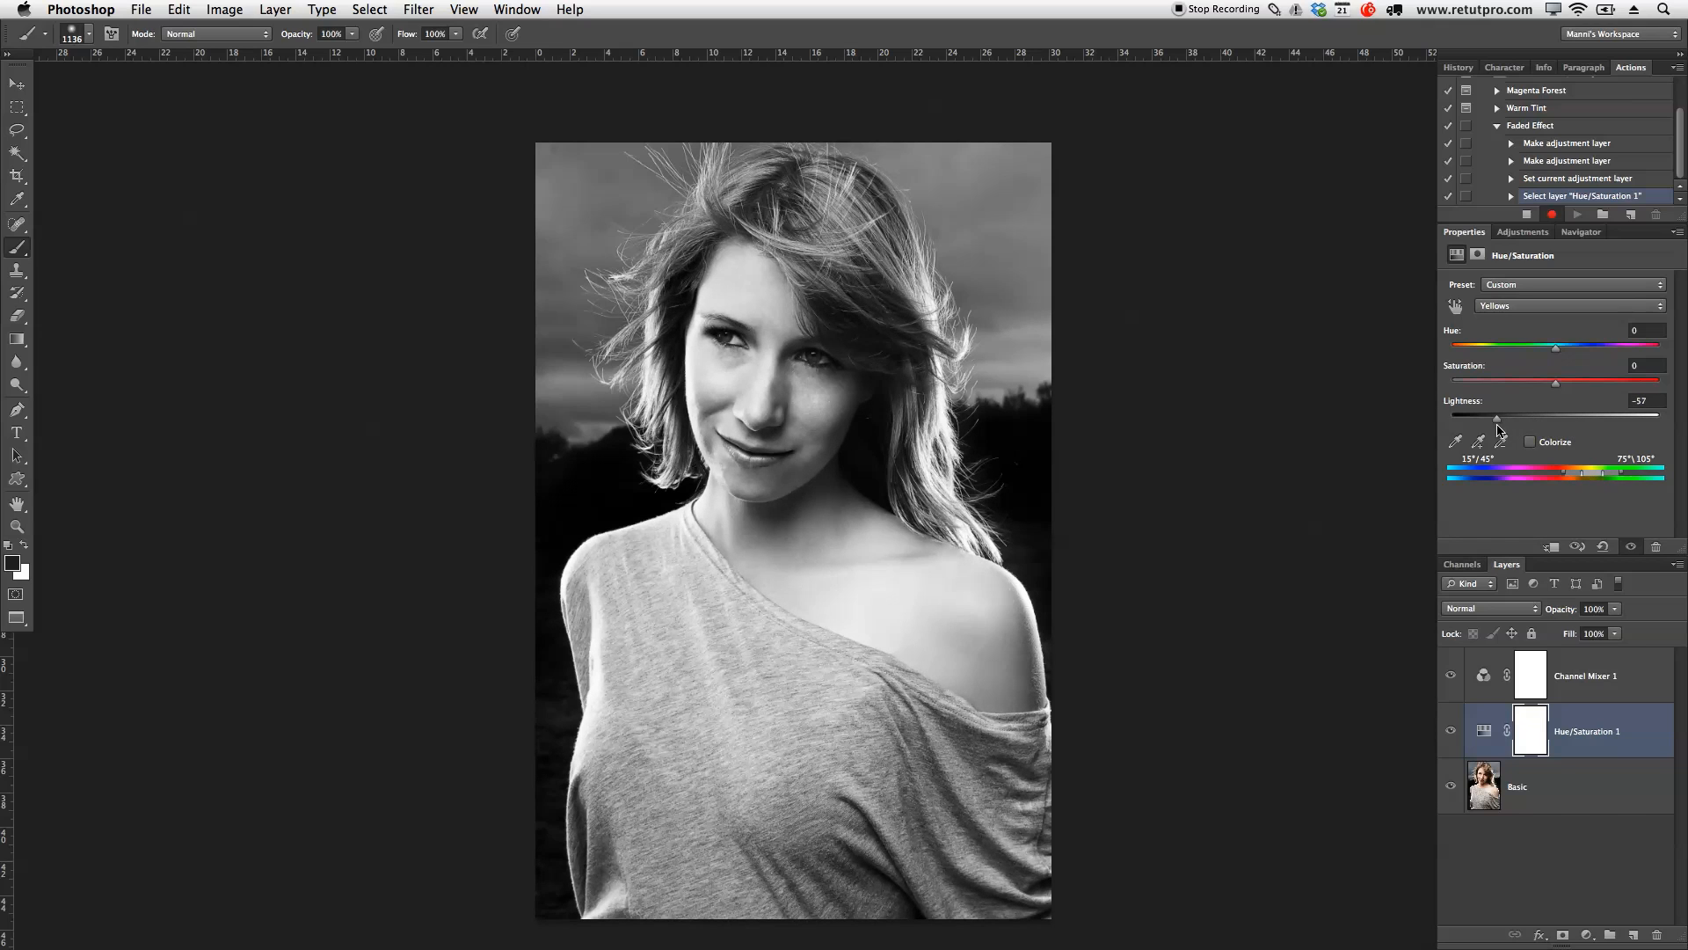
pyautogui.moveTo(1490, 418); pyautogui.dragTo(1503, 418)
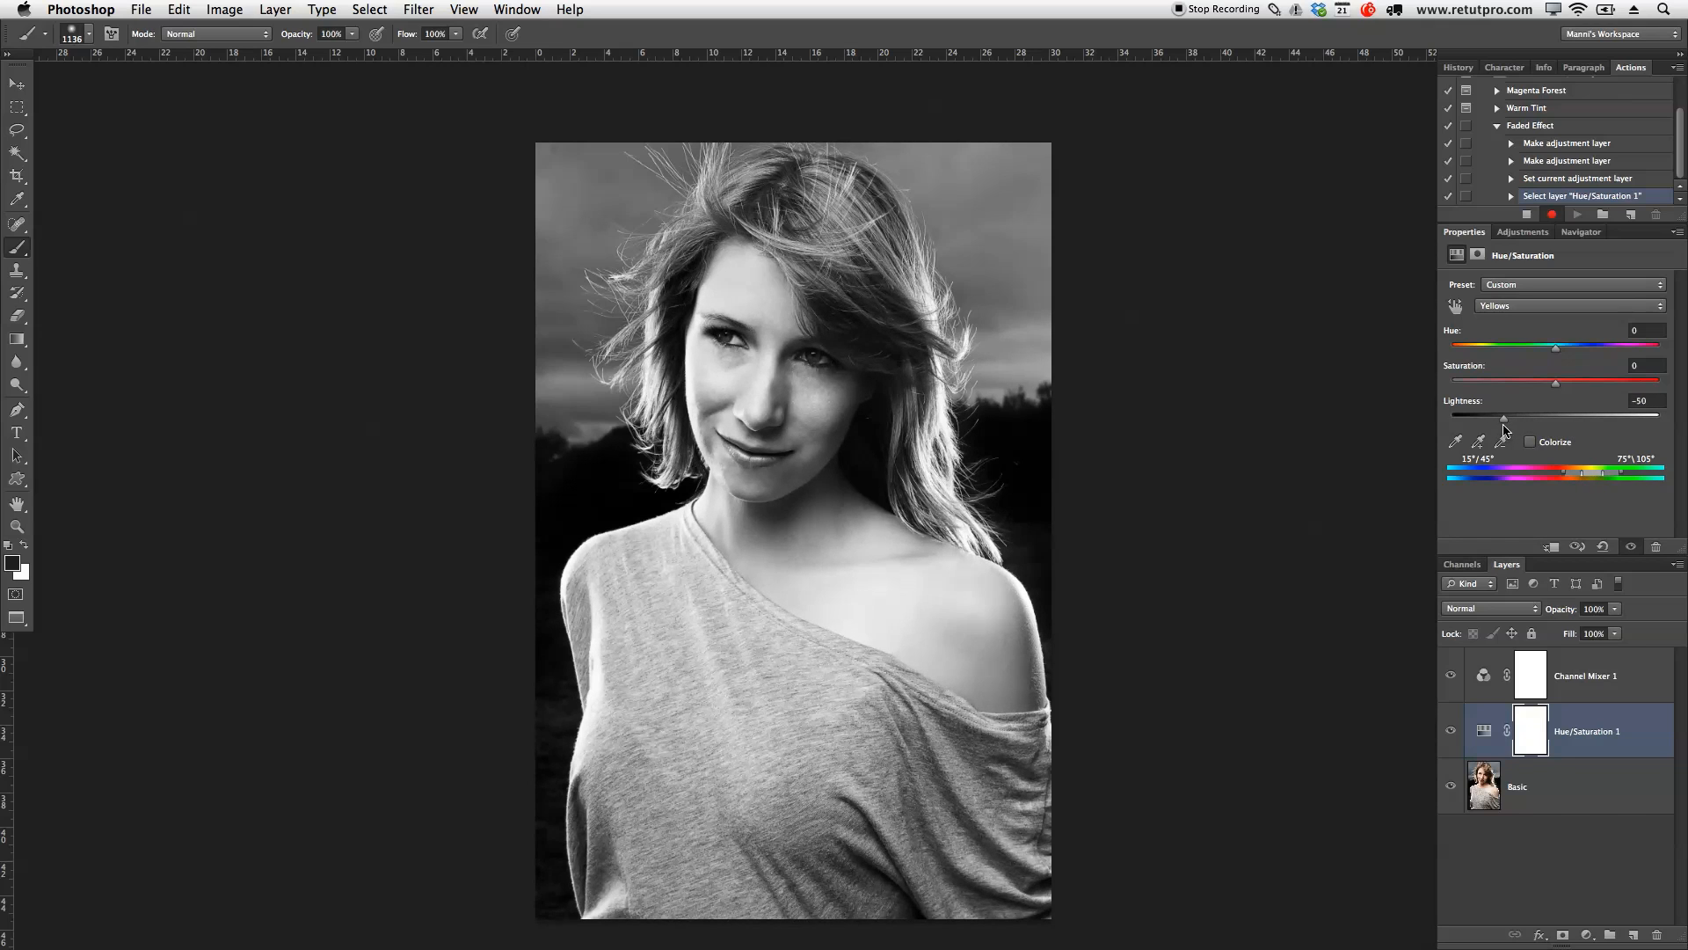
pyautogui.moveTo(1506, 417); pyautogui.dragTo(1502, 417)
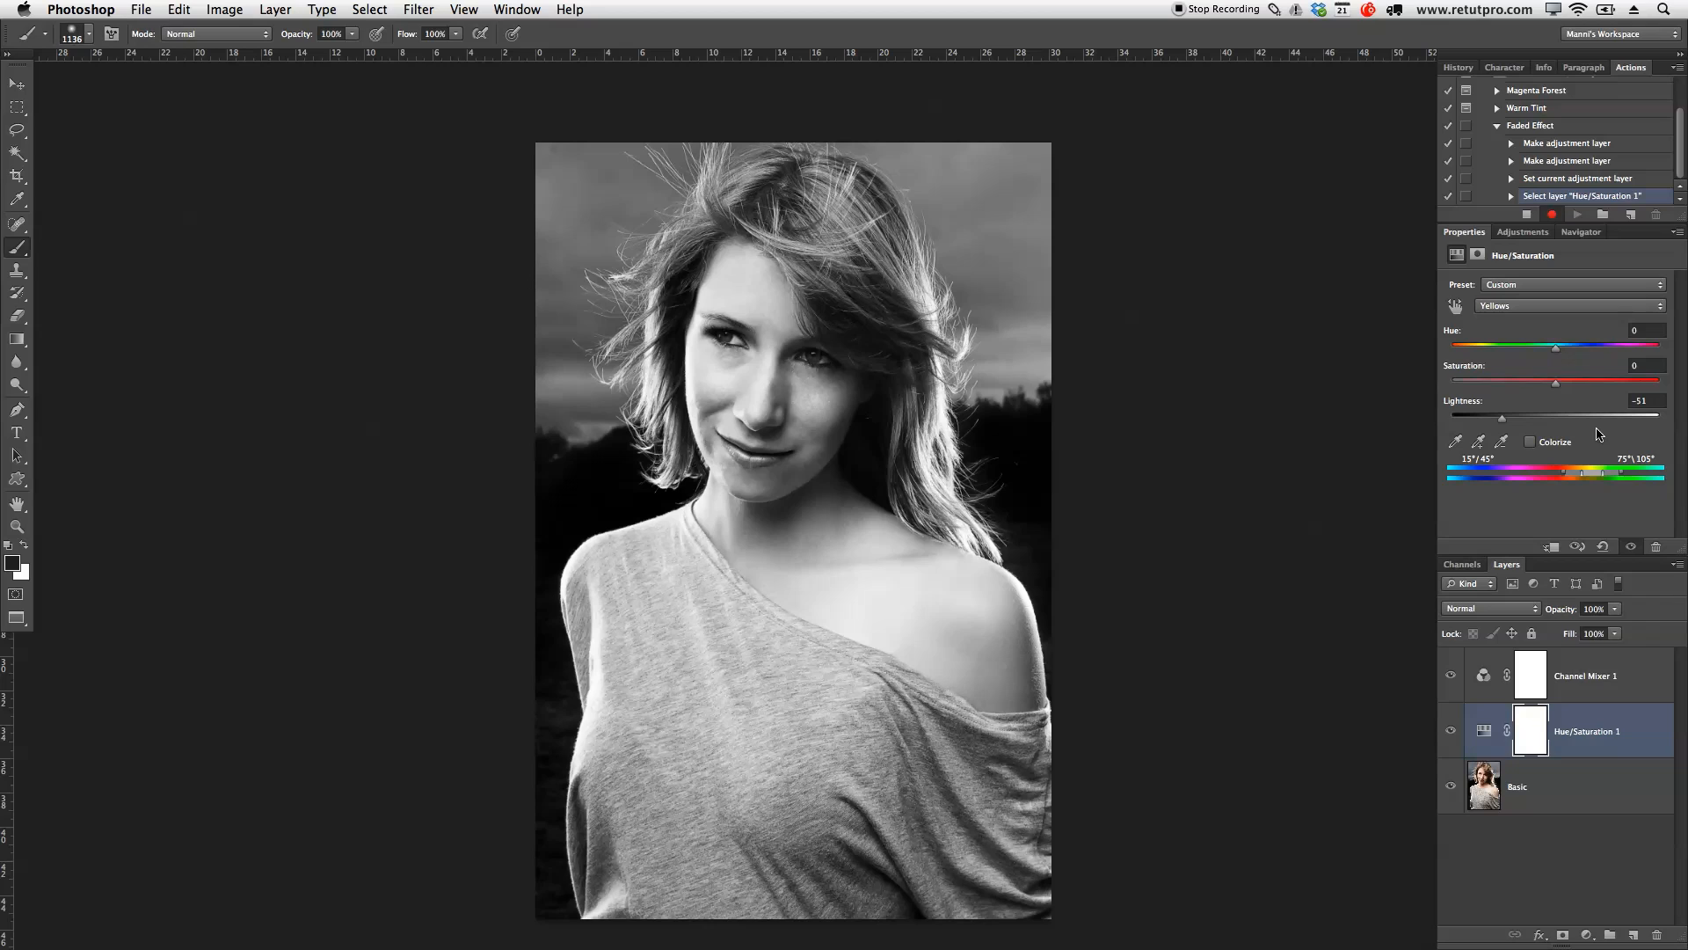
pyautogui.click(1583, 676)
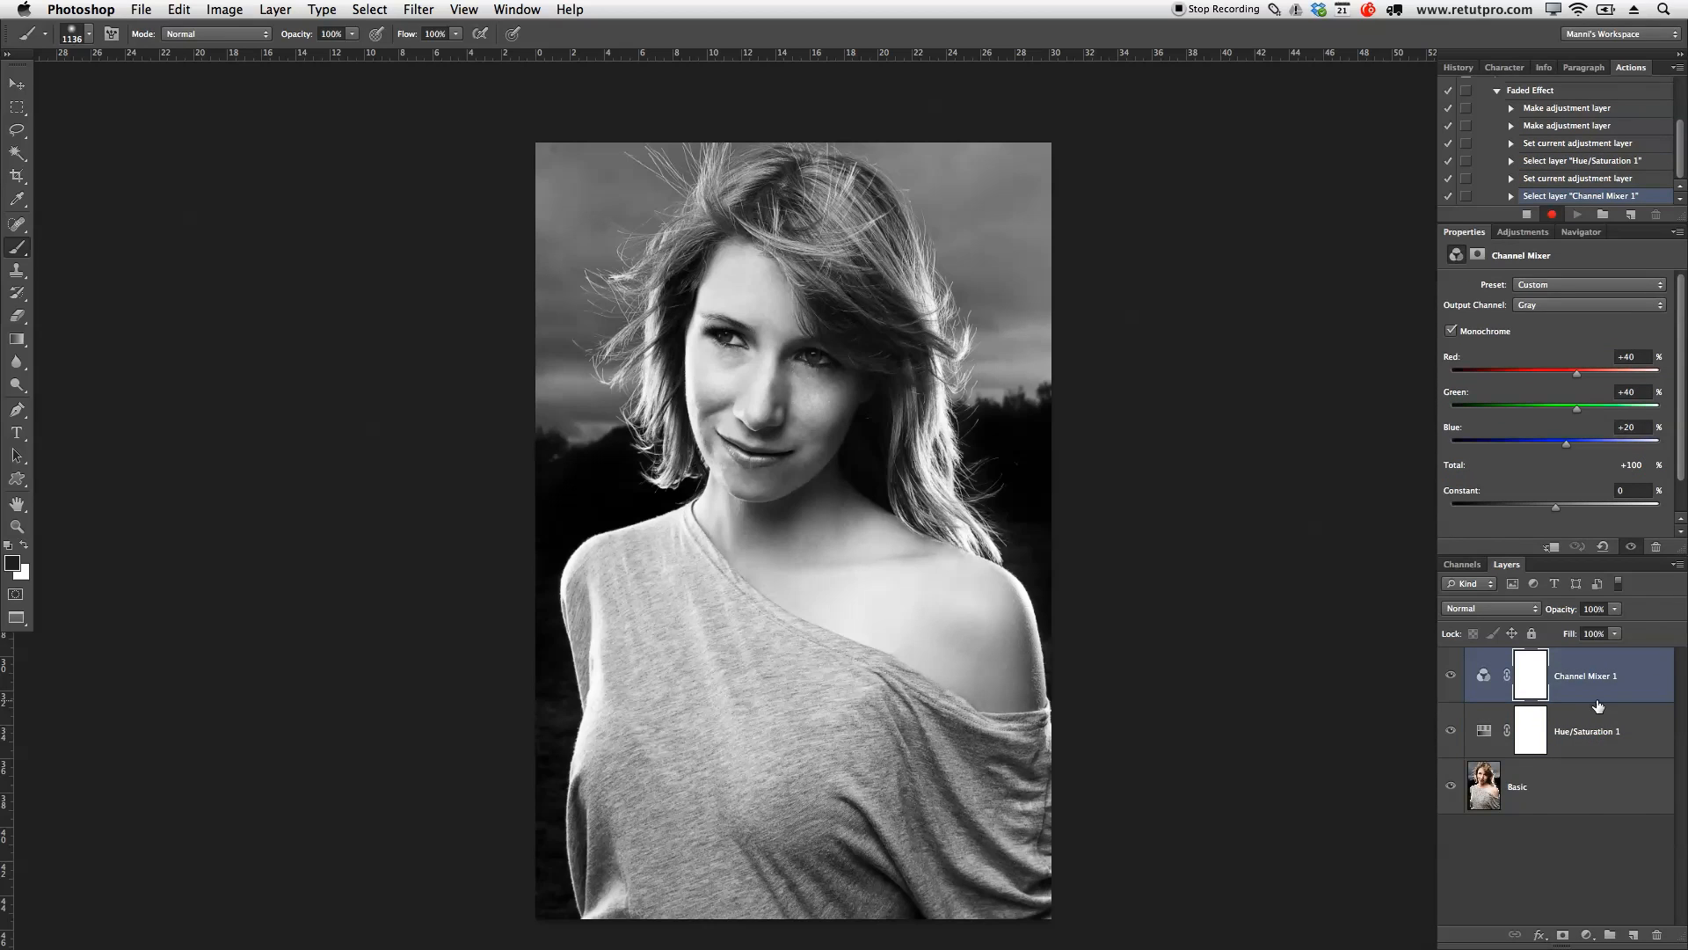
# - Add a Curves layer with highlight and shadow points forming a gentle S-curve
pyautogui.click(1523, 232)
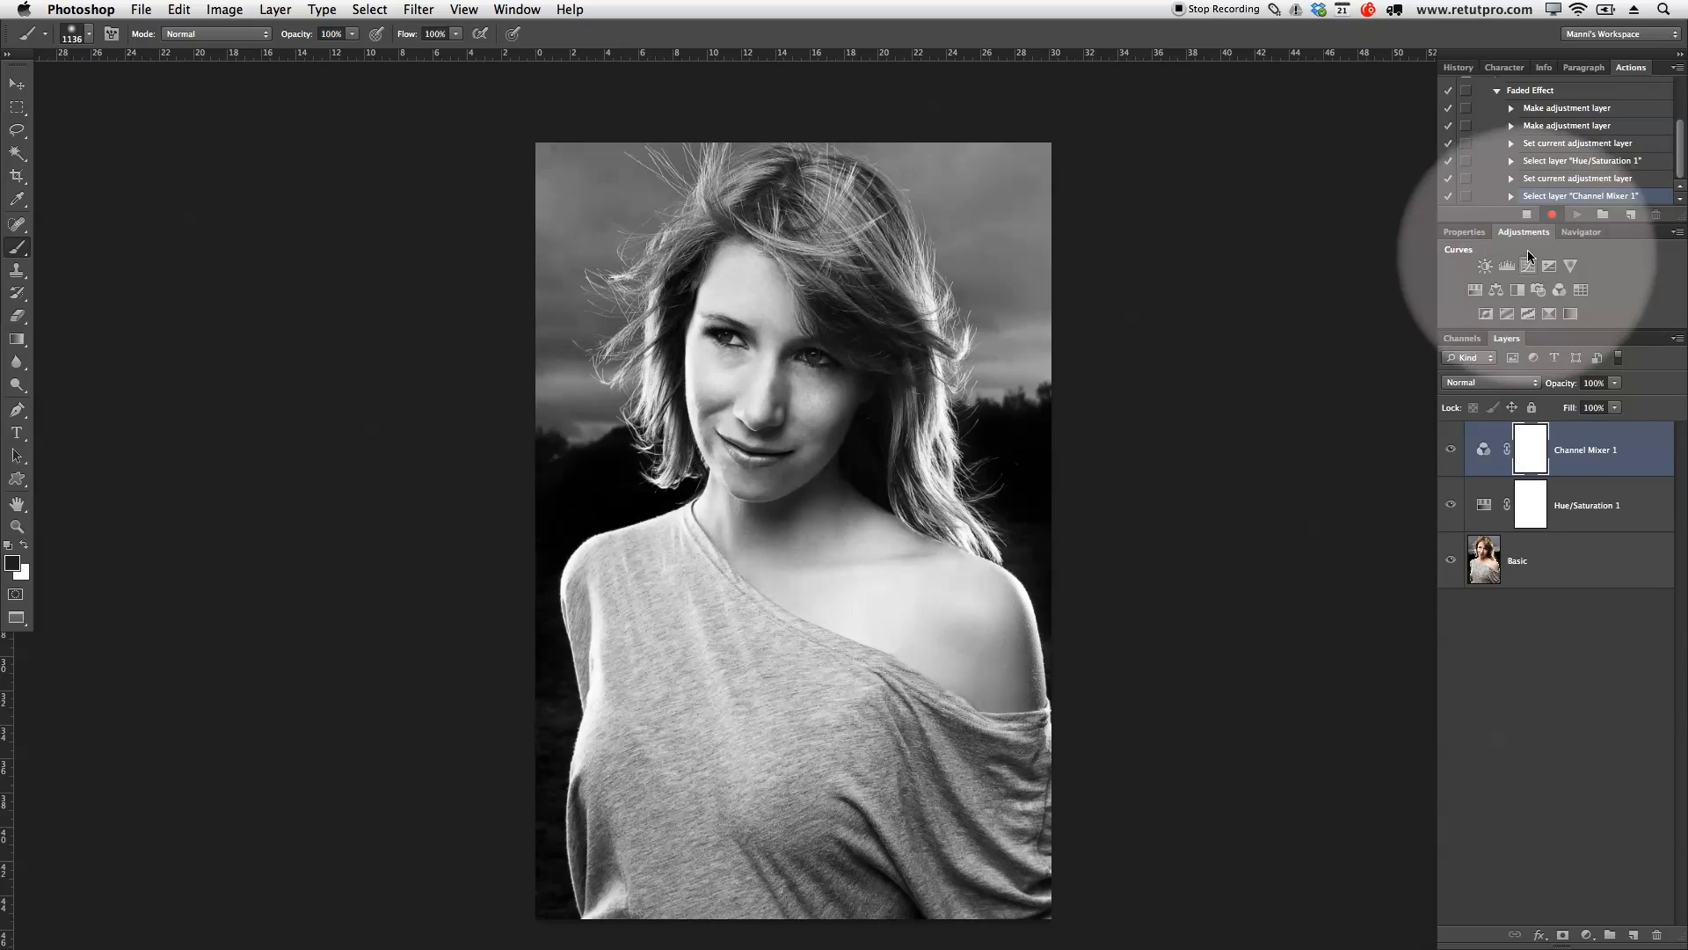
pyautogui.click(1484, 266)
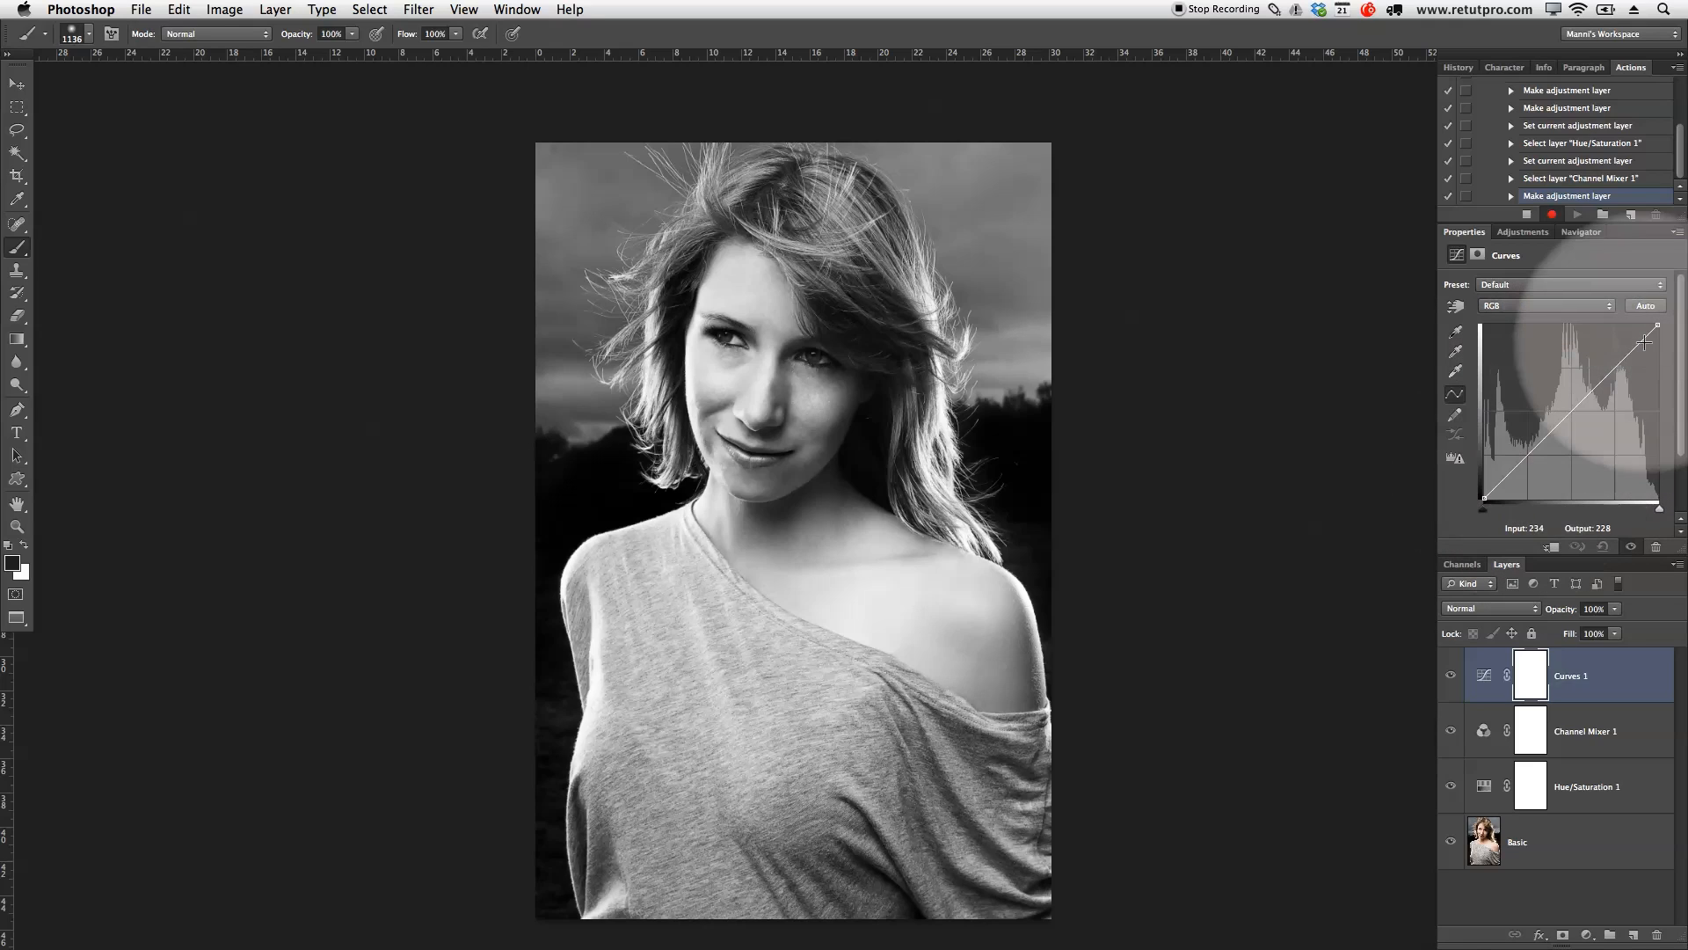
pyautogui.moveTo(1646, 339); pyautogui.dragTo(1614, 377)
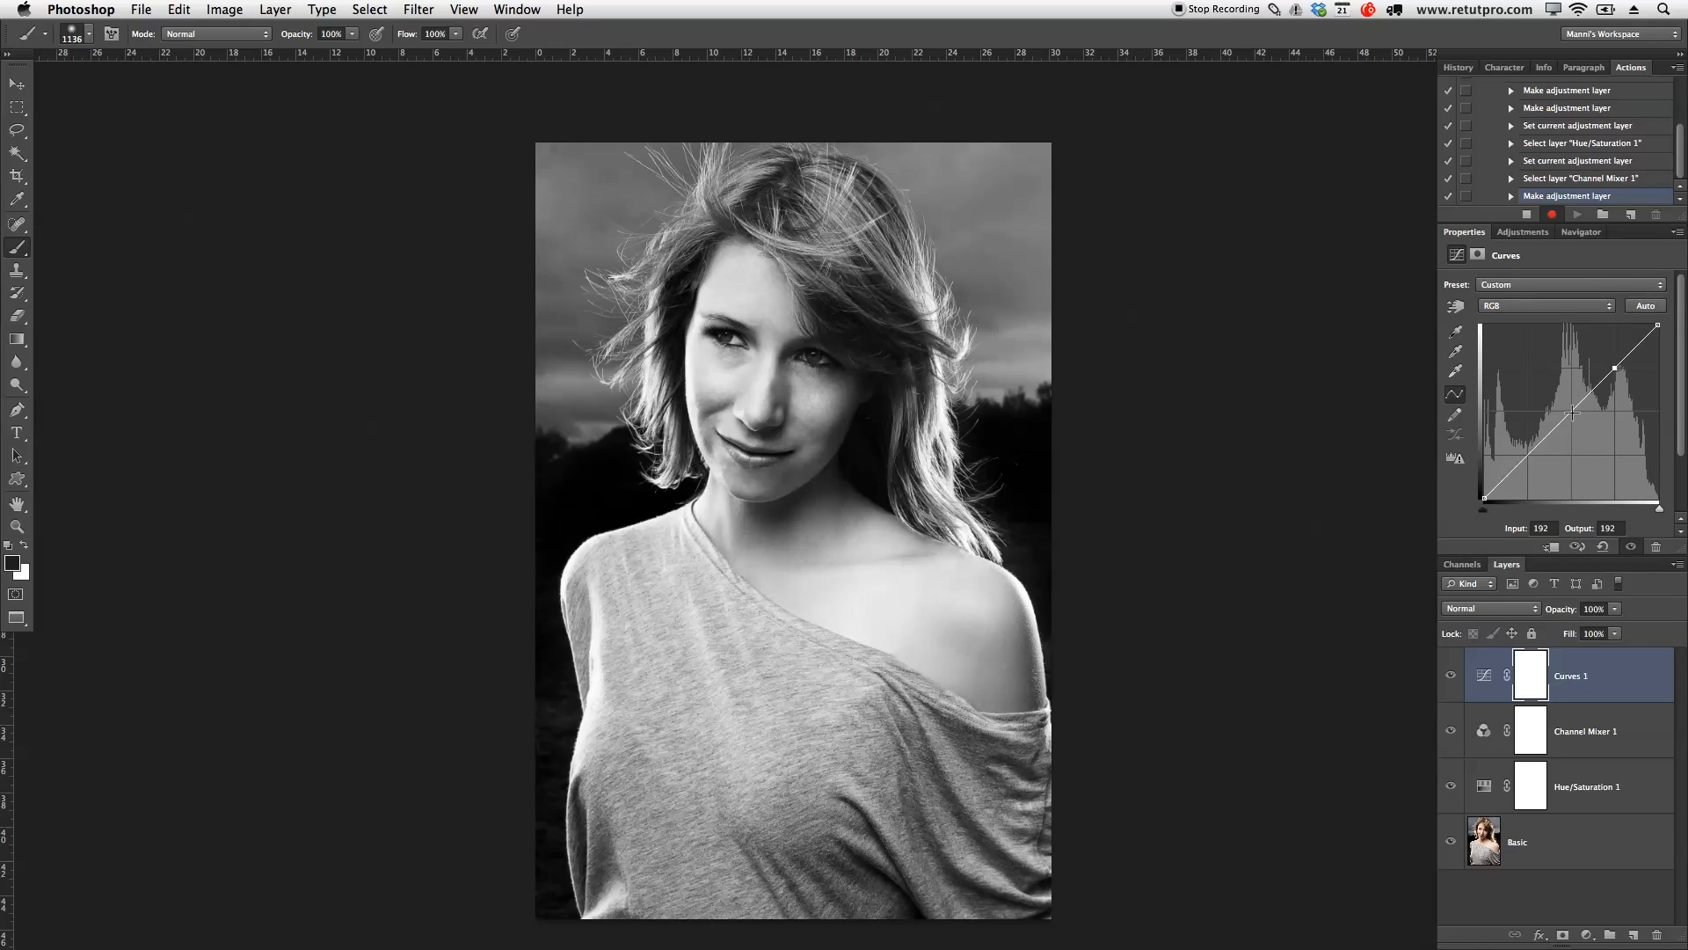
pyautogui.moveTo(1572, 412); pyautogui.dragTo(1527, 457)
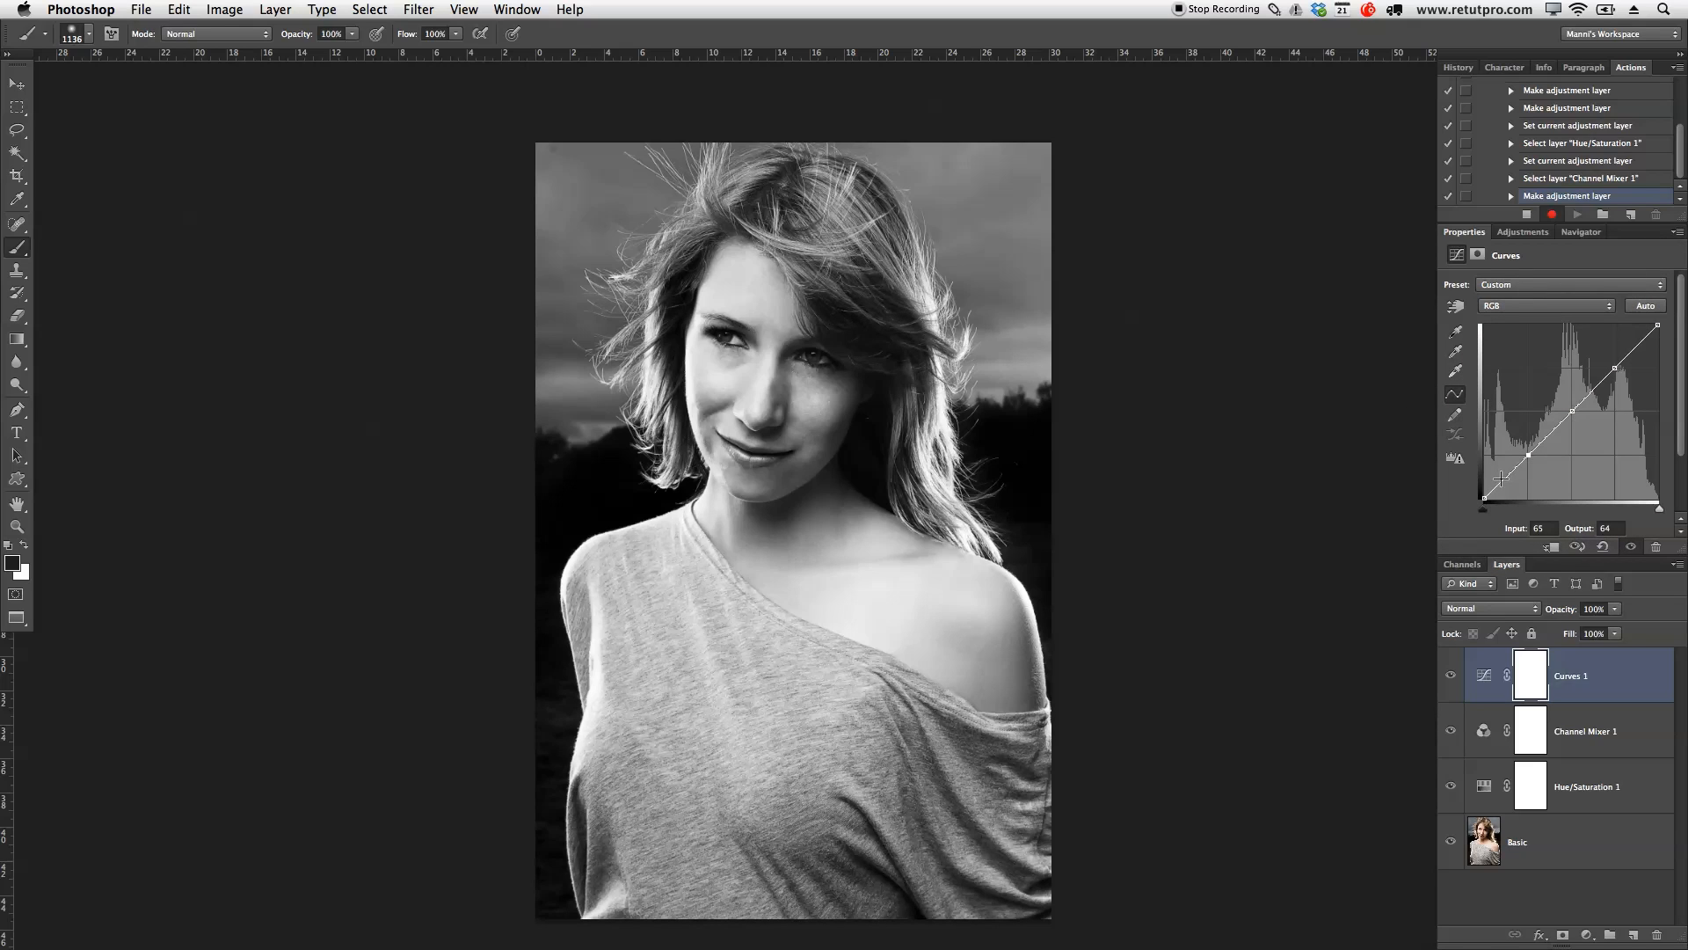
# - Lift the curve's black point so the shadows look faded and washed out
pyautogui.moveTo(1528, 454); pyautogui.dragTo(1484, 496)
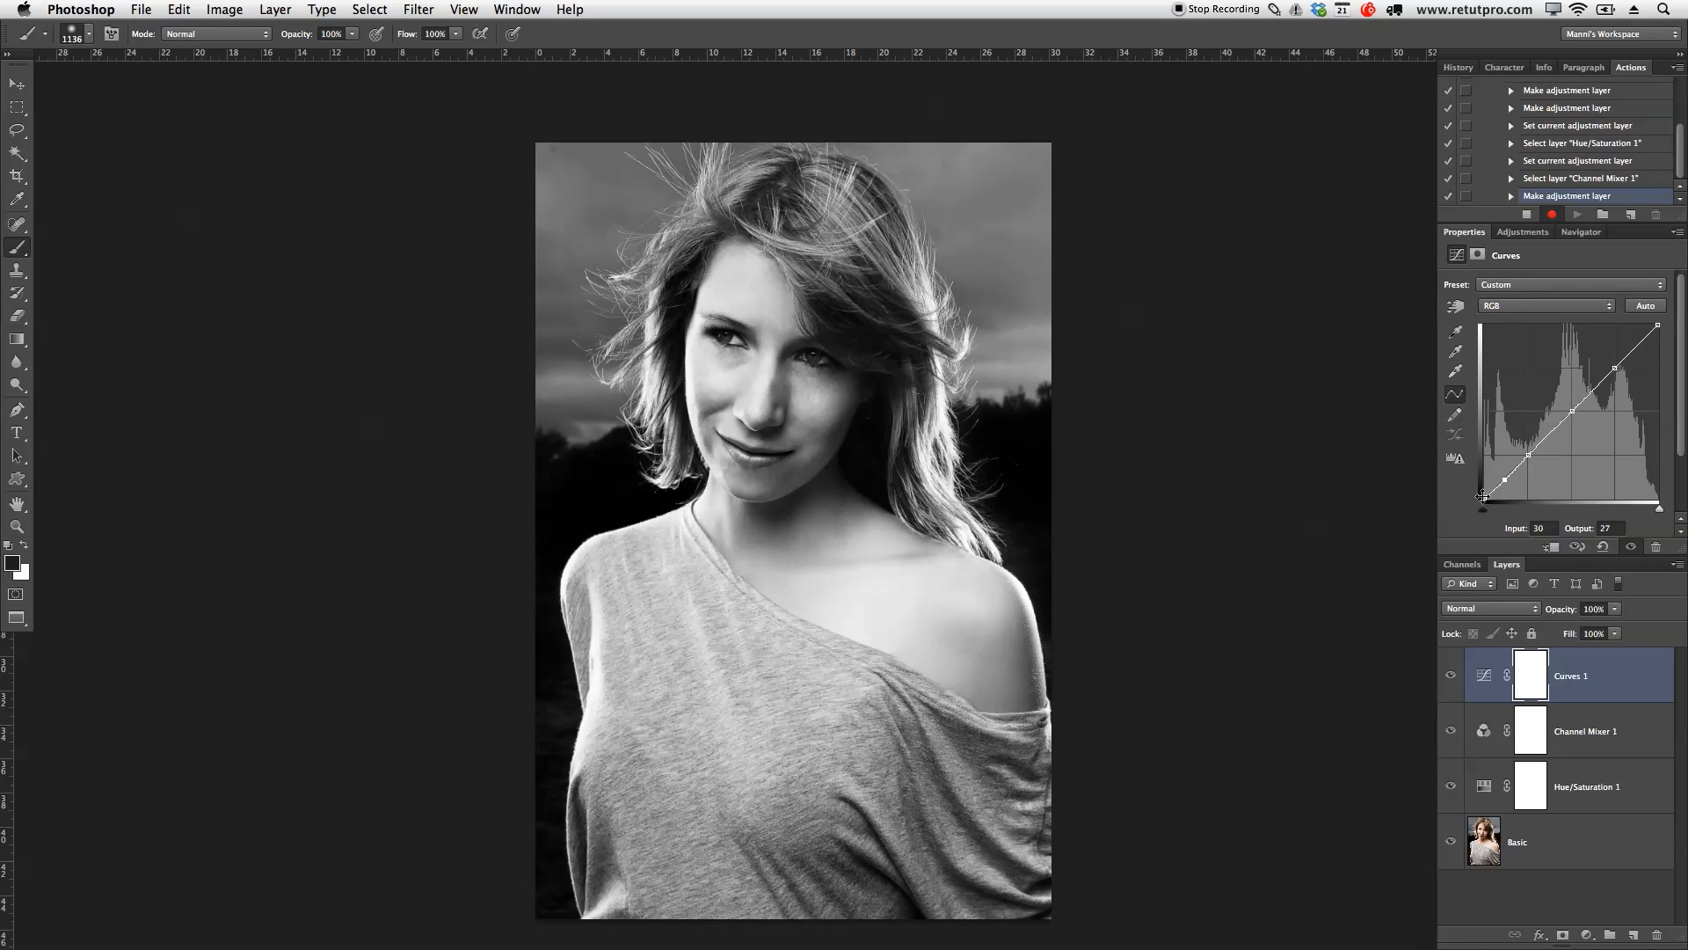
pyautogui.moveTo(1488, 493); pyautogui.dragTo(1482, 496)
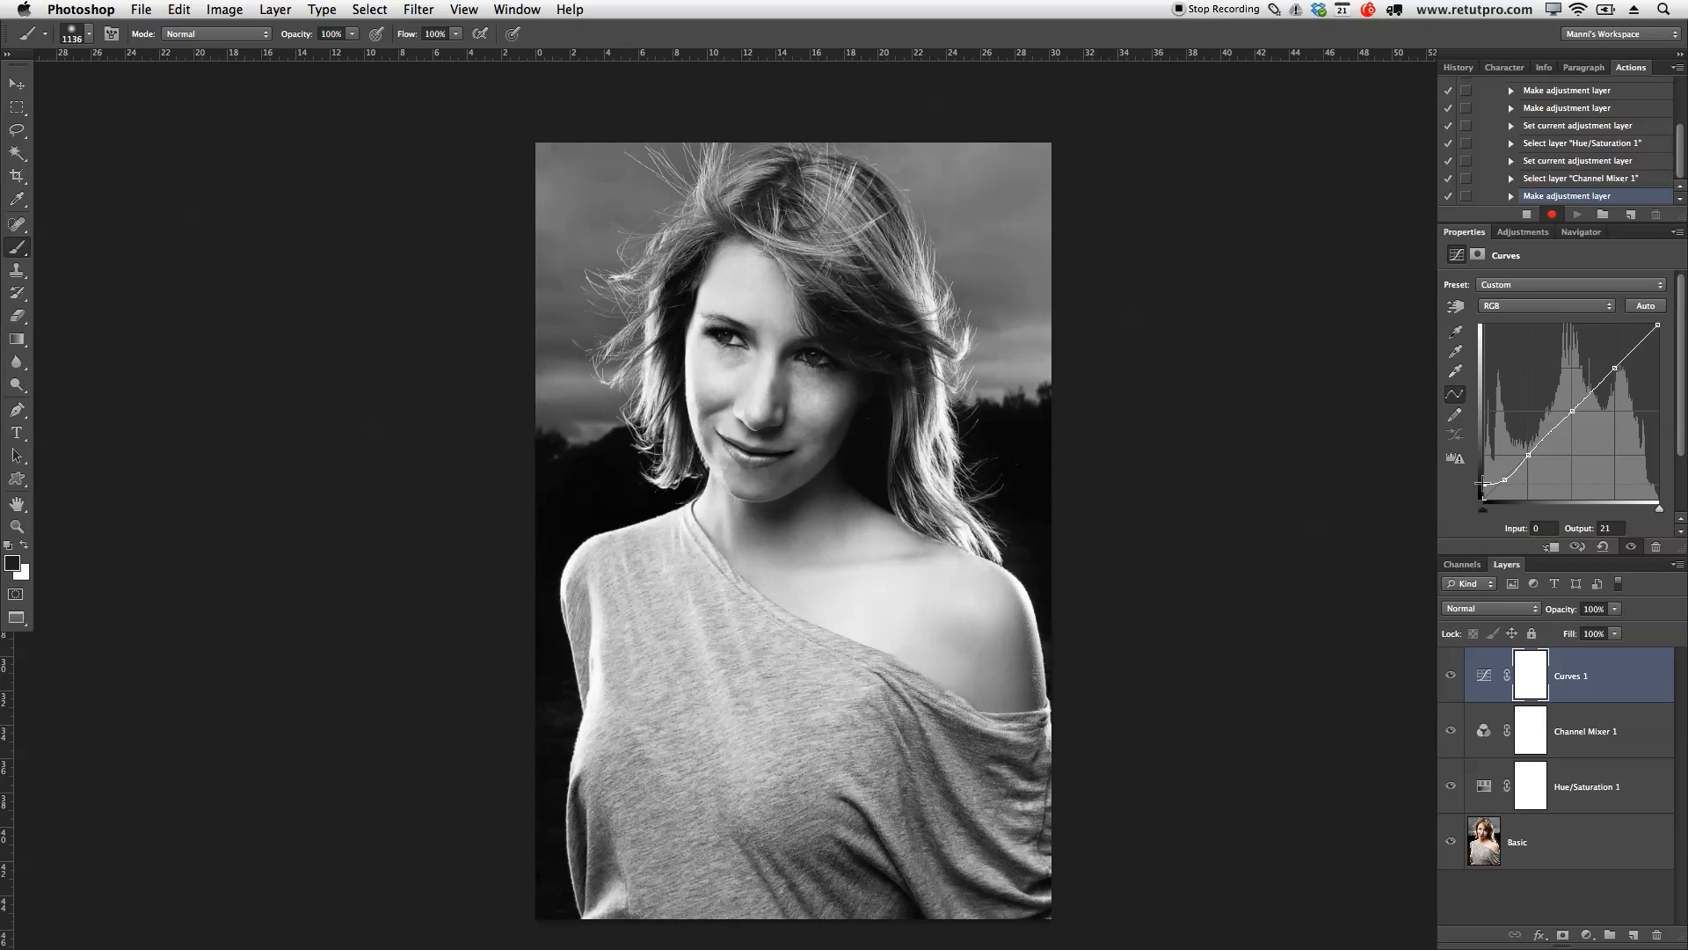
pyautogui.moveTo(1484, 487); pyautogui.dragTo(1485, 471)
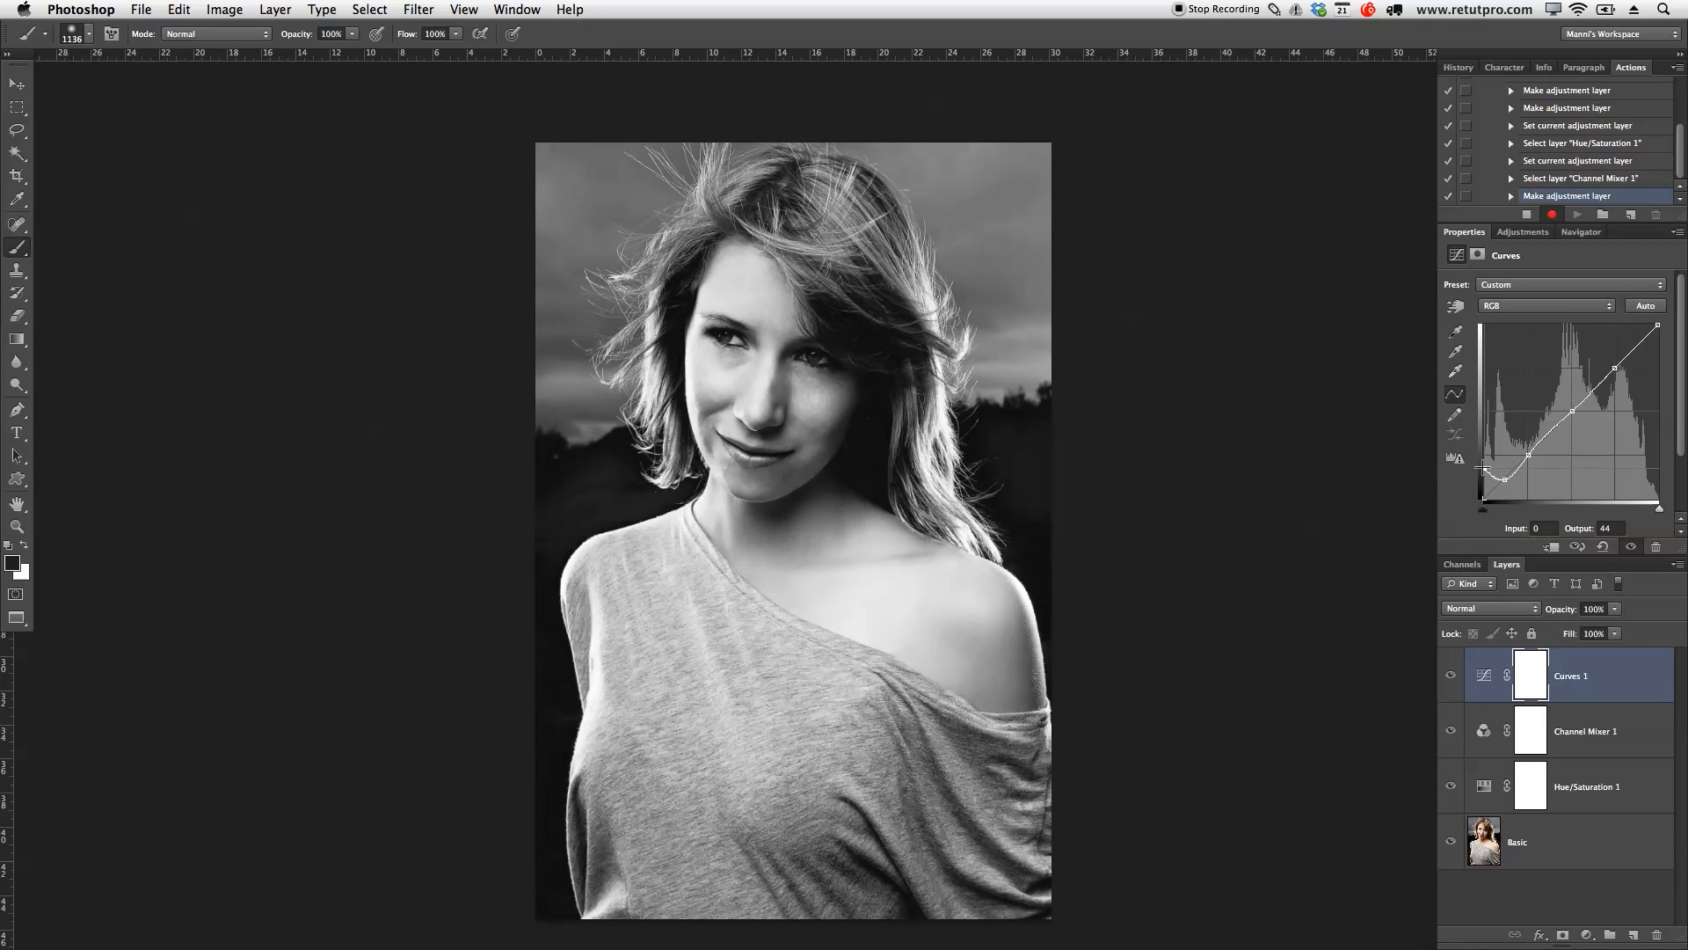
pyautogui.moveTo(1486, 472); pyautogui.dragTo(1507, 477)
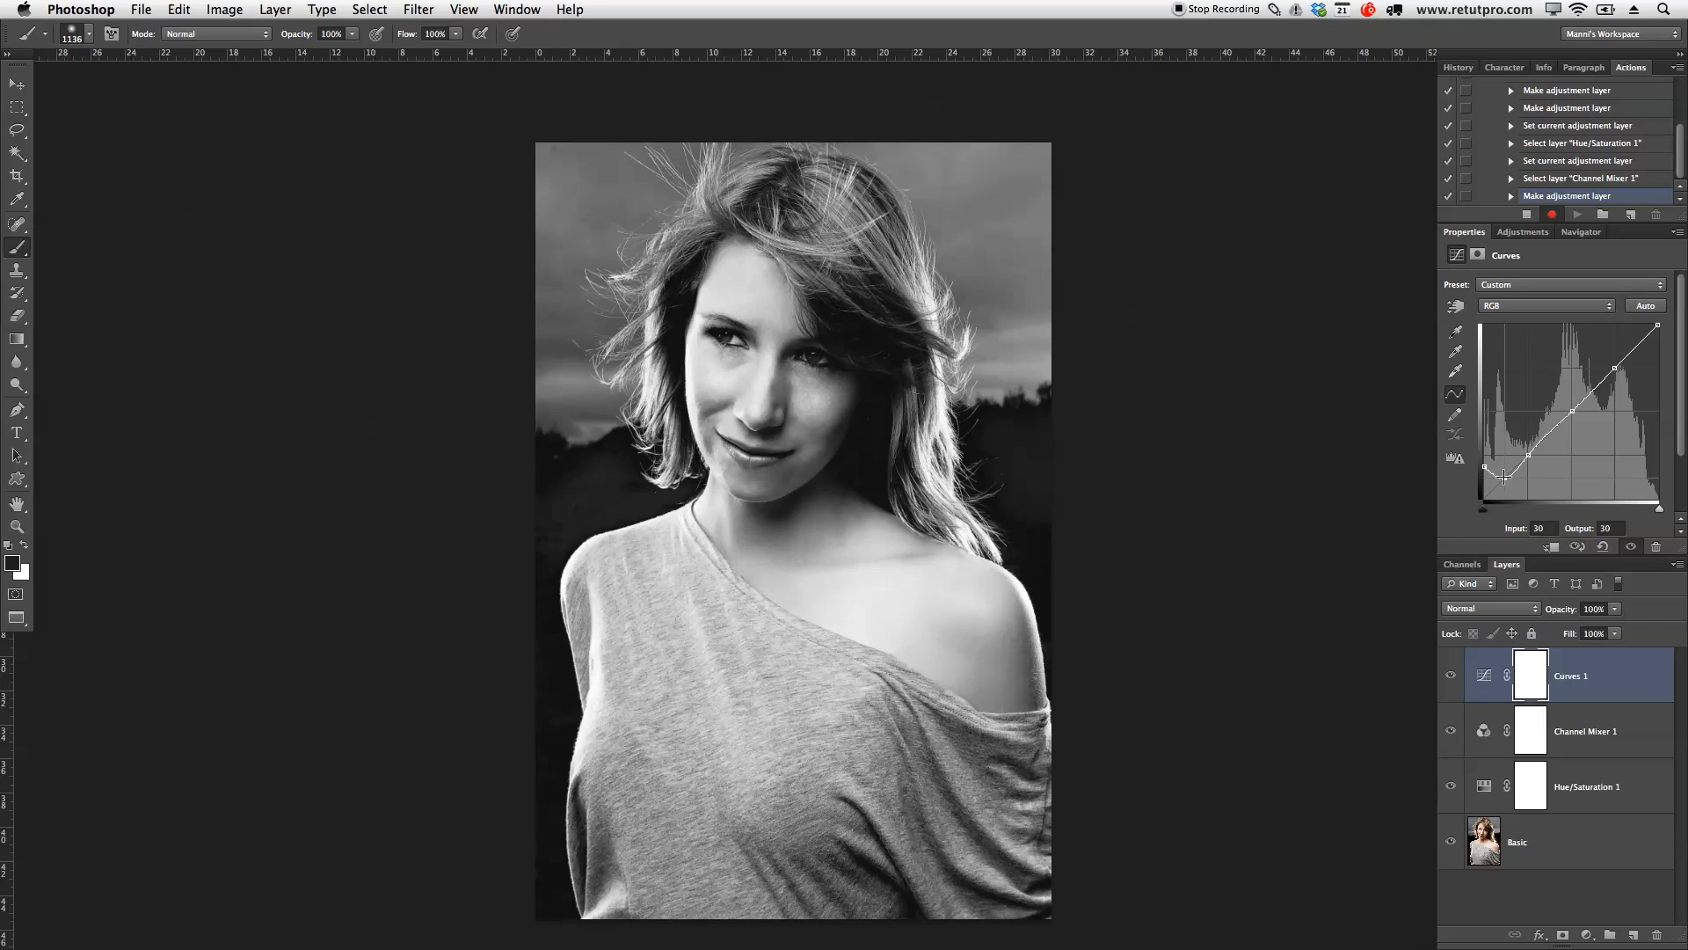
pyautogui.moveTo(1506, 472); pyautogui.dragTo(1509, 465)
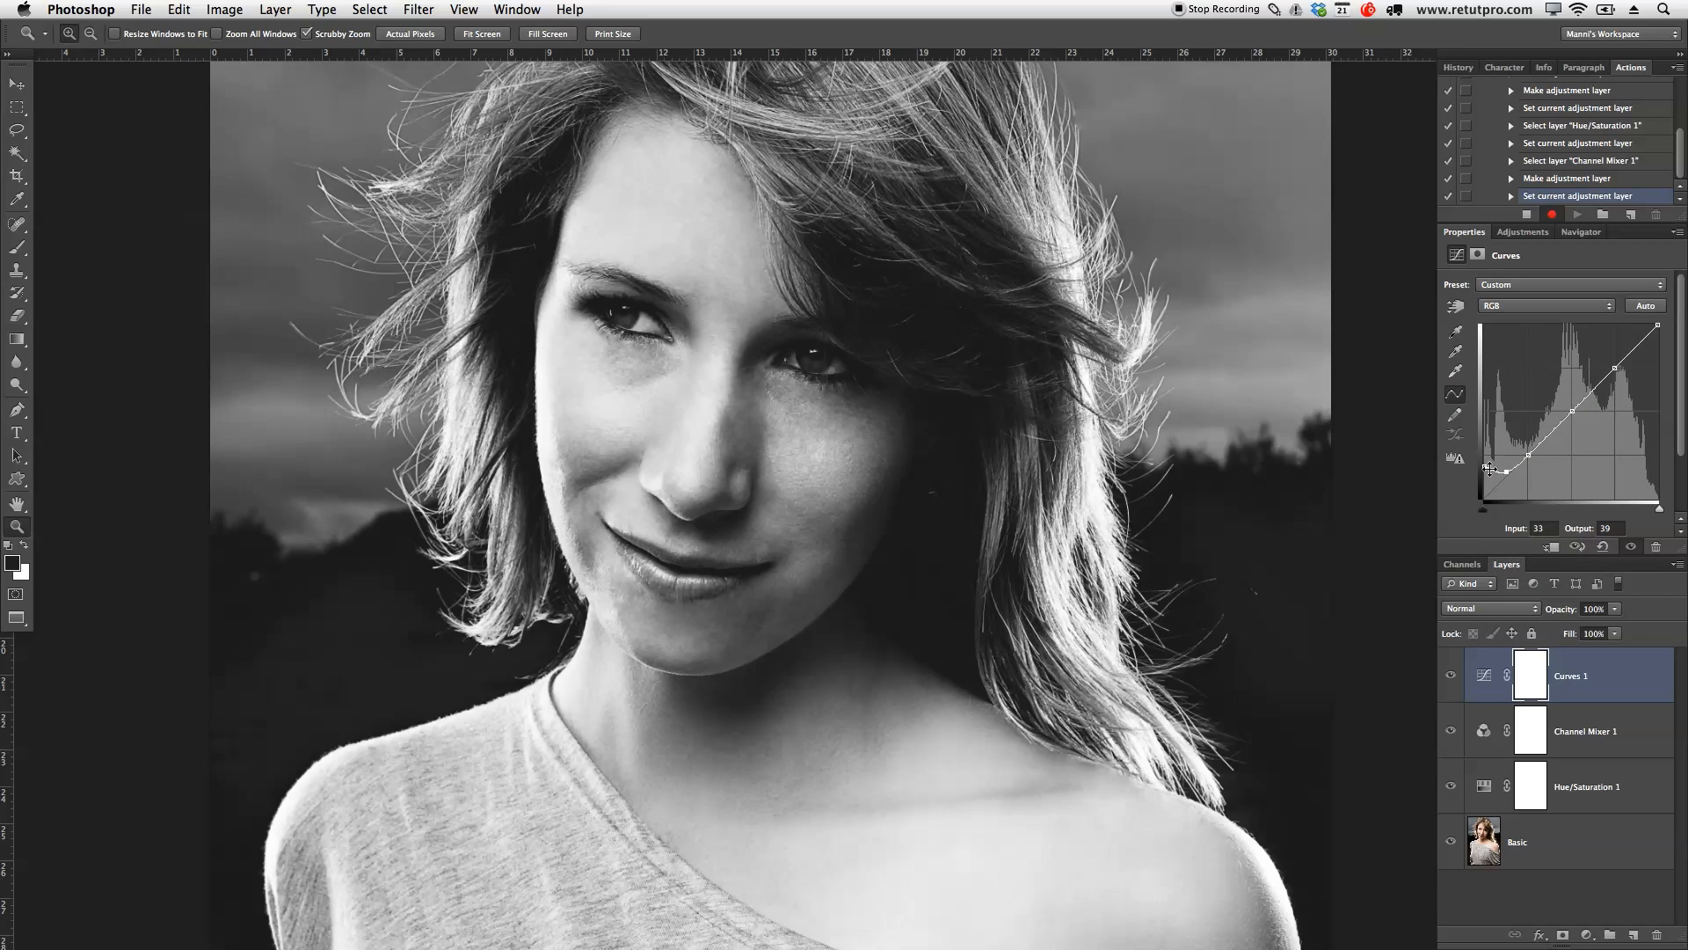
# - Refine the shadow points with the black output lifted to about 43, then fit the portrait on screen
pyautogui.moveTo(1491, 466); pyautogui.dragTo(1486, 471)
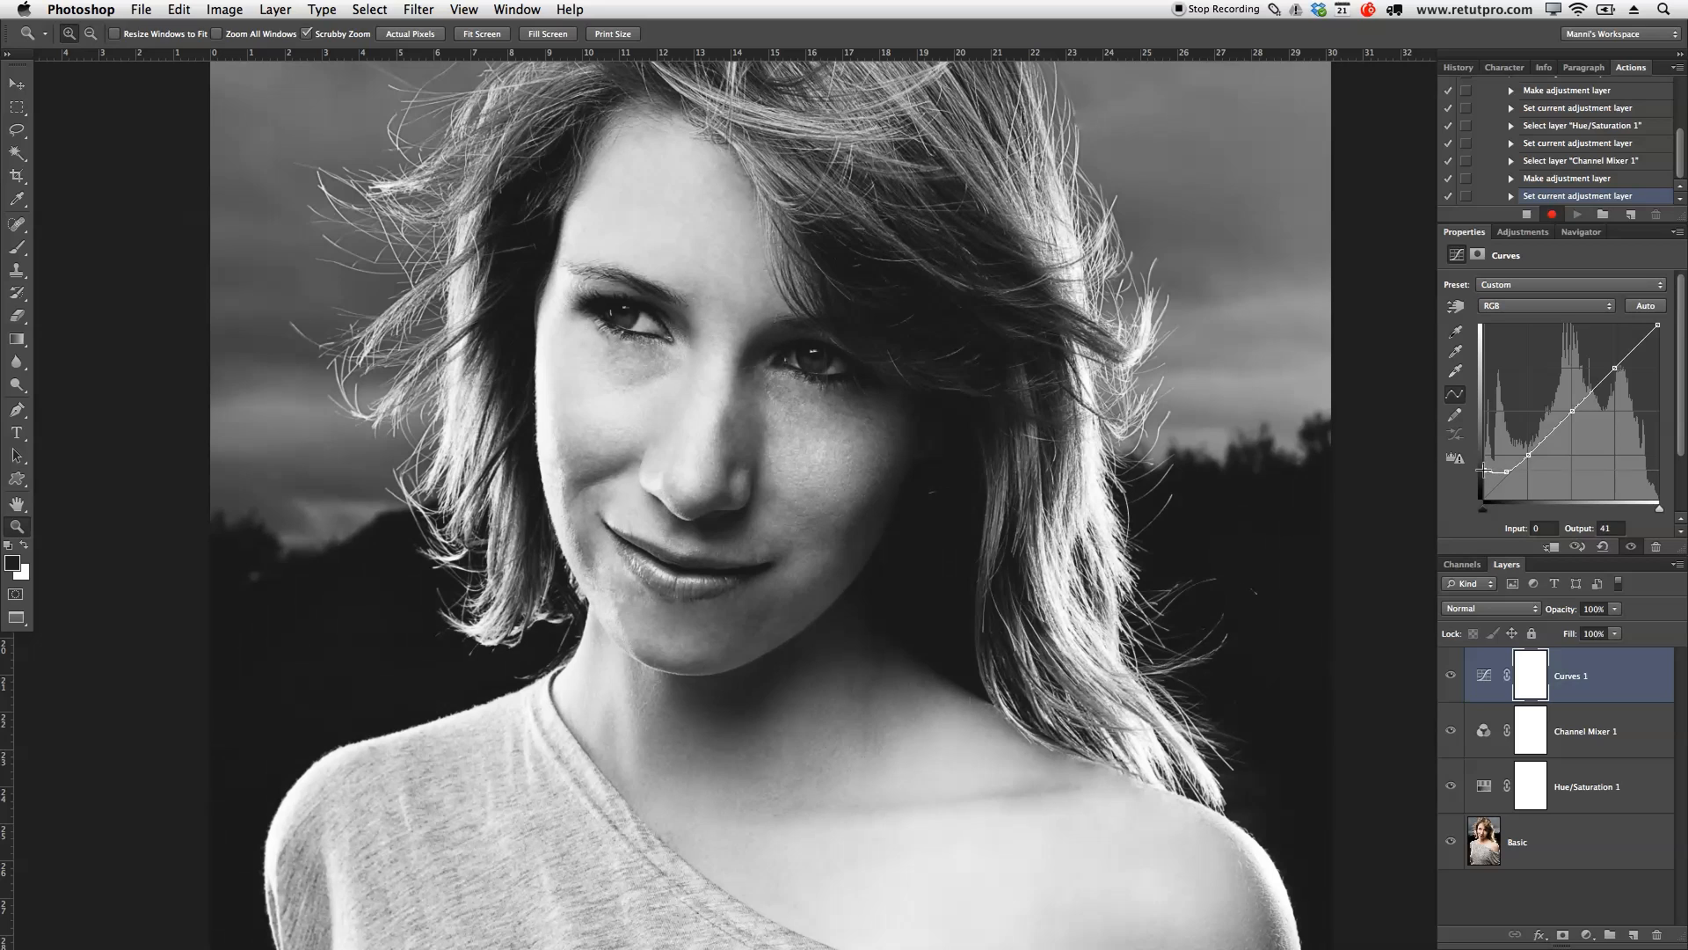
pyautogui.moveTo(1485, 471); pyautogui.dragTo(1484, 463)
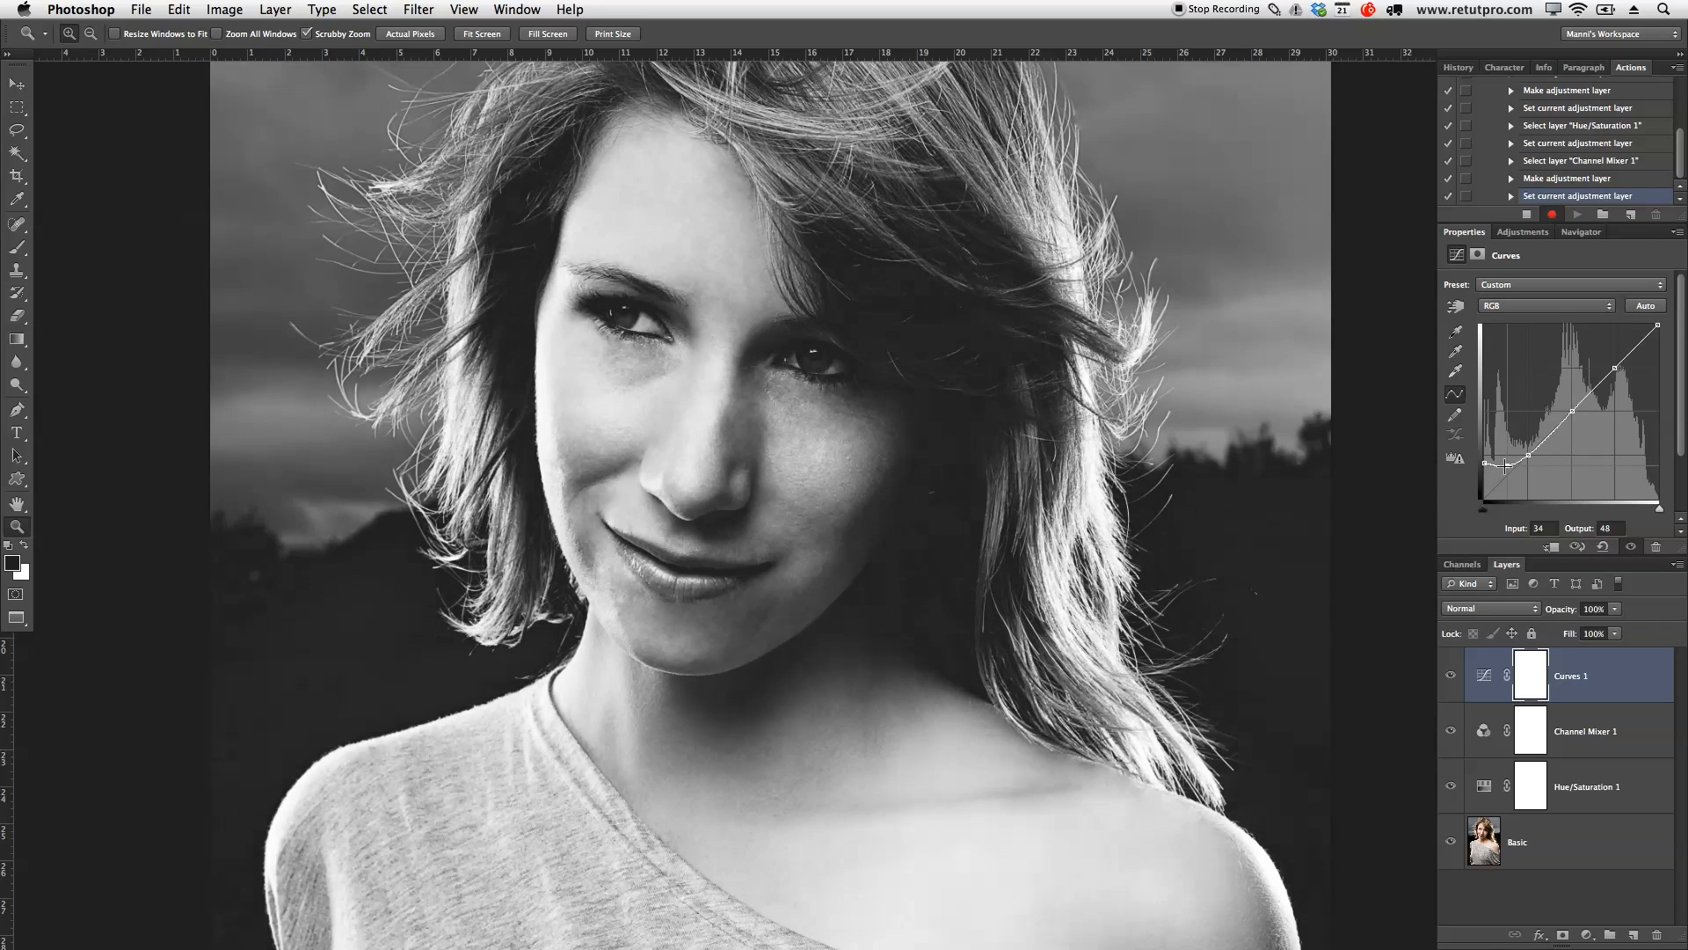
pyautogui.moveTo(1502, 464); pyautogui.dragTo(1507, 470)
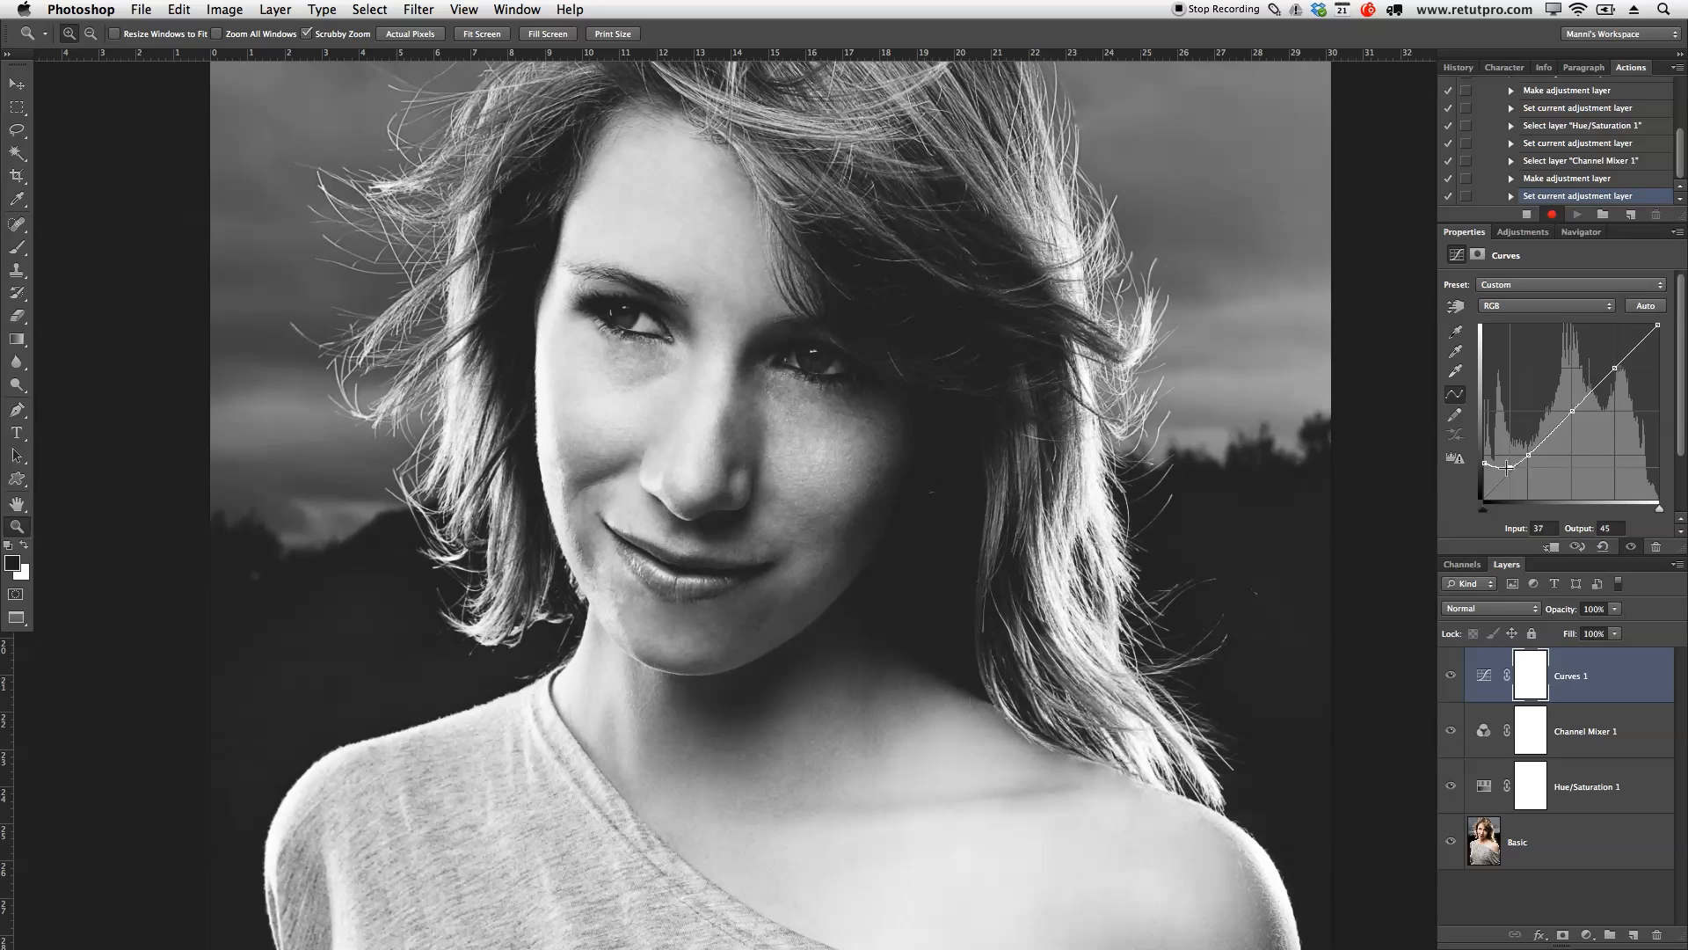
pyautogui.moveTo(1509, 464); pyautogui.dragTo(1484, 467)
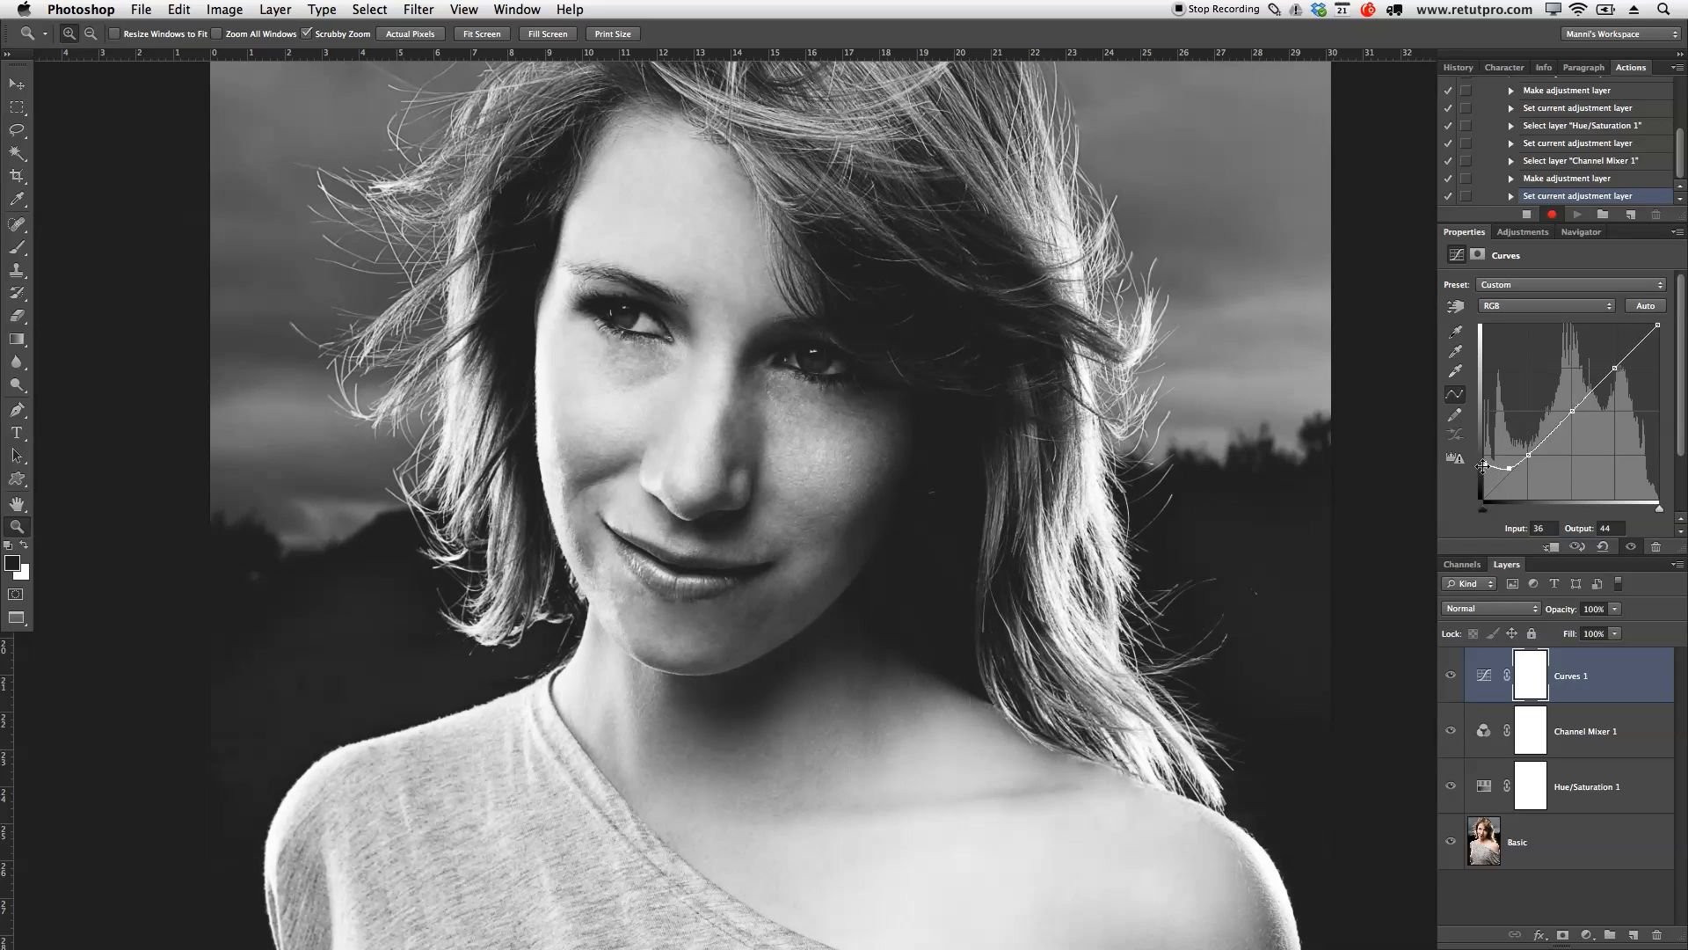
pyautogui.moveTo(1497, 463); pyautogui.dragTo(1507, 464)
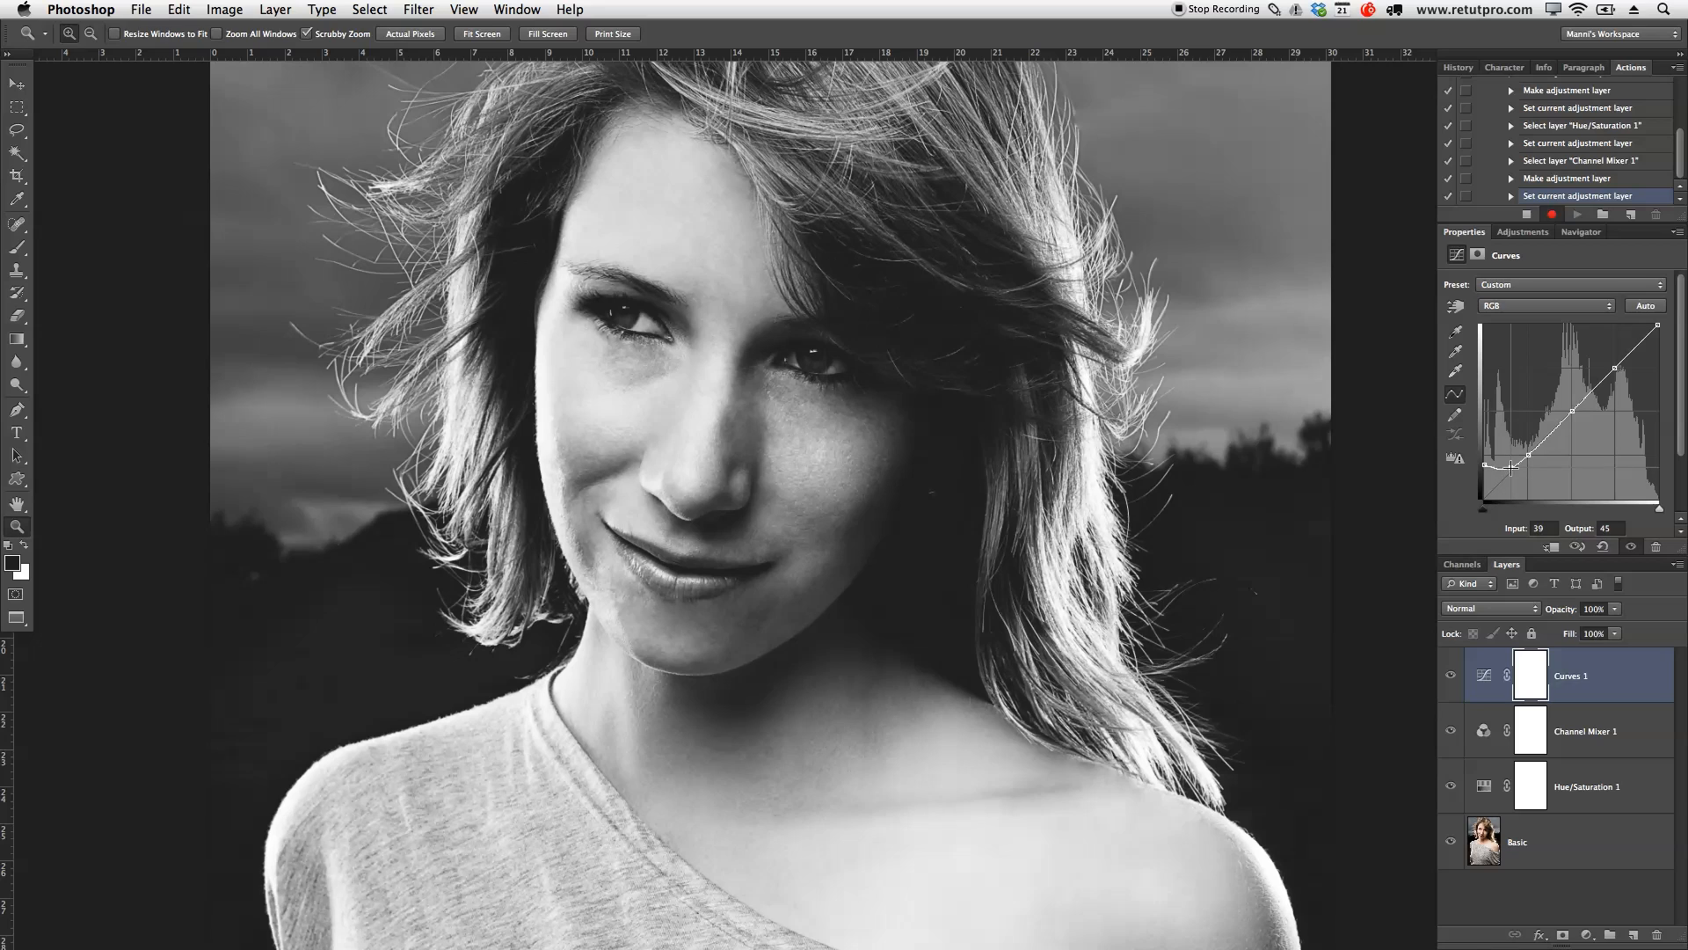
pyautogui.moveTo(1513, 465); pyautogui.dragTo(1513, 472)
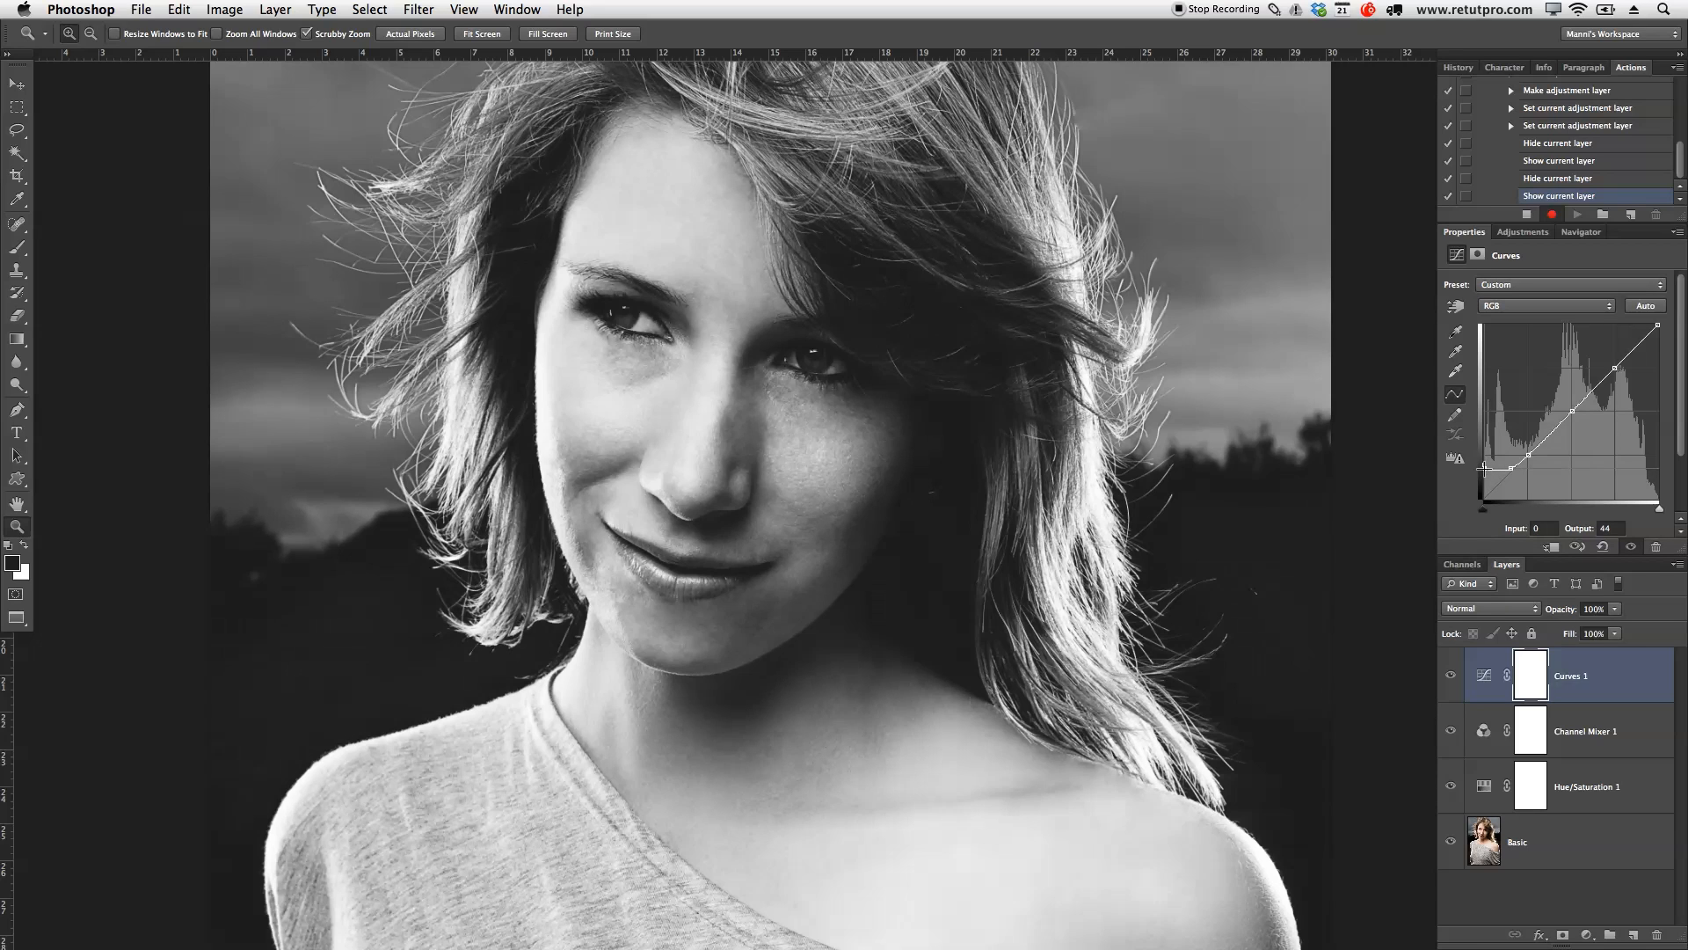
pyautogui.moveTo(1488, 462); pyautogui.dragTo(1488, 471)
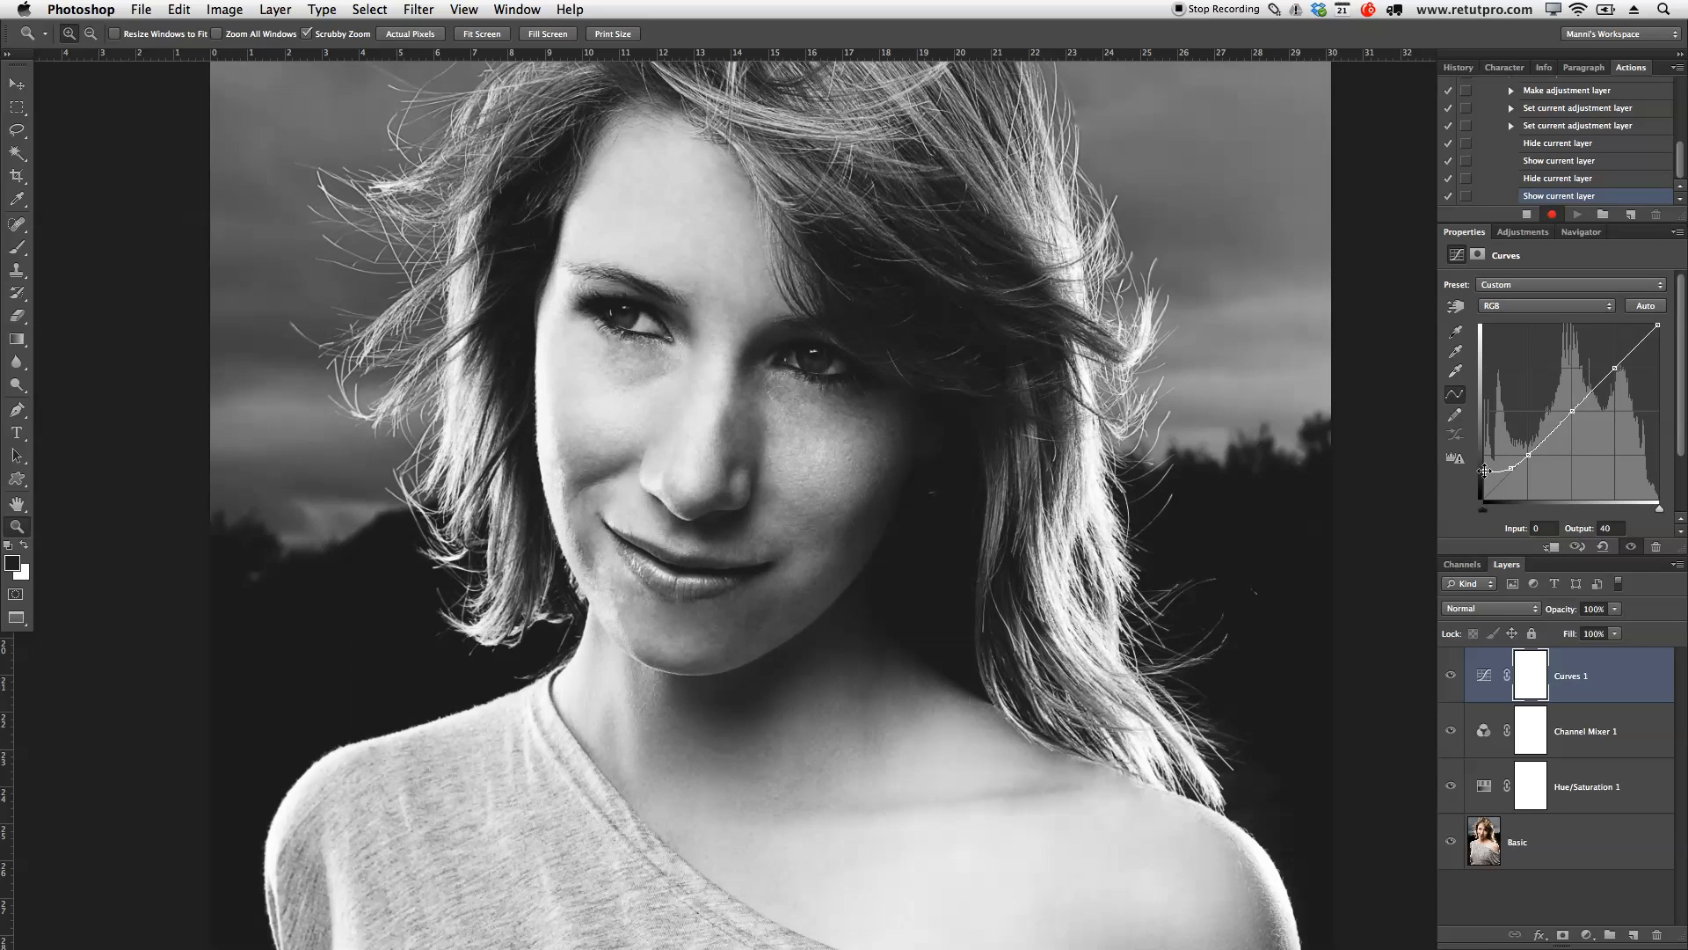
pyautogui.moveTo(1487, 472); pyautogui.dragTo(1487, 463)
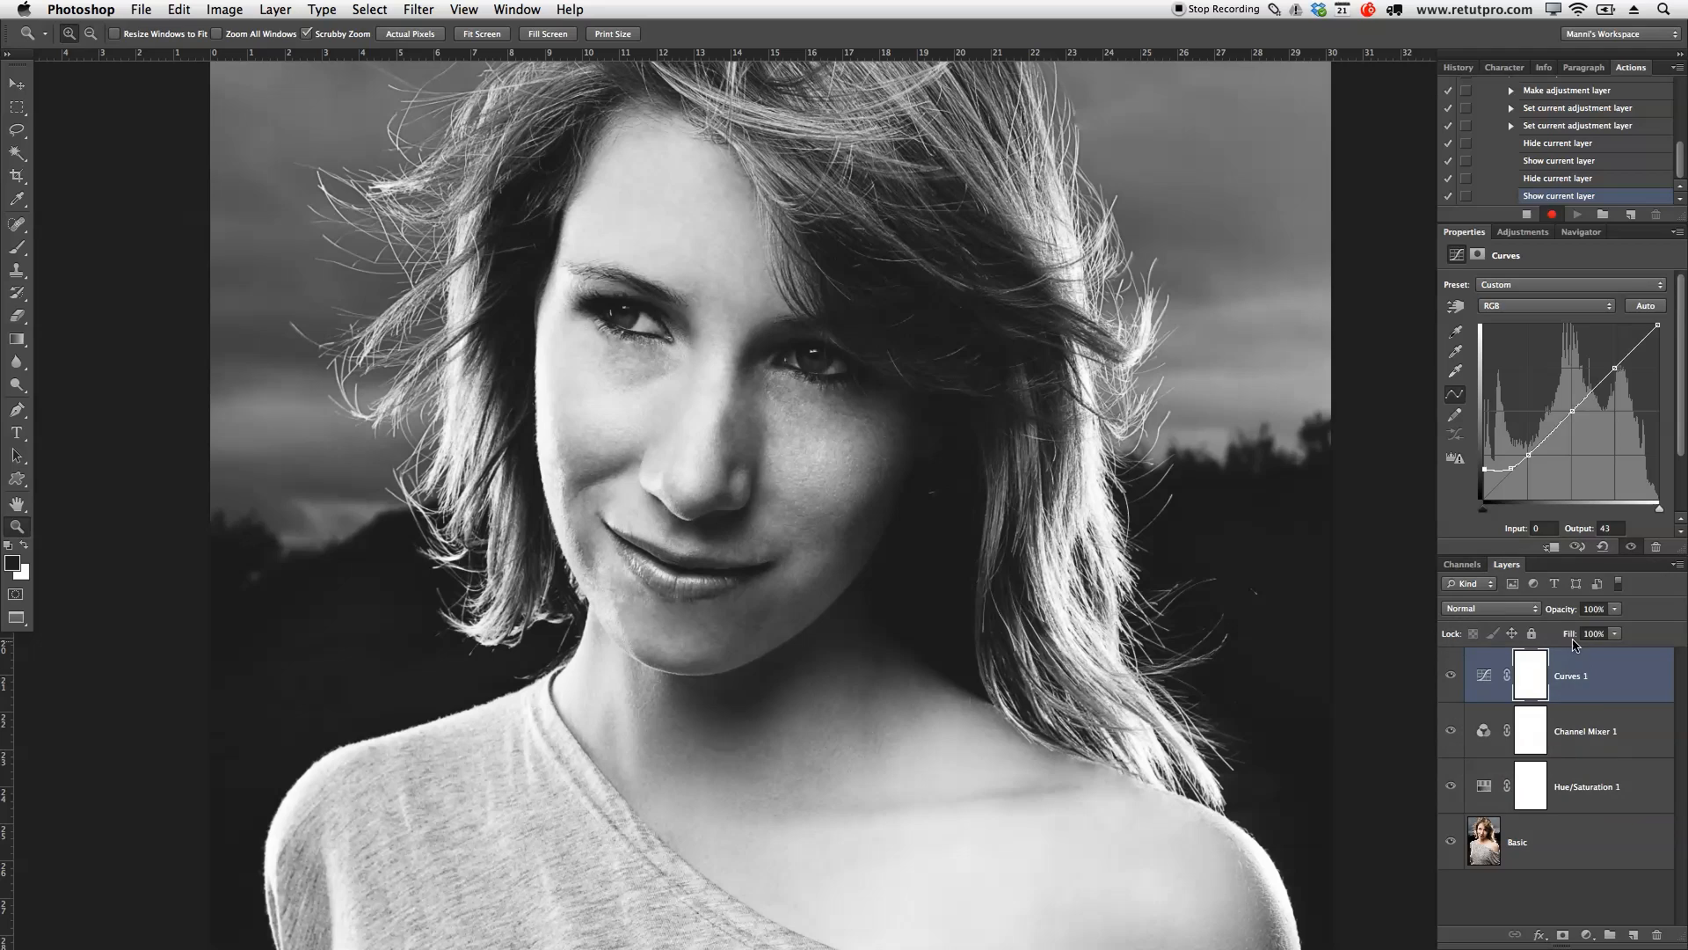
pyautogui.moveTo(1597, 609); pyautogui.dragTo(1573, 608)
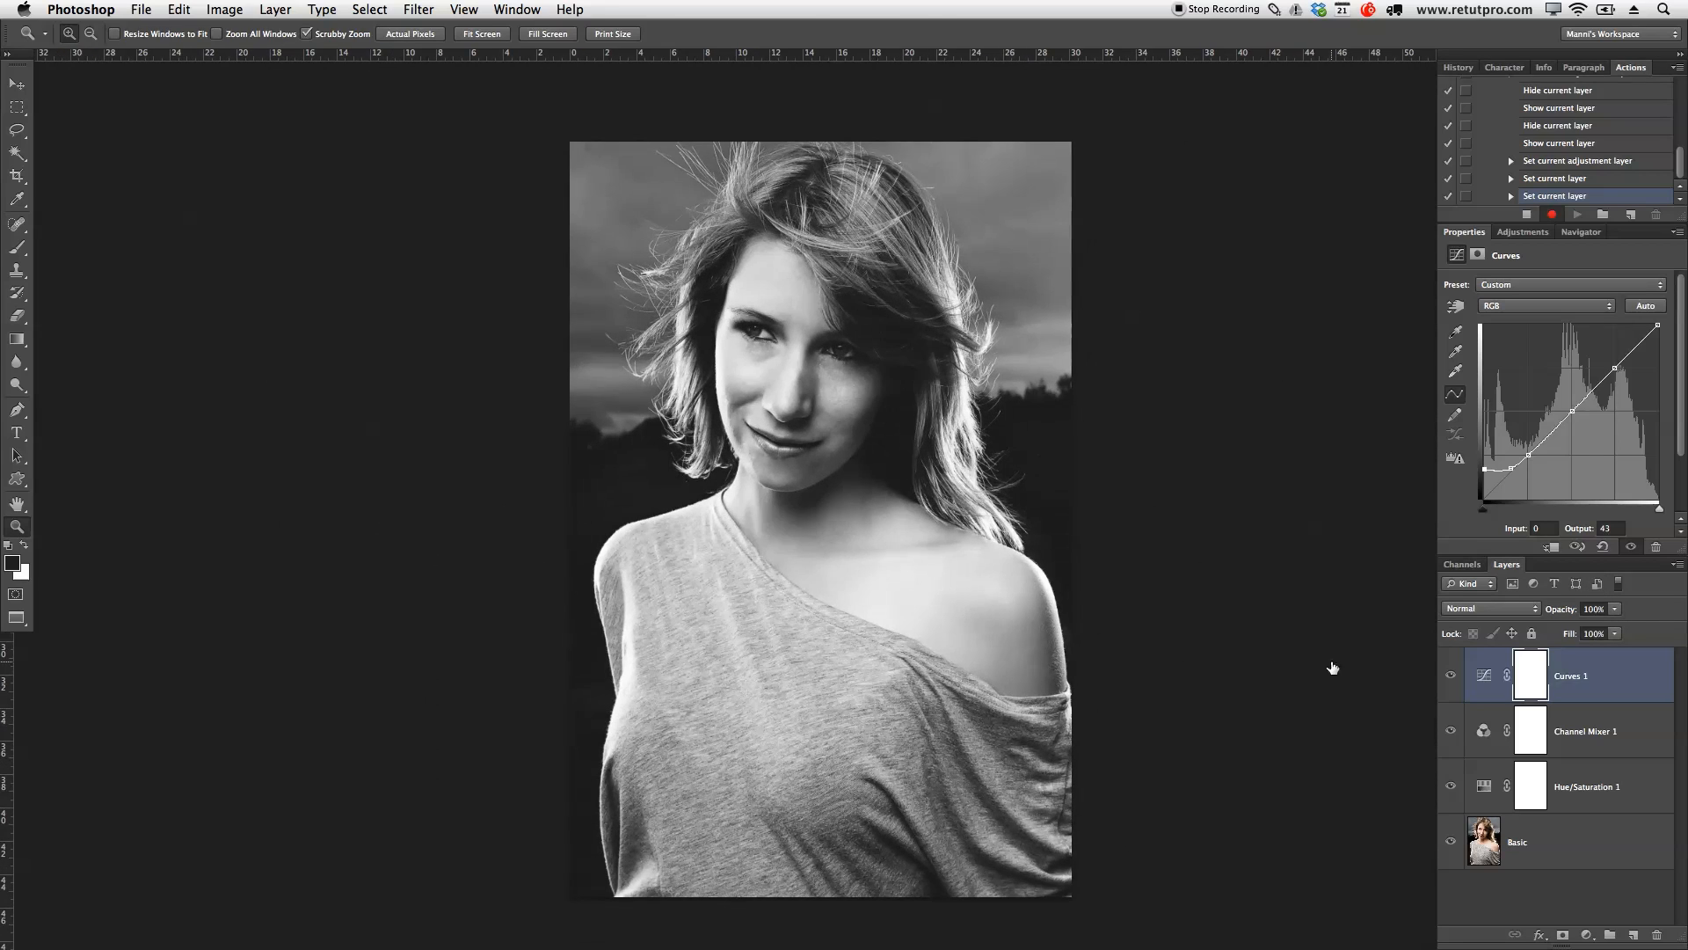
pyautogui.moveTo(1451, 670)
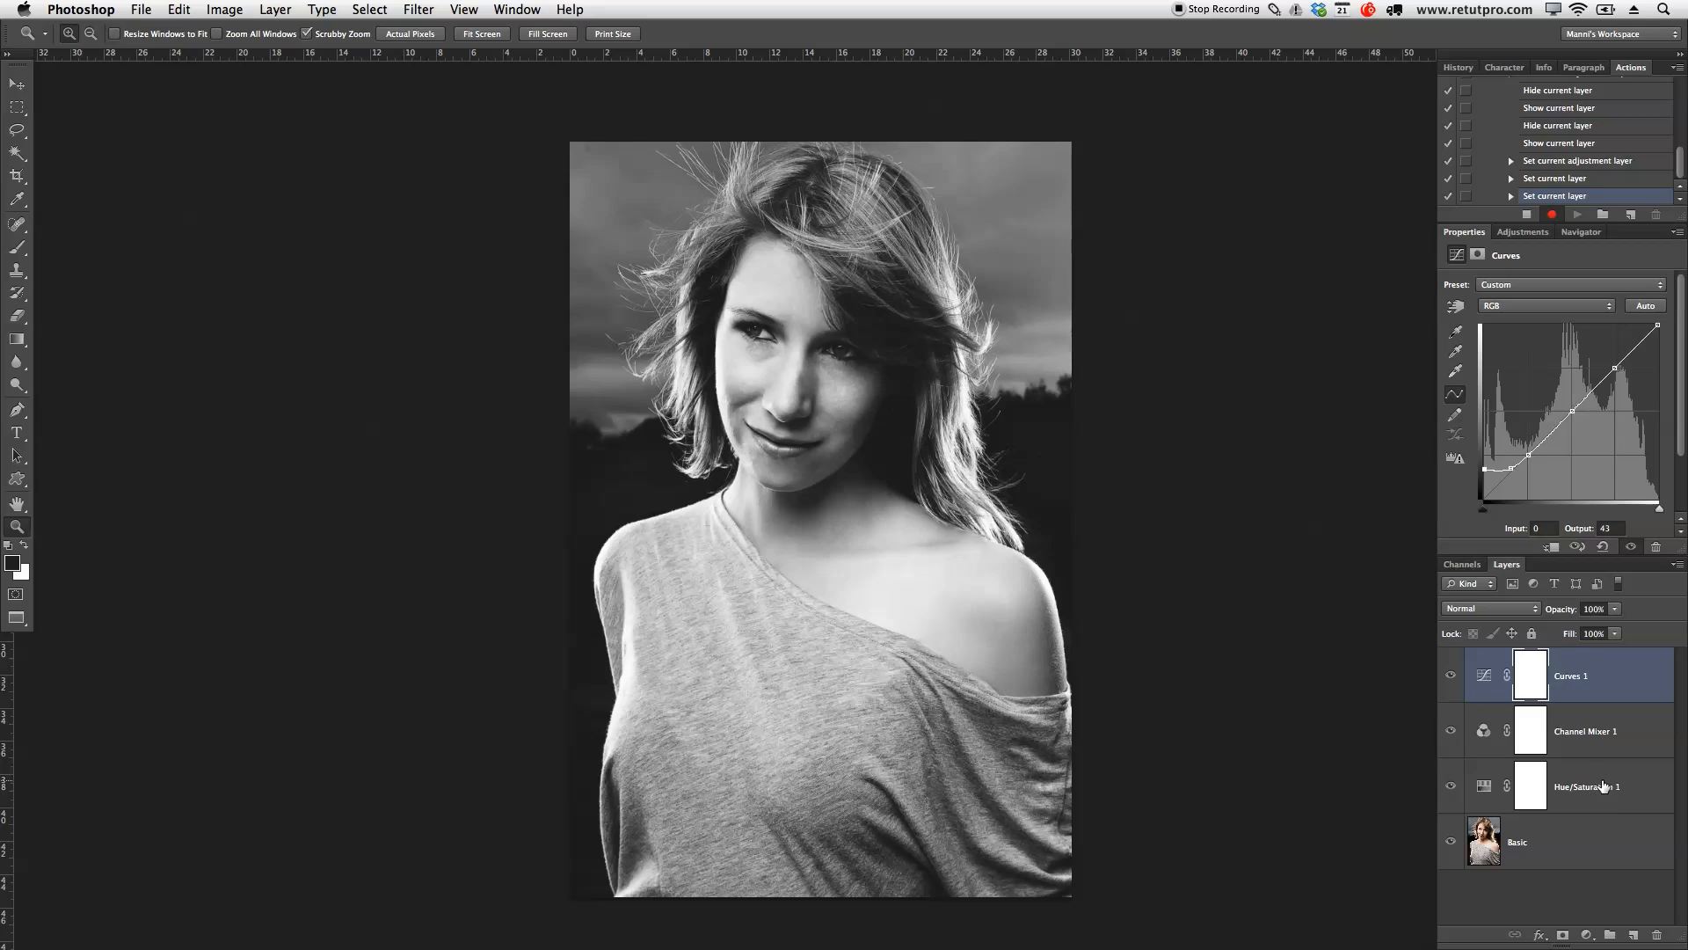
pyautogui.moveTo(1604, 787)
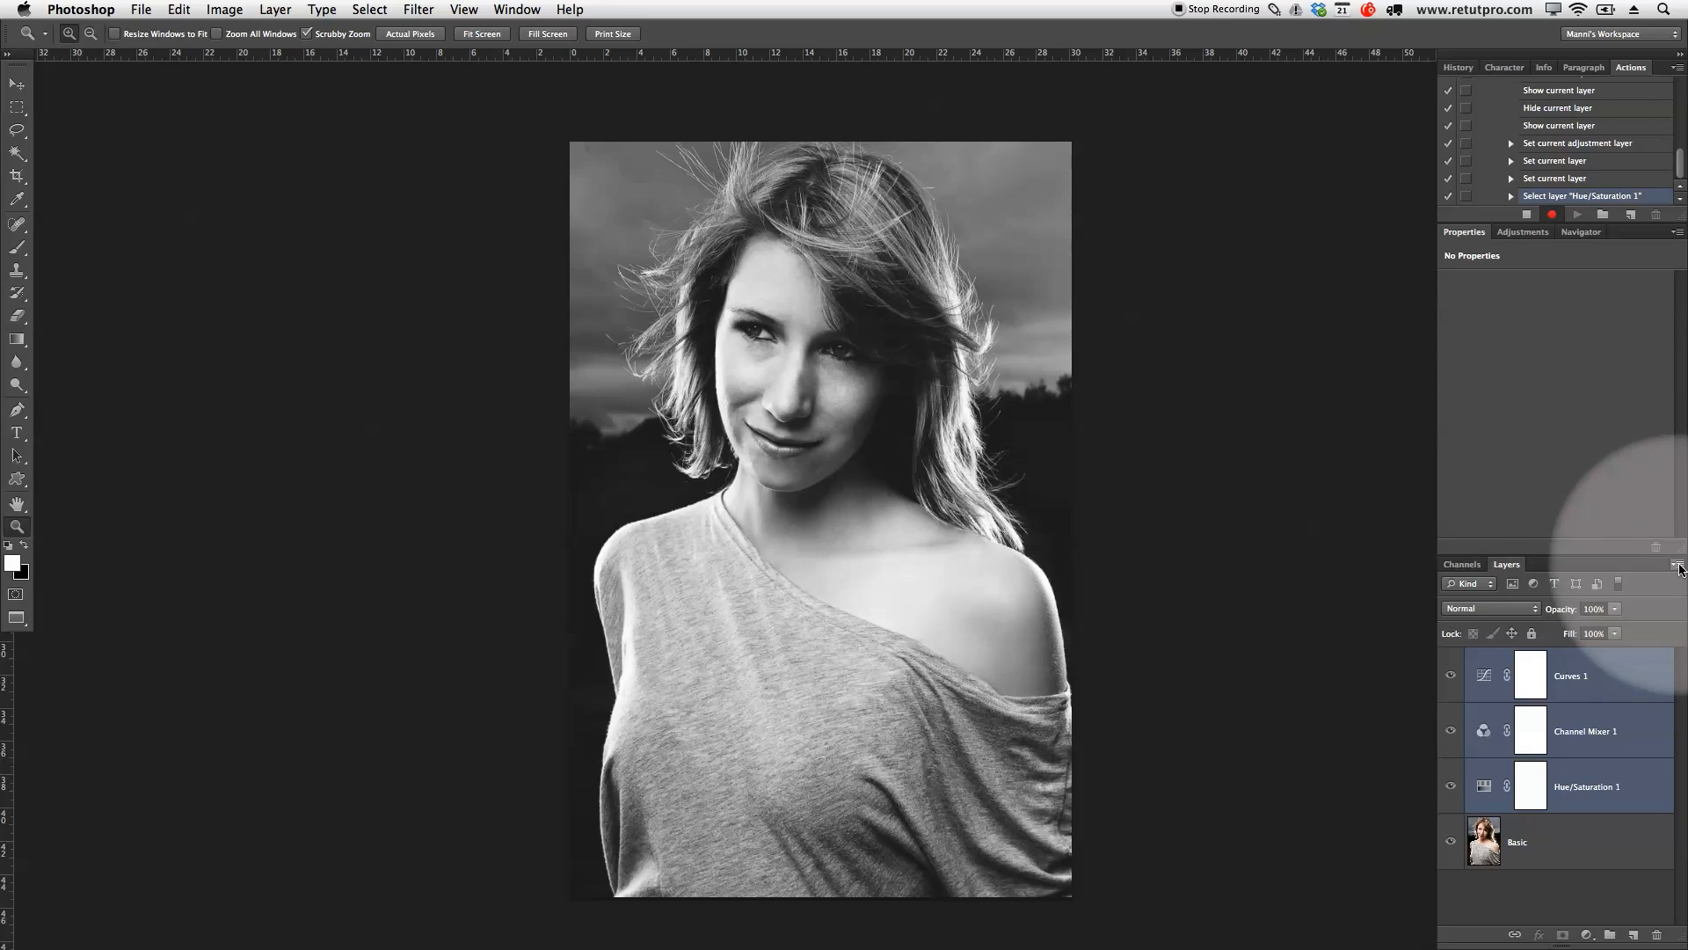
# - Group the three selected adjustment layers into a folder named 'Faded Effect'
pyautogui.click(1673, 565)
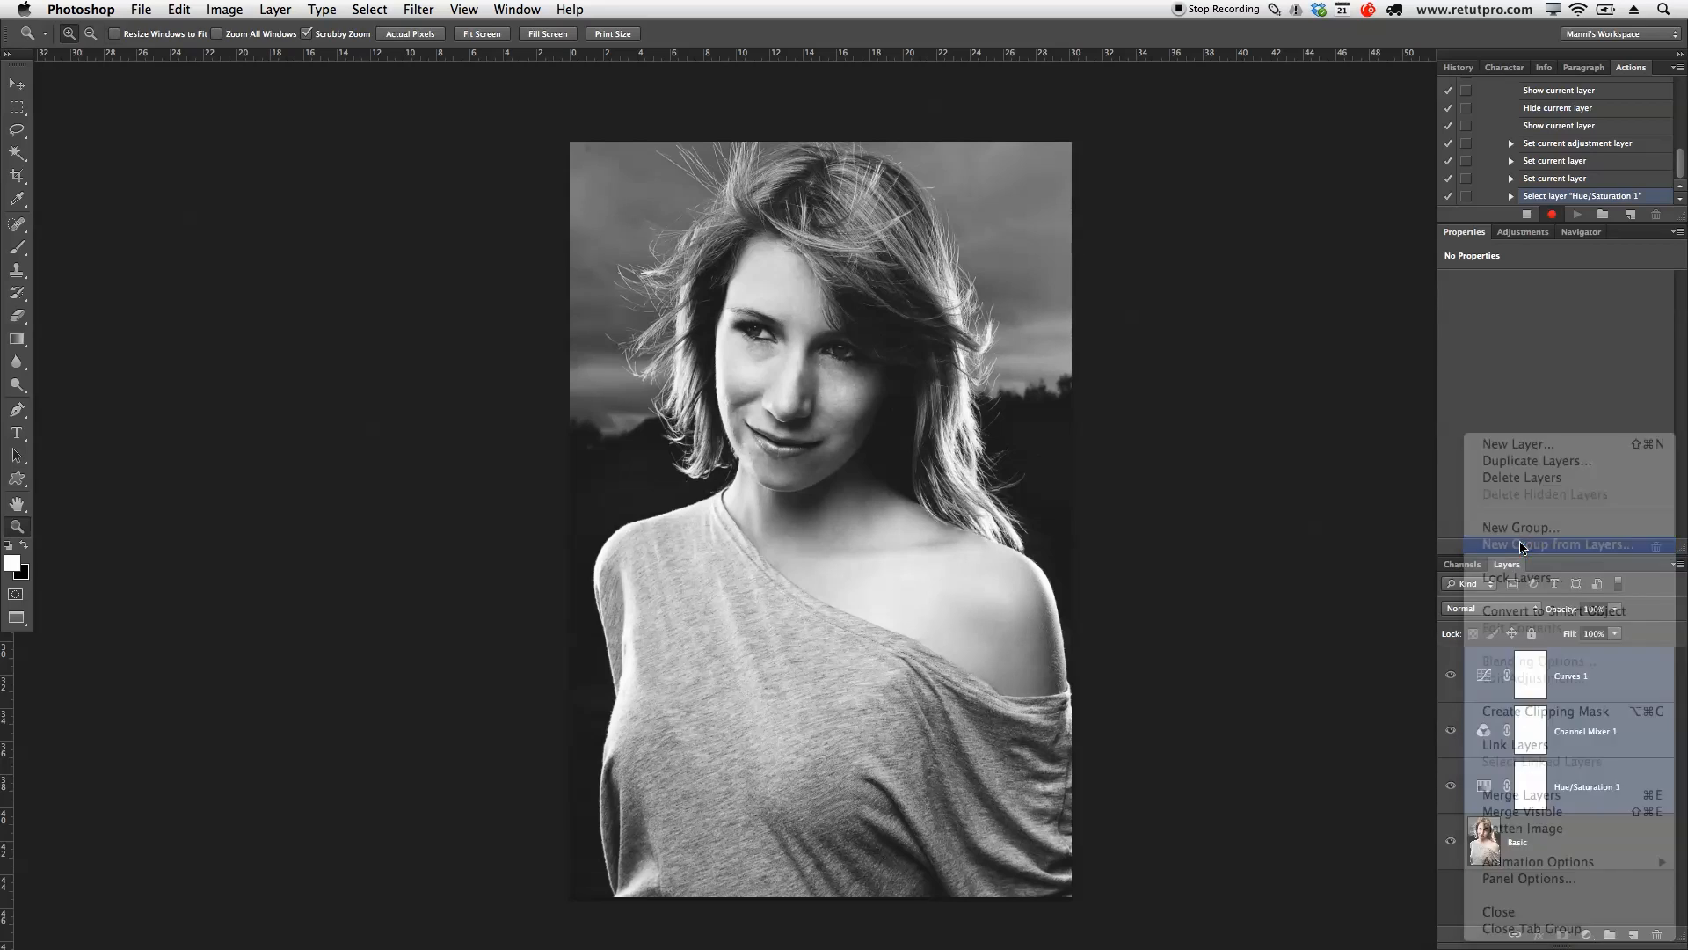
pyautogui.click(1553, 544)
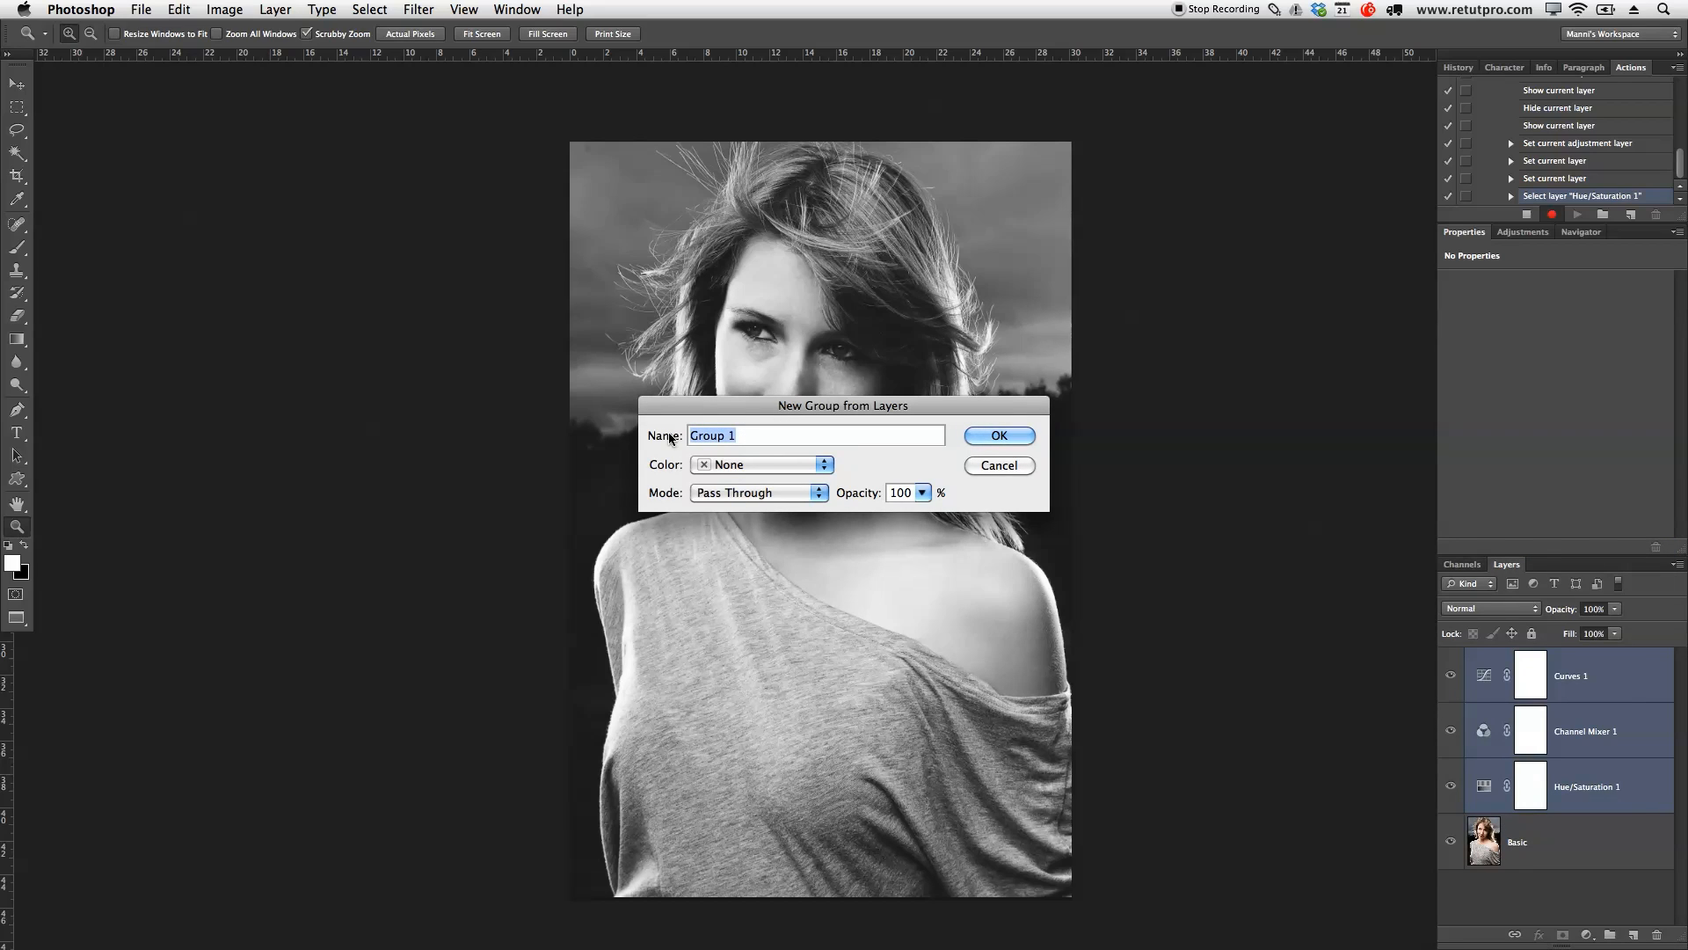
pyautogui.write('Faded Effec')
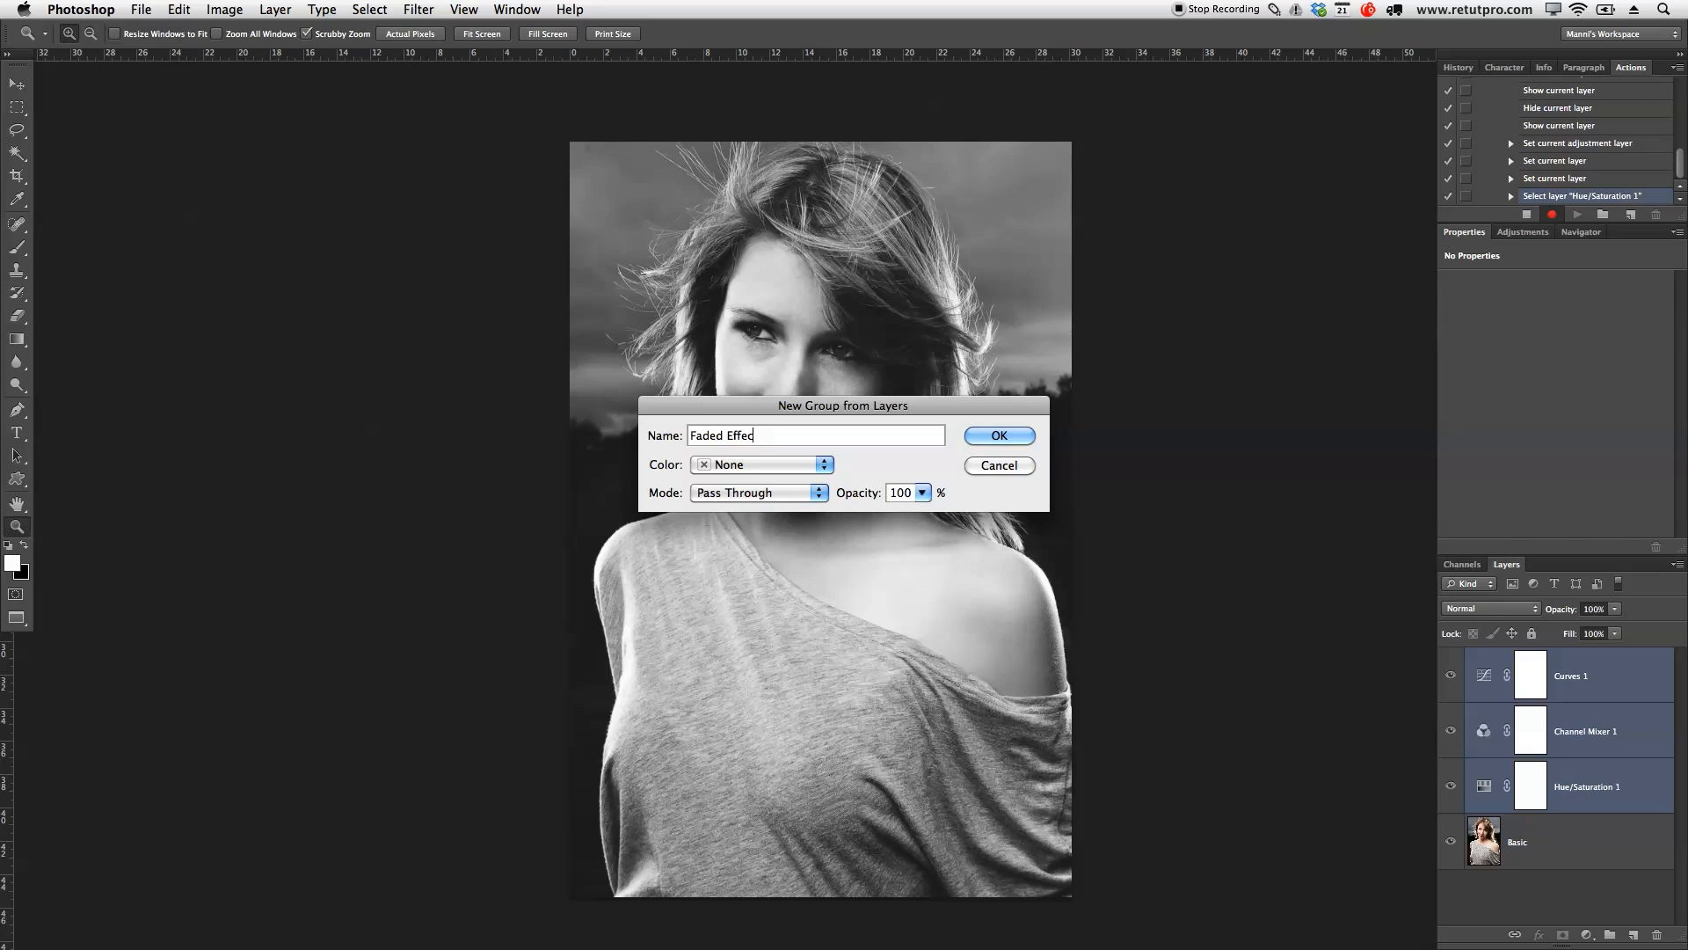
pyautogui.click(997, 434)
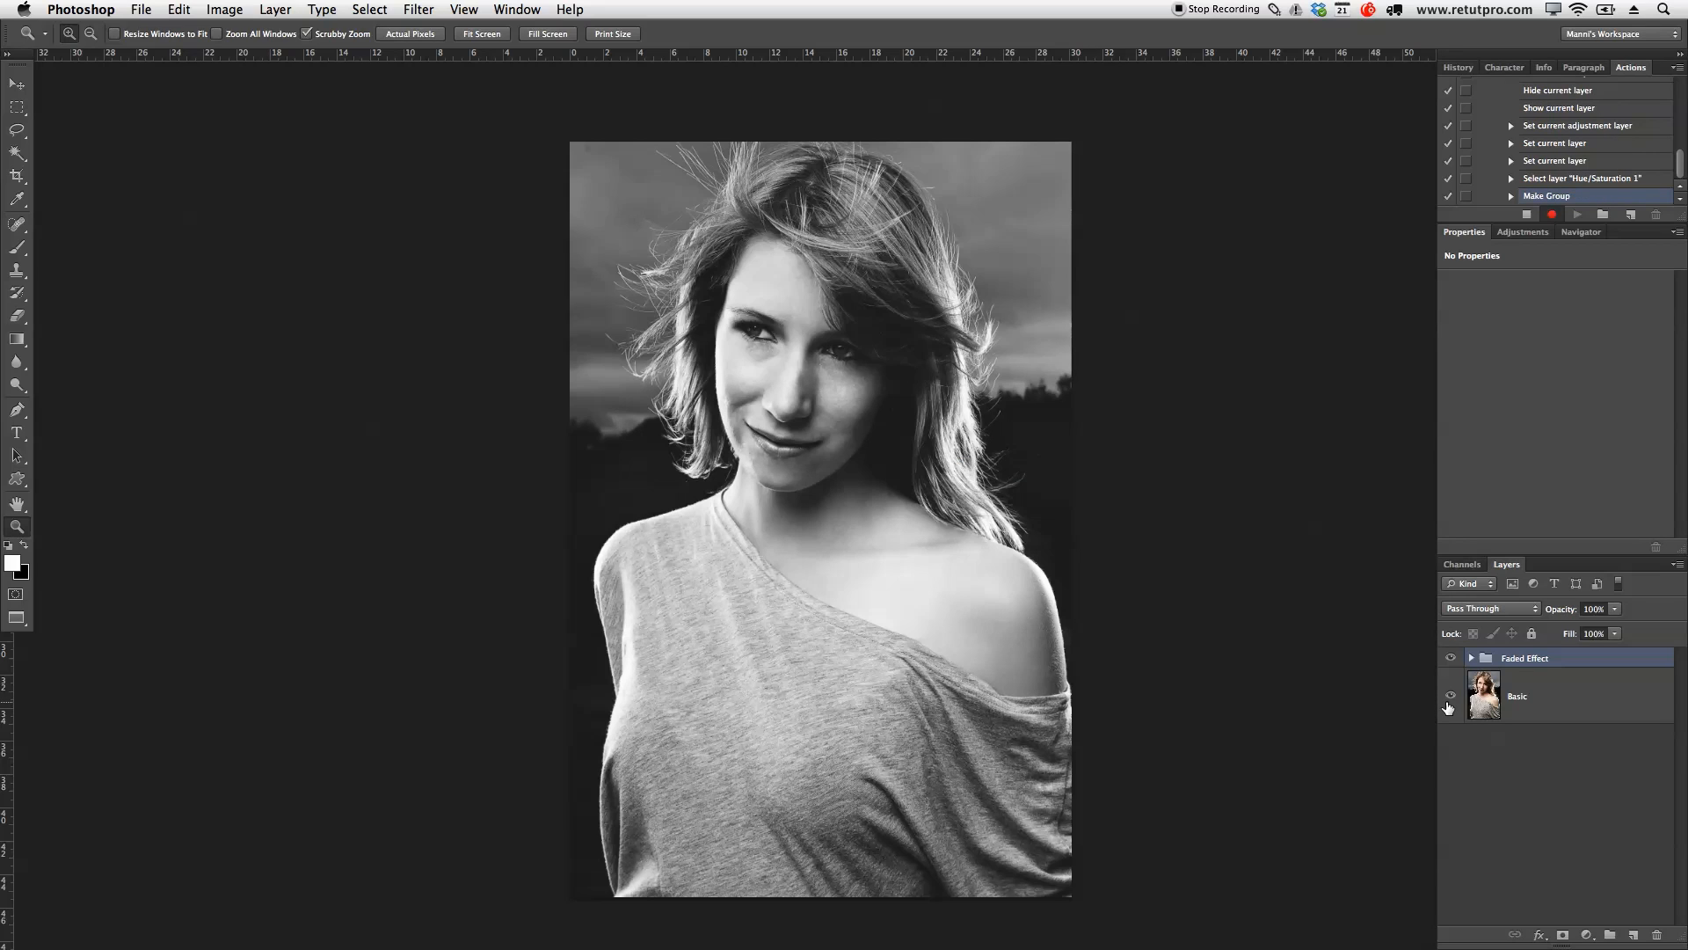
pyautogui.moveTo(1451, 697)
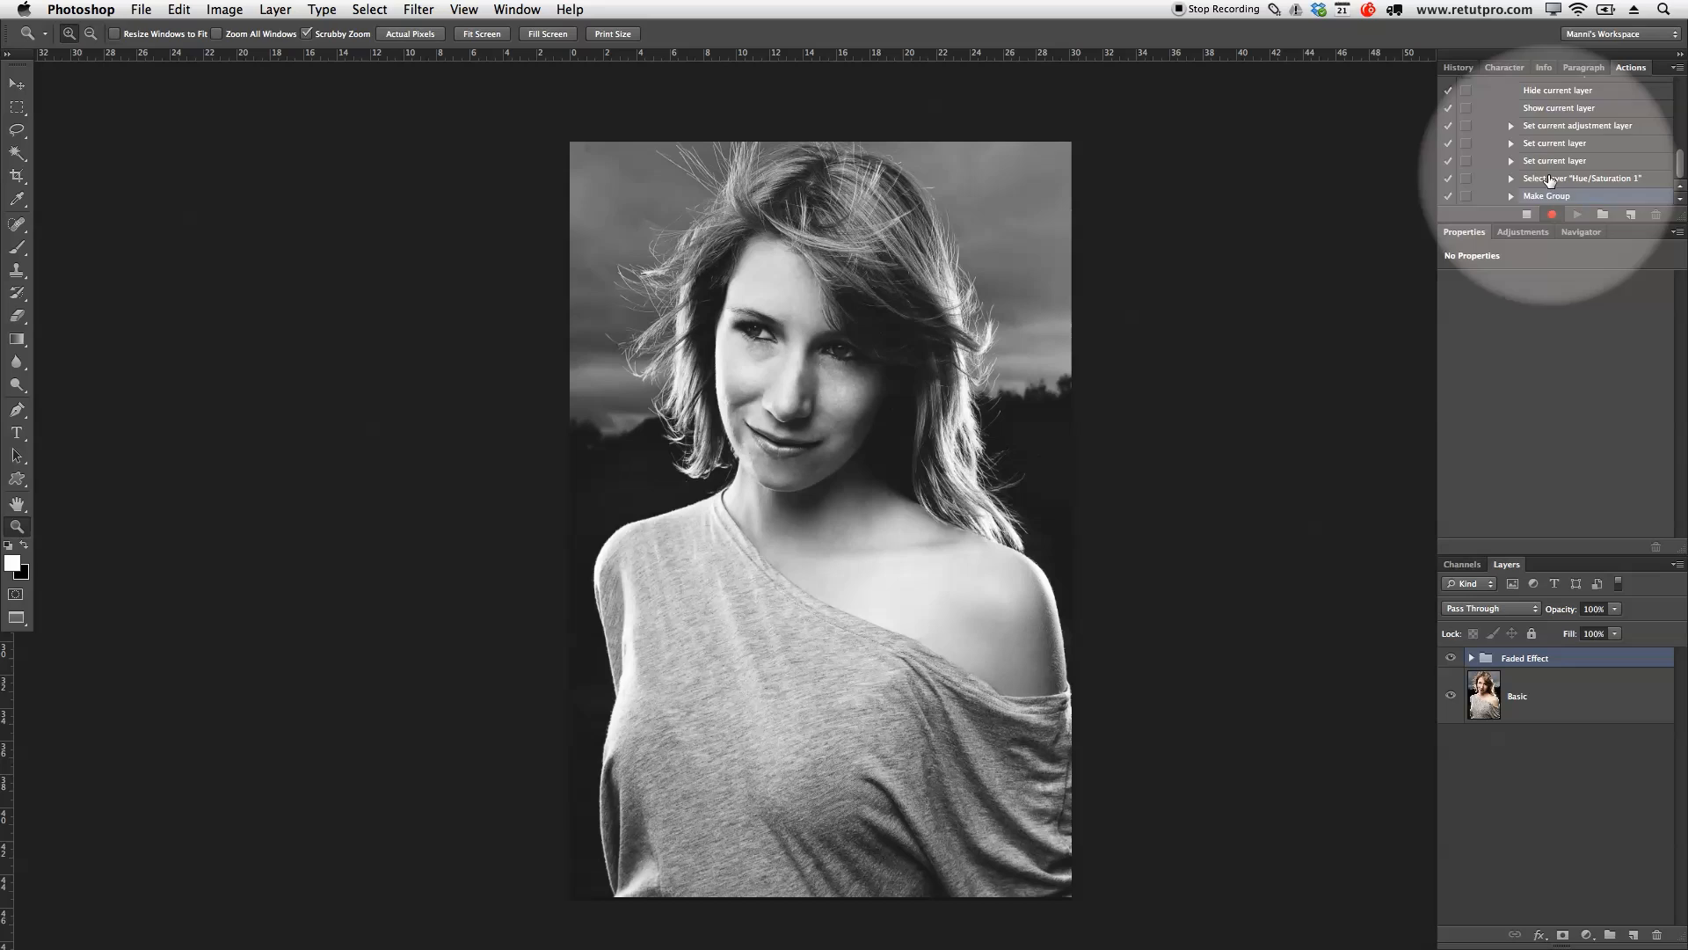
# - Stop recording so the Faded Effect action is saved in Pro Actions II
pyautogui.click(1546, 195)
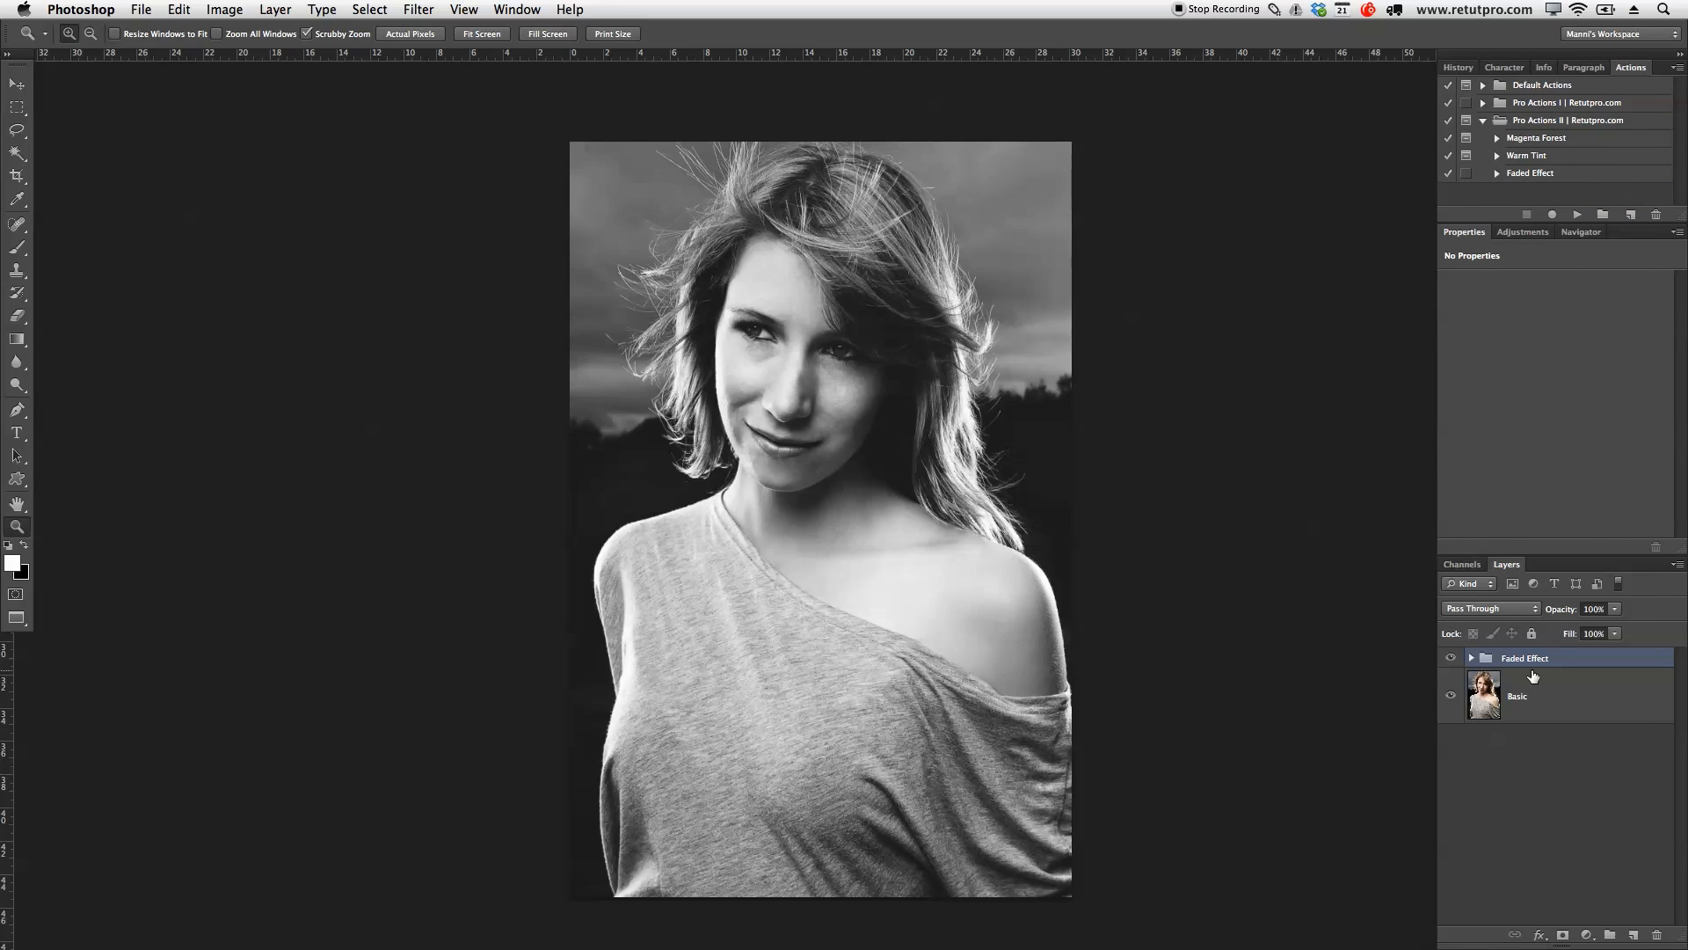
pyautogui.moveTo(1528, 672)
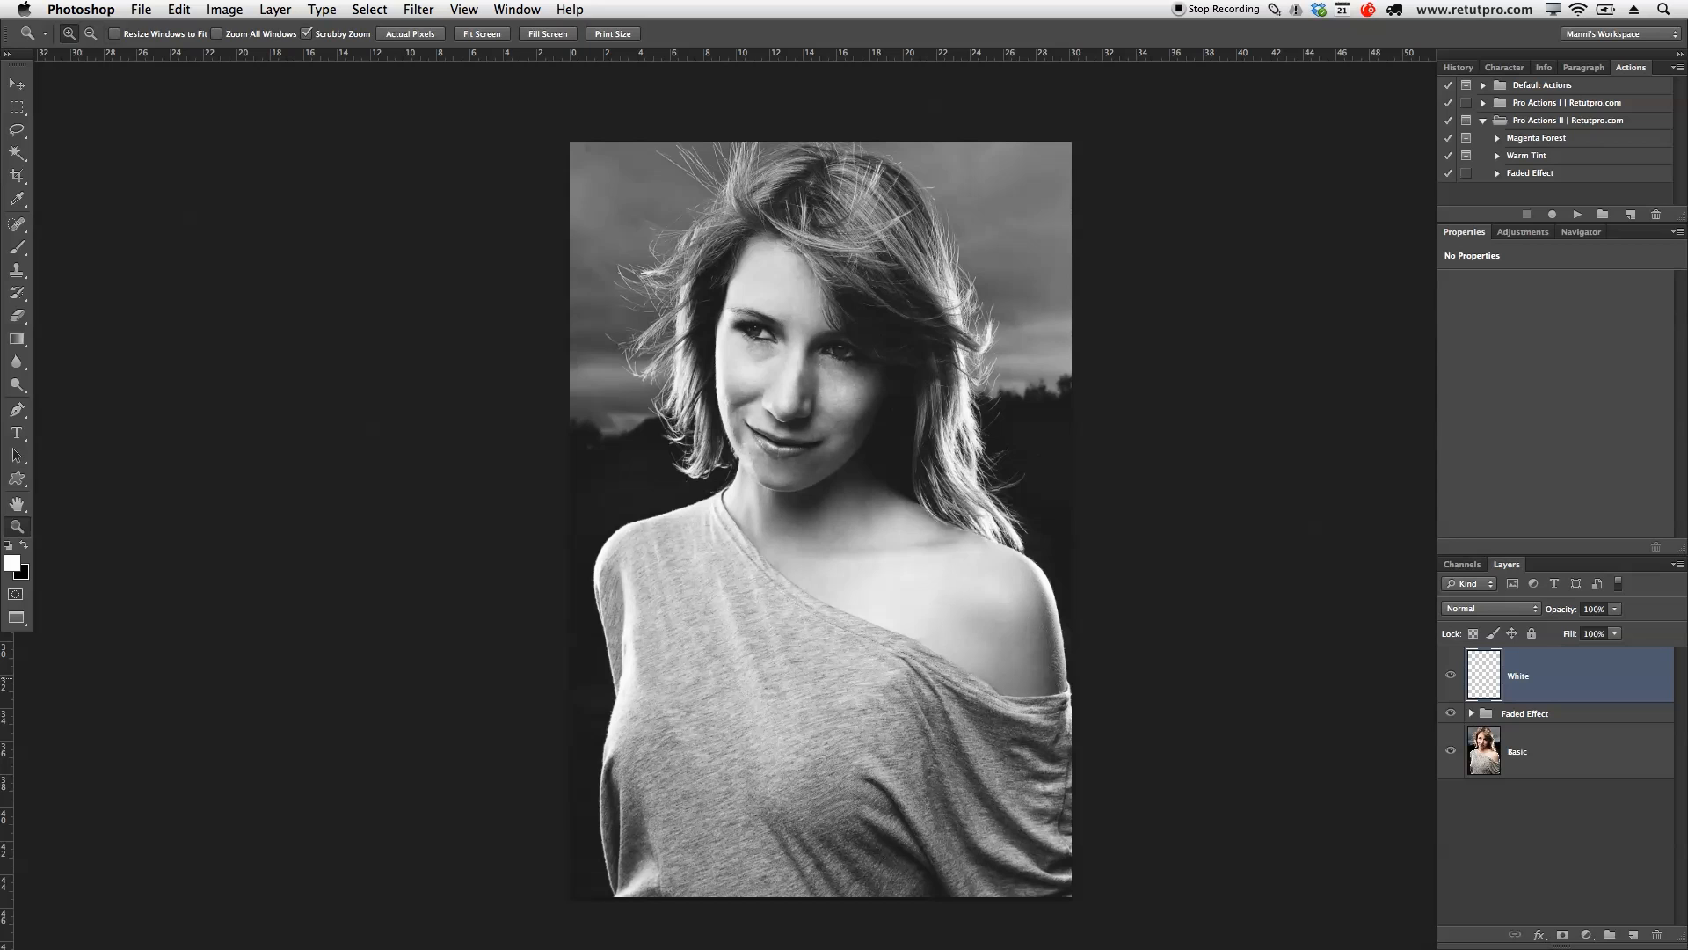
# - With a large soft white brush, paint the White layer across the whole portrait
pyautogui.click(17, 248)
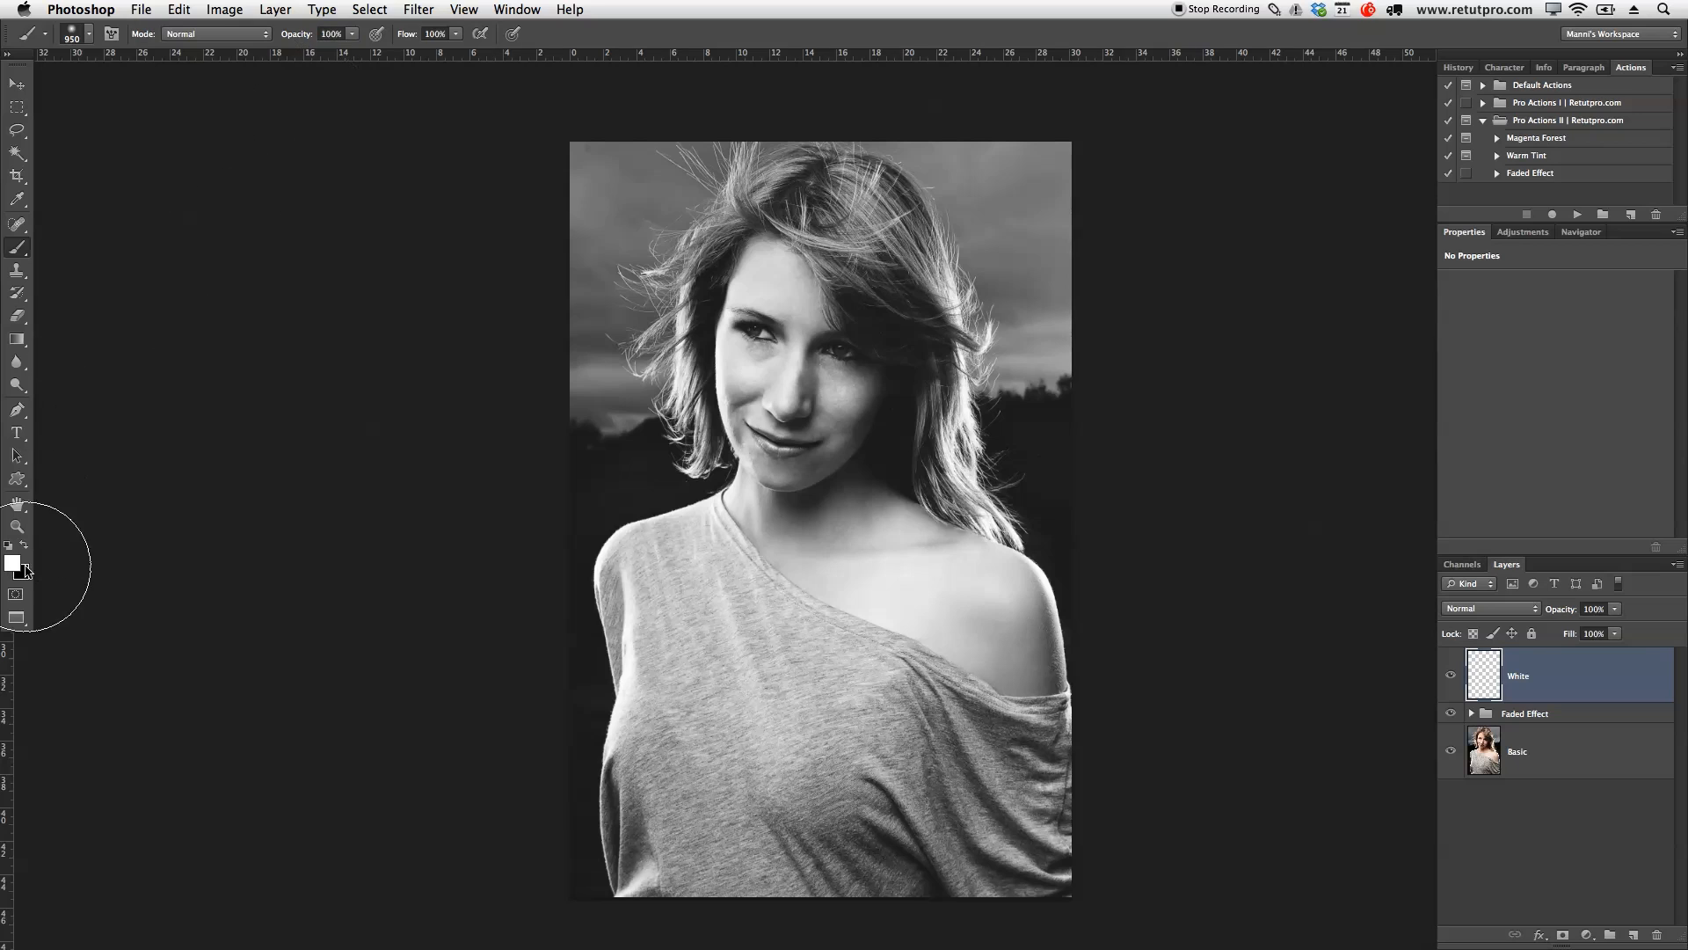
pyautogui.moveTo(1055, 329)
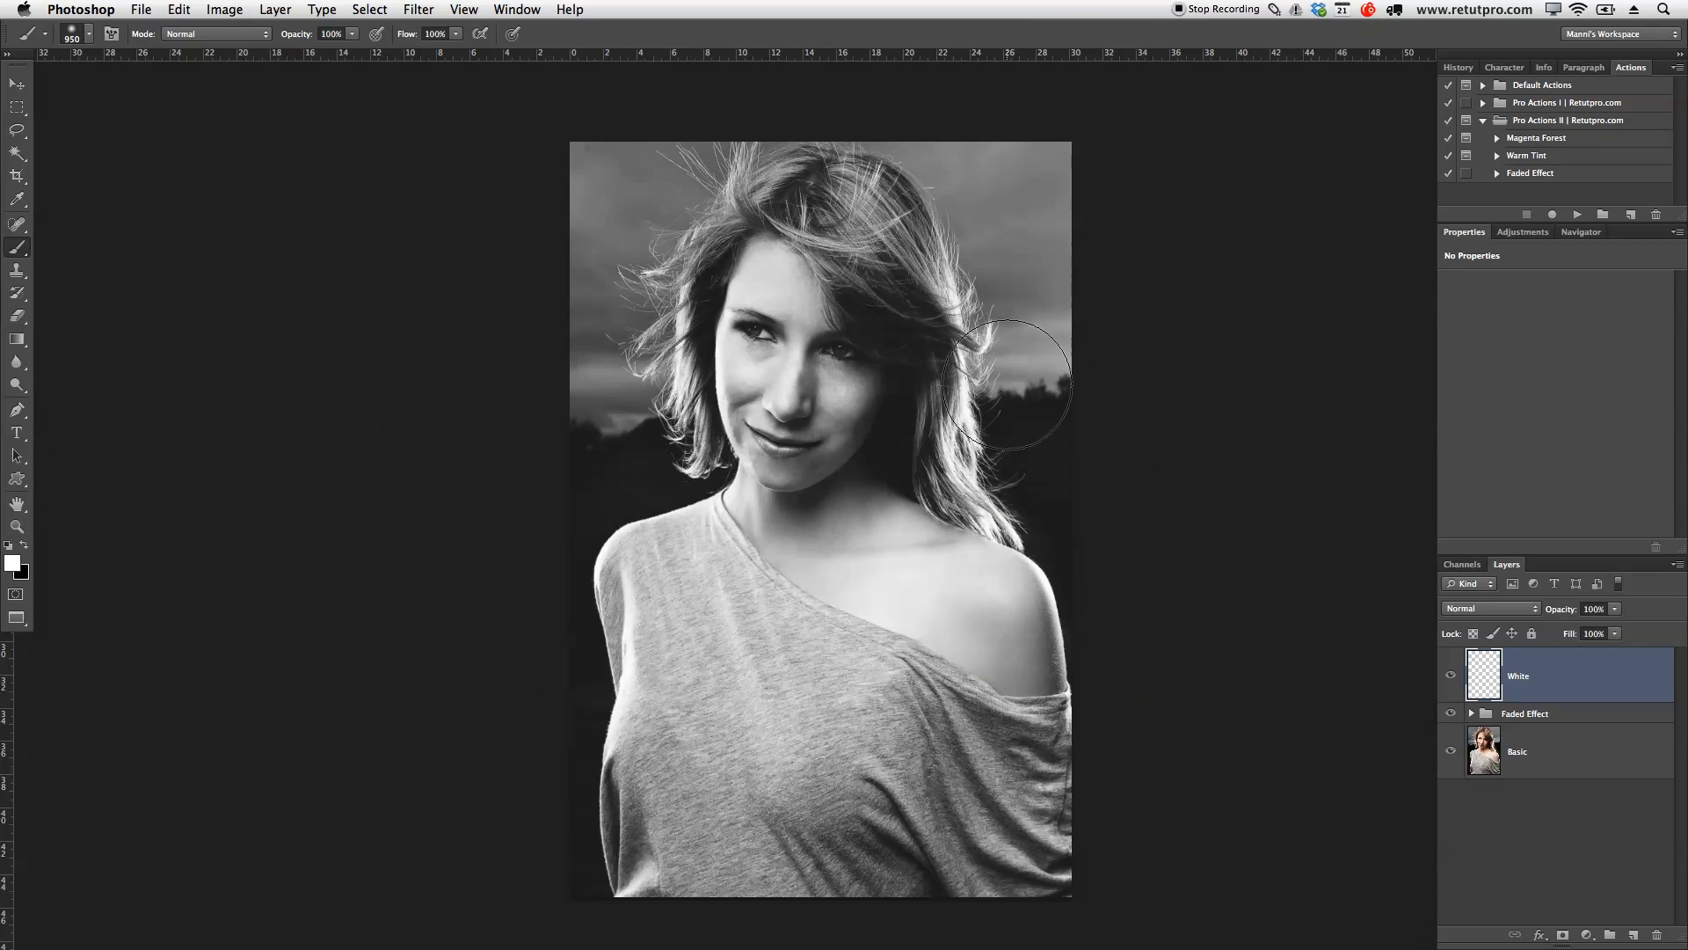
pyautogui.moveTo(1006, 381); pyautogui.dragTo(995, 512)
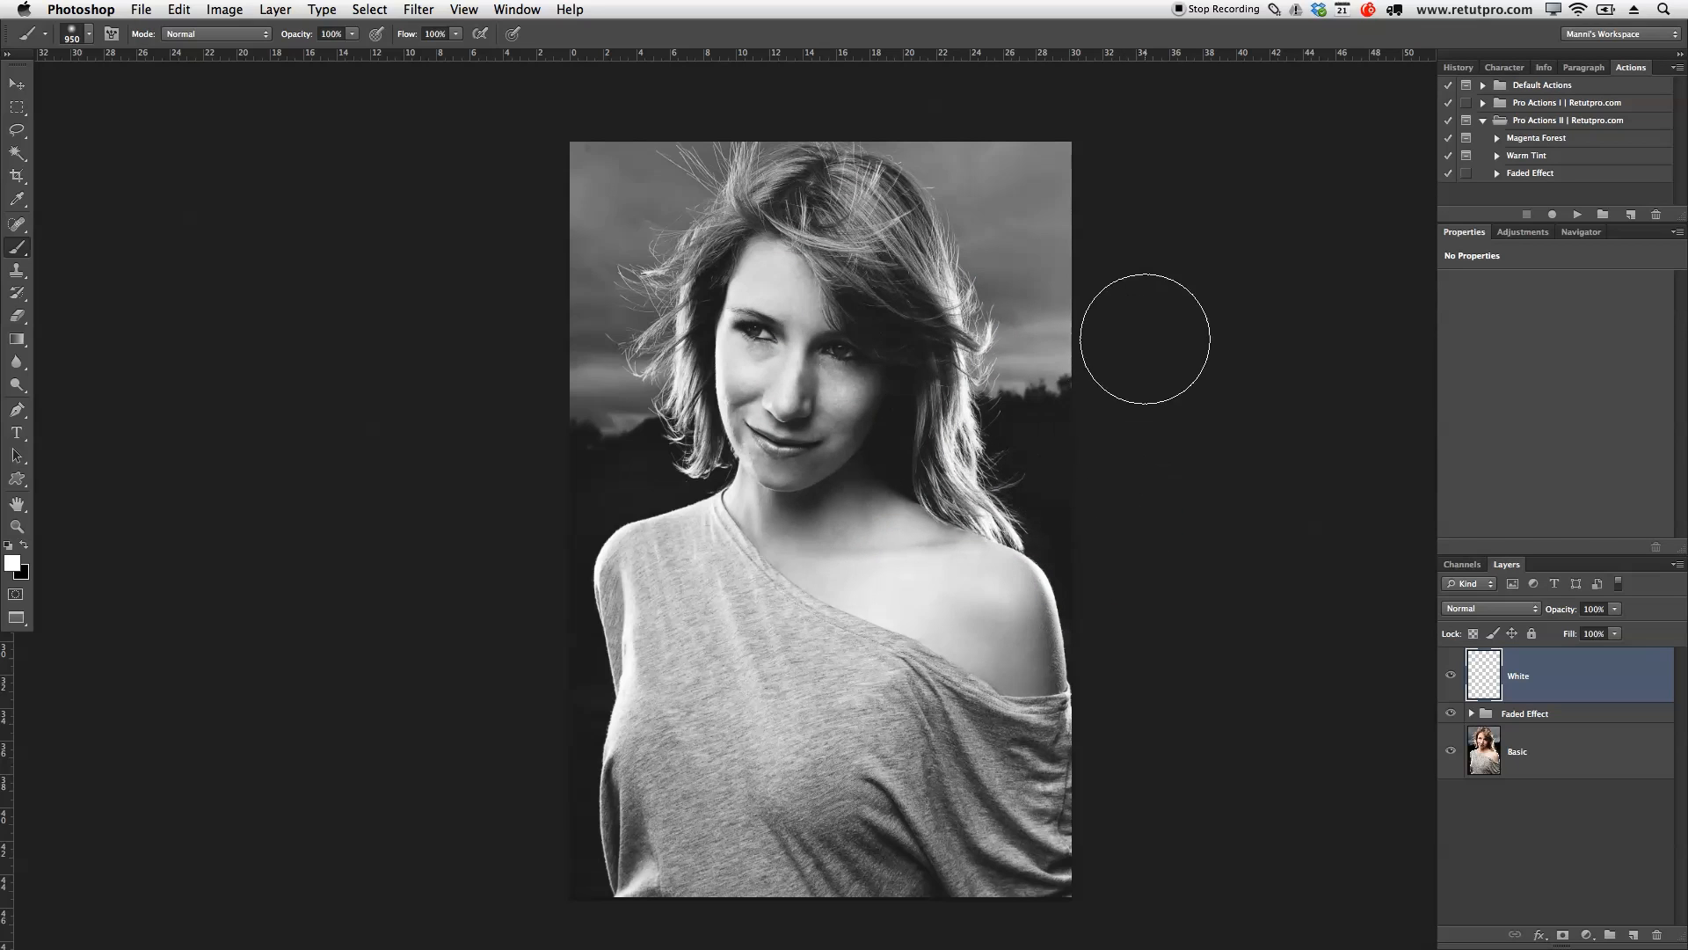
pyautogui.moveTo(1145, 338); pyautogui.dragTo(645, 324)
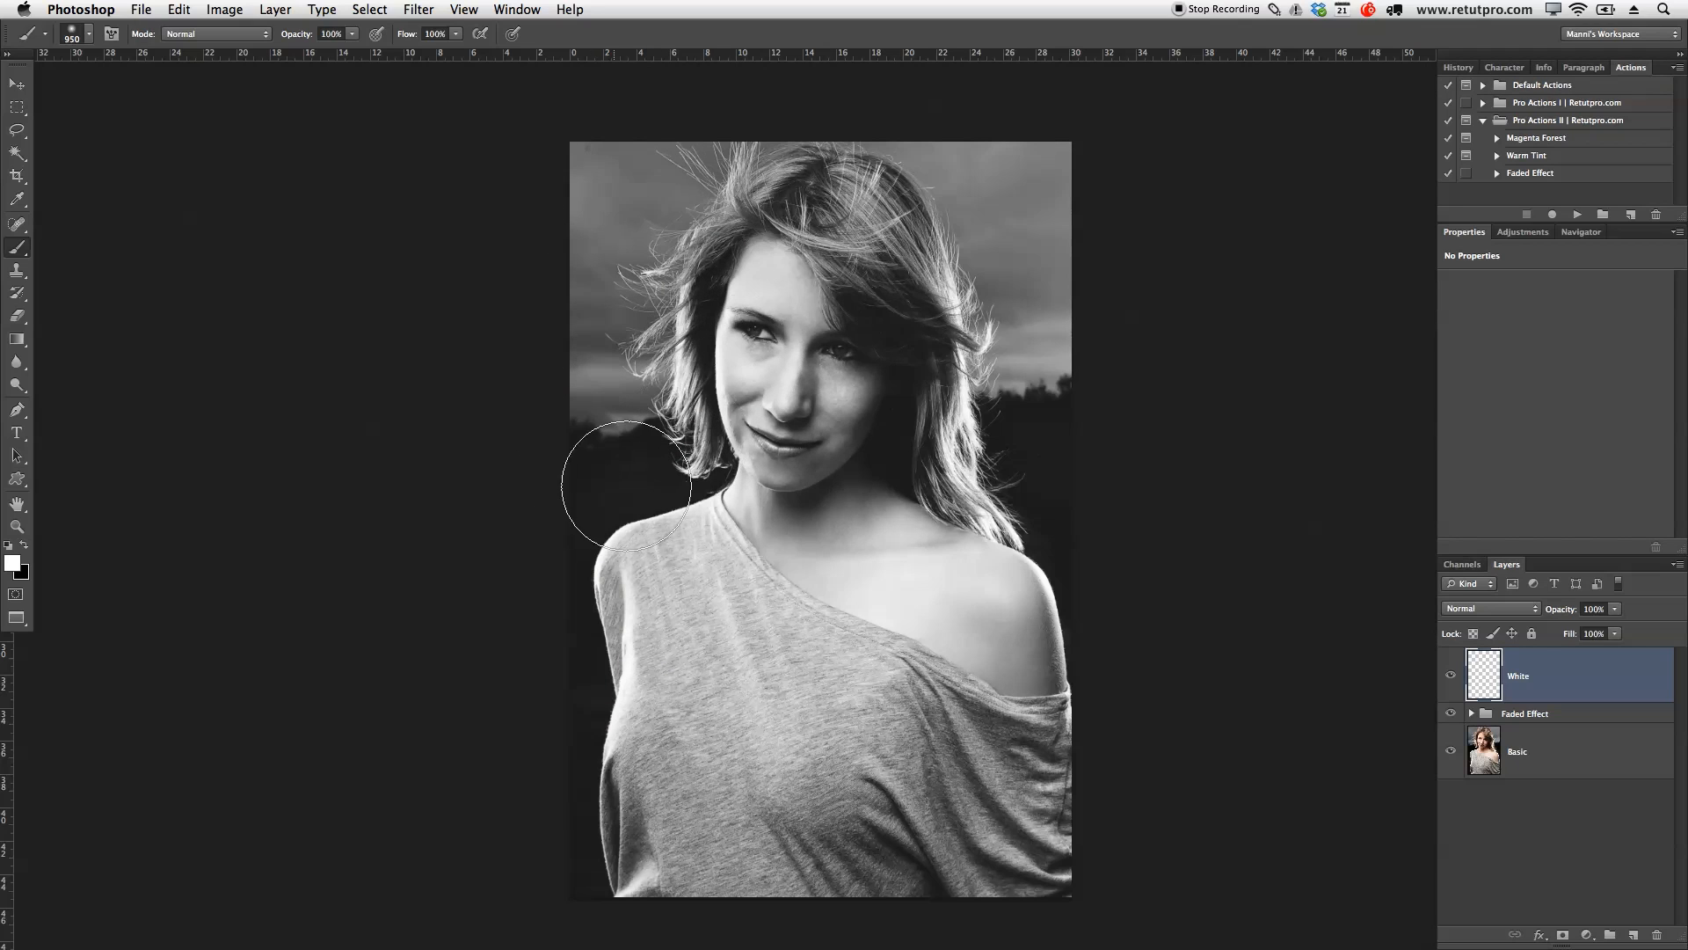
pyautogui.moveTo(1082, 387)
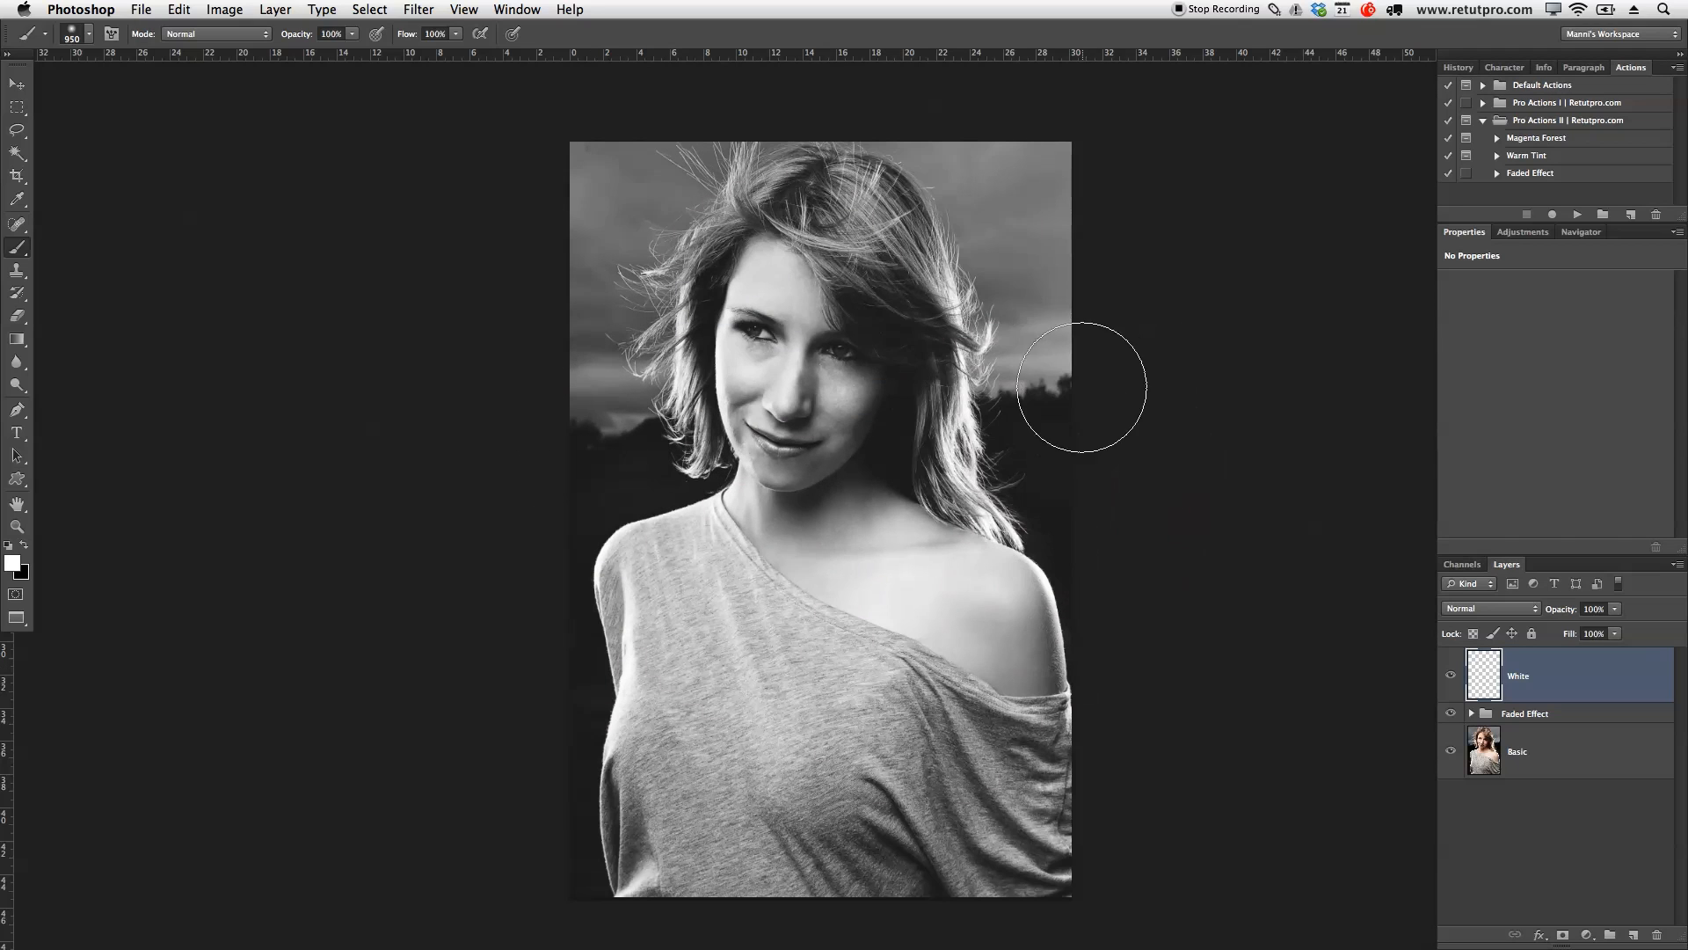
pyautogui.moveTo(1082, 387); pyautogui.dragTo(948, 619)
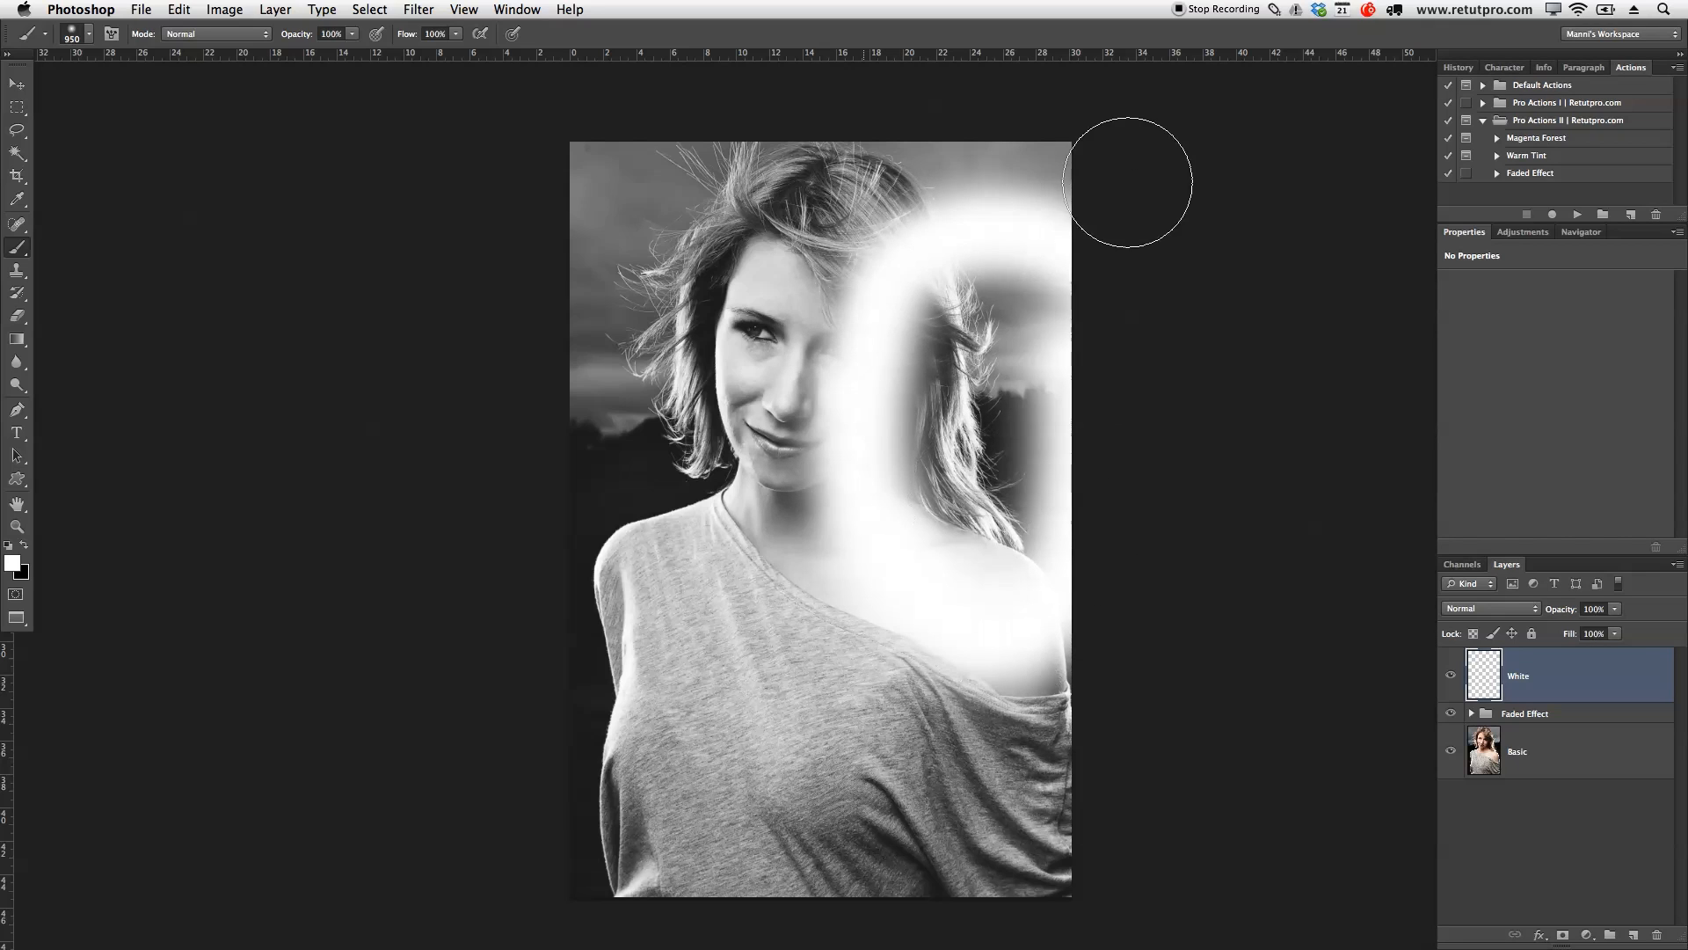
pyautogui.moveTo(1129, 183); pyautogui.dragTo(1130, 714)
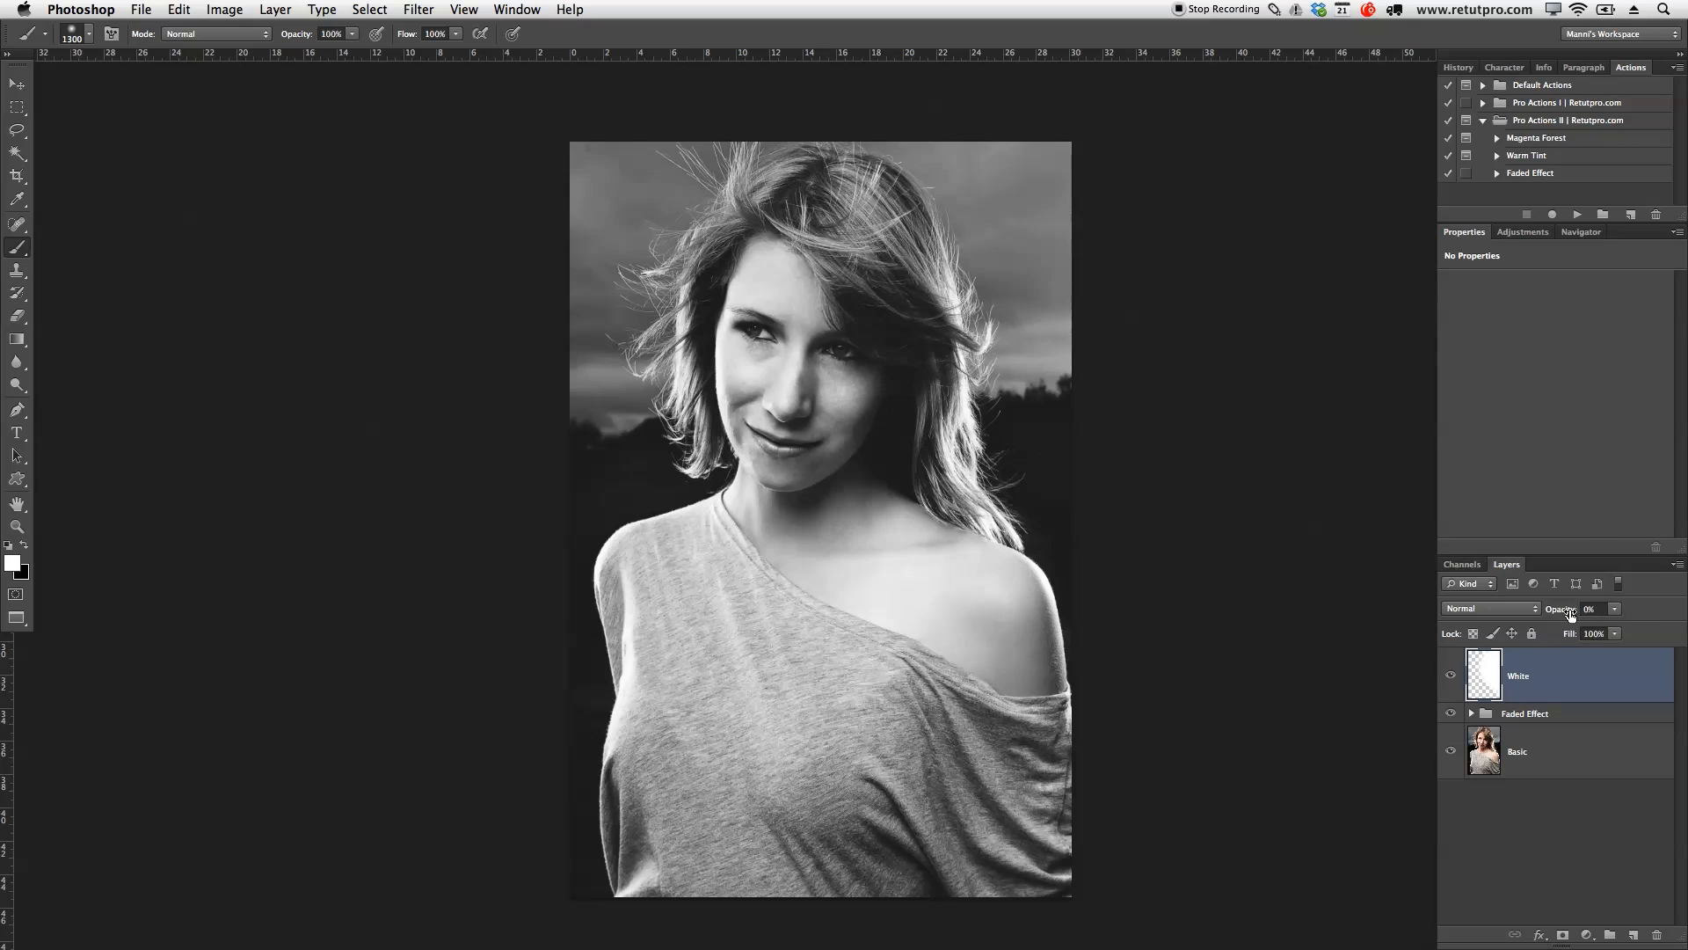
# - Set the White layer's opacity to 5% for a faint haze
pyautogui.click(1595, 608)
pyautogui.write('5')
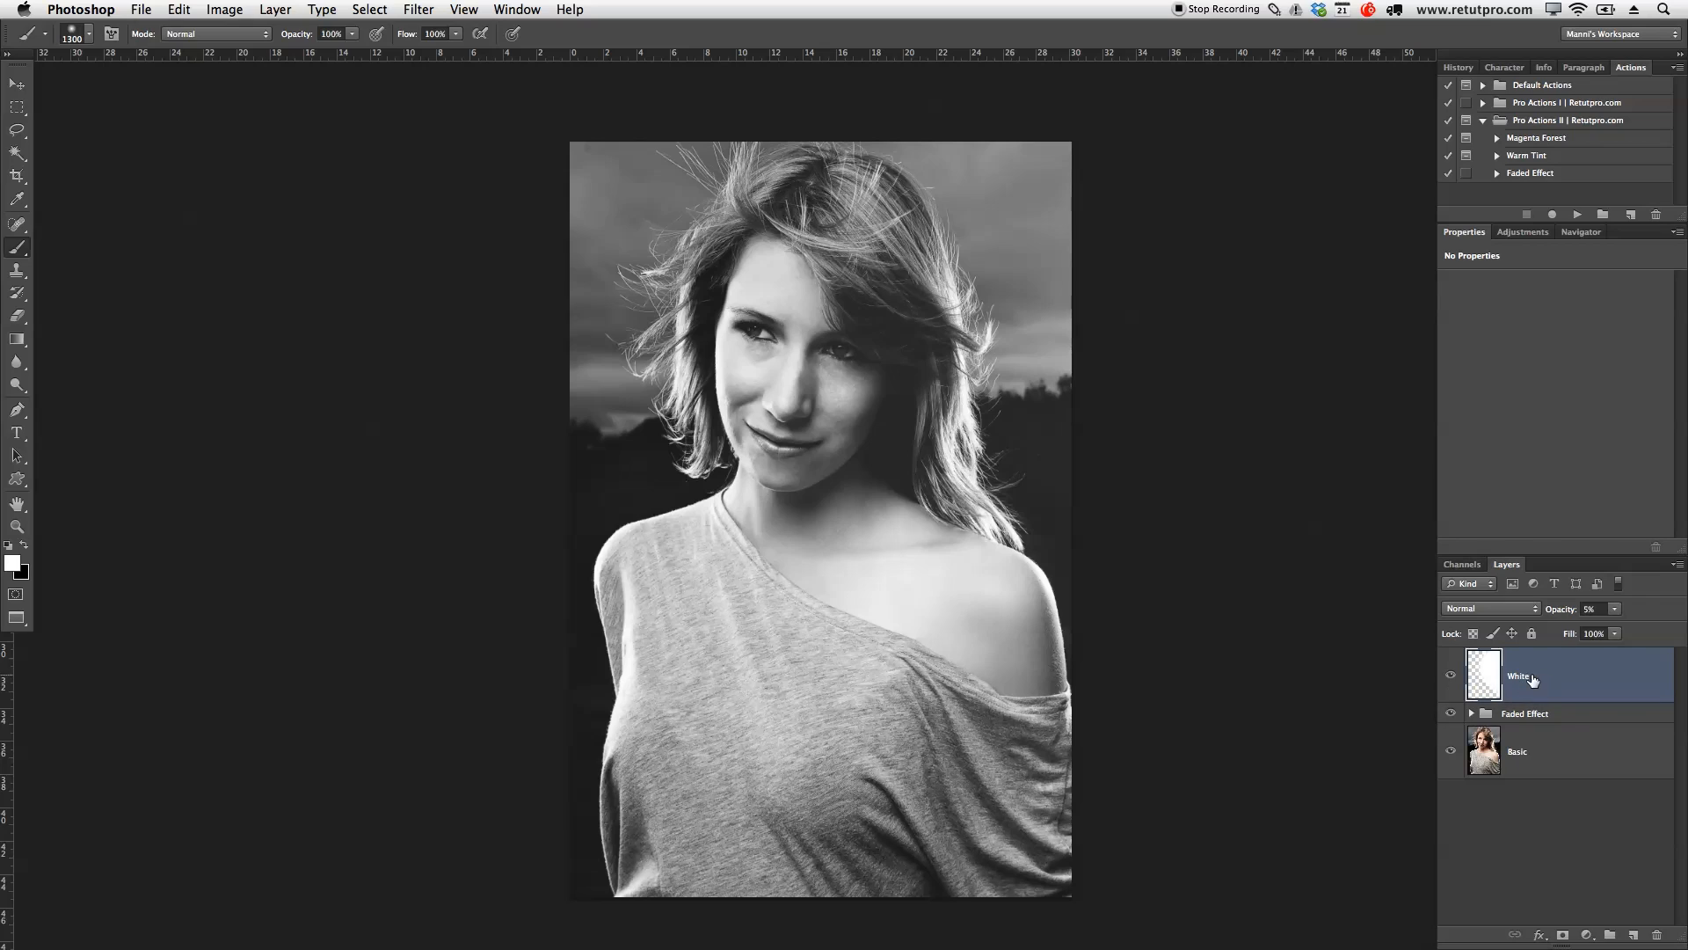
pyautogui.moveTo(1551, 689)
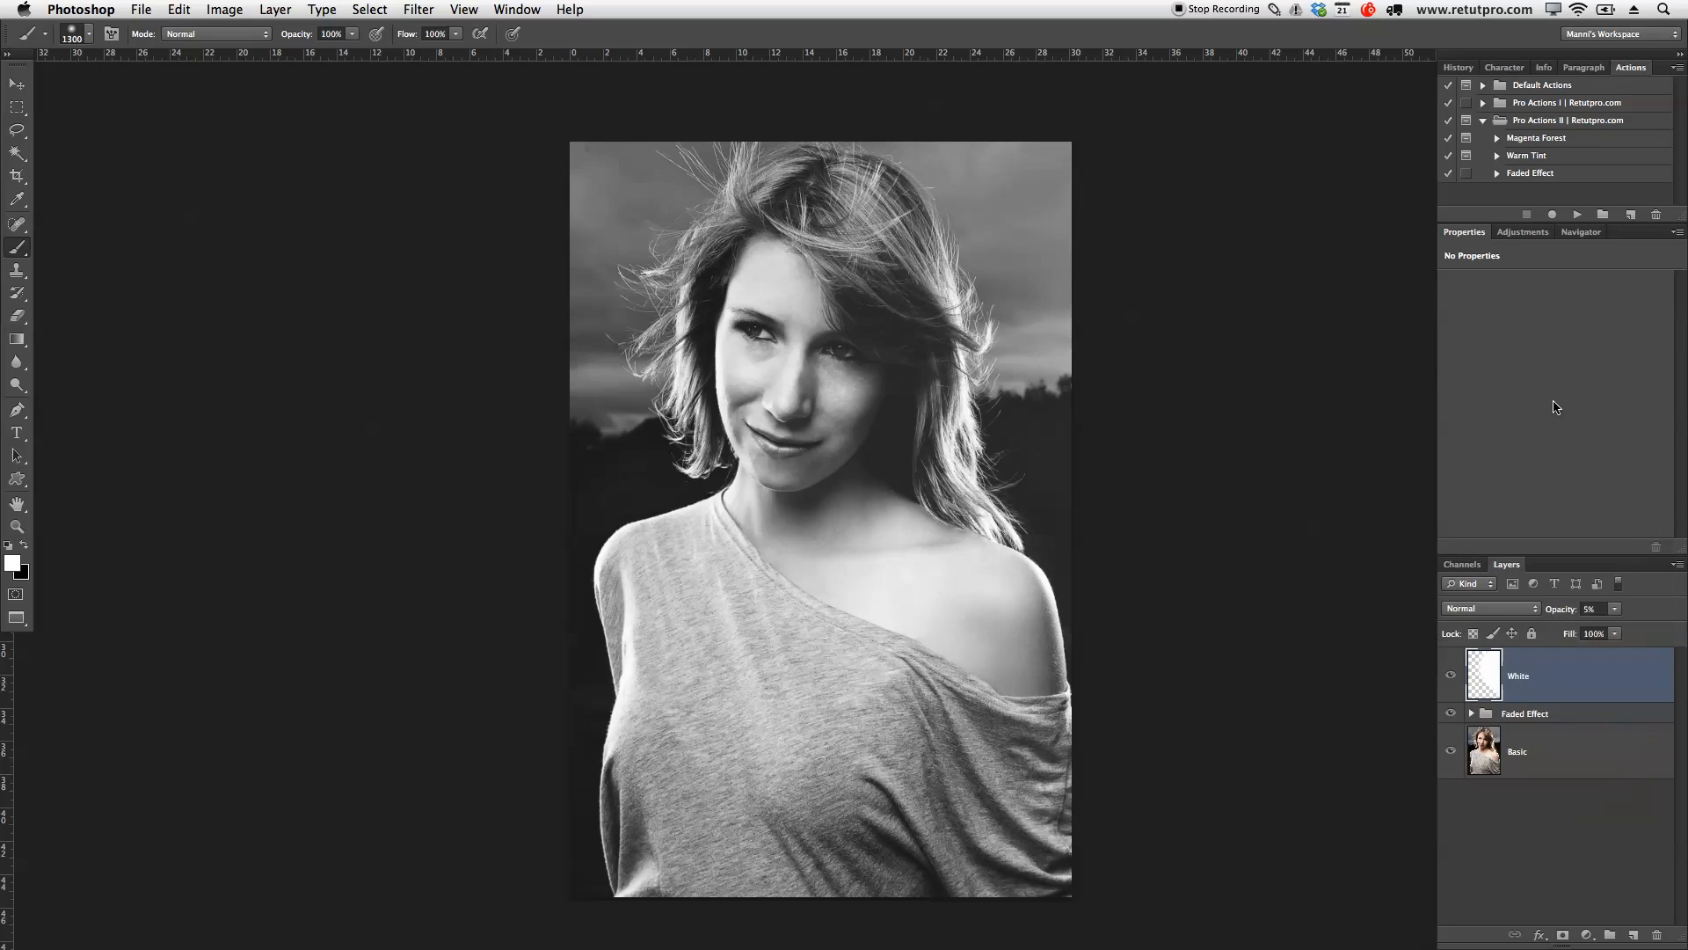
# - Revert to the colour Basic layer and replay the Faded Effect action to rebuild the black-and-white group
pyautogui.click(1531, 173)
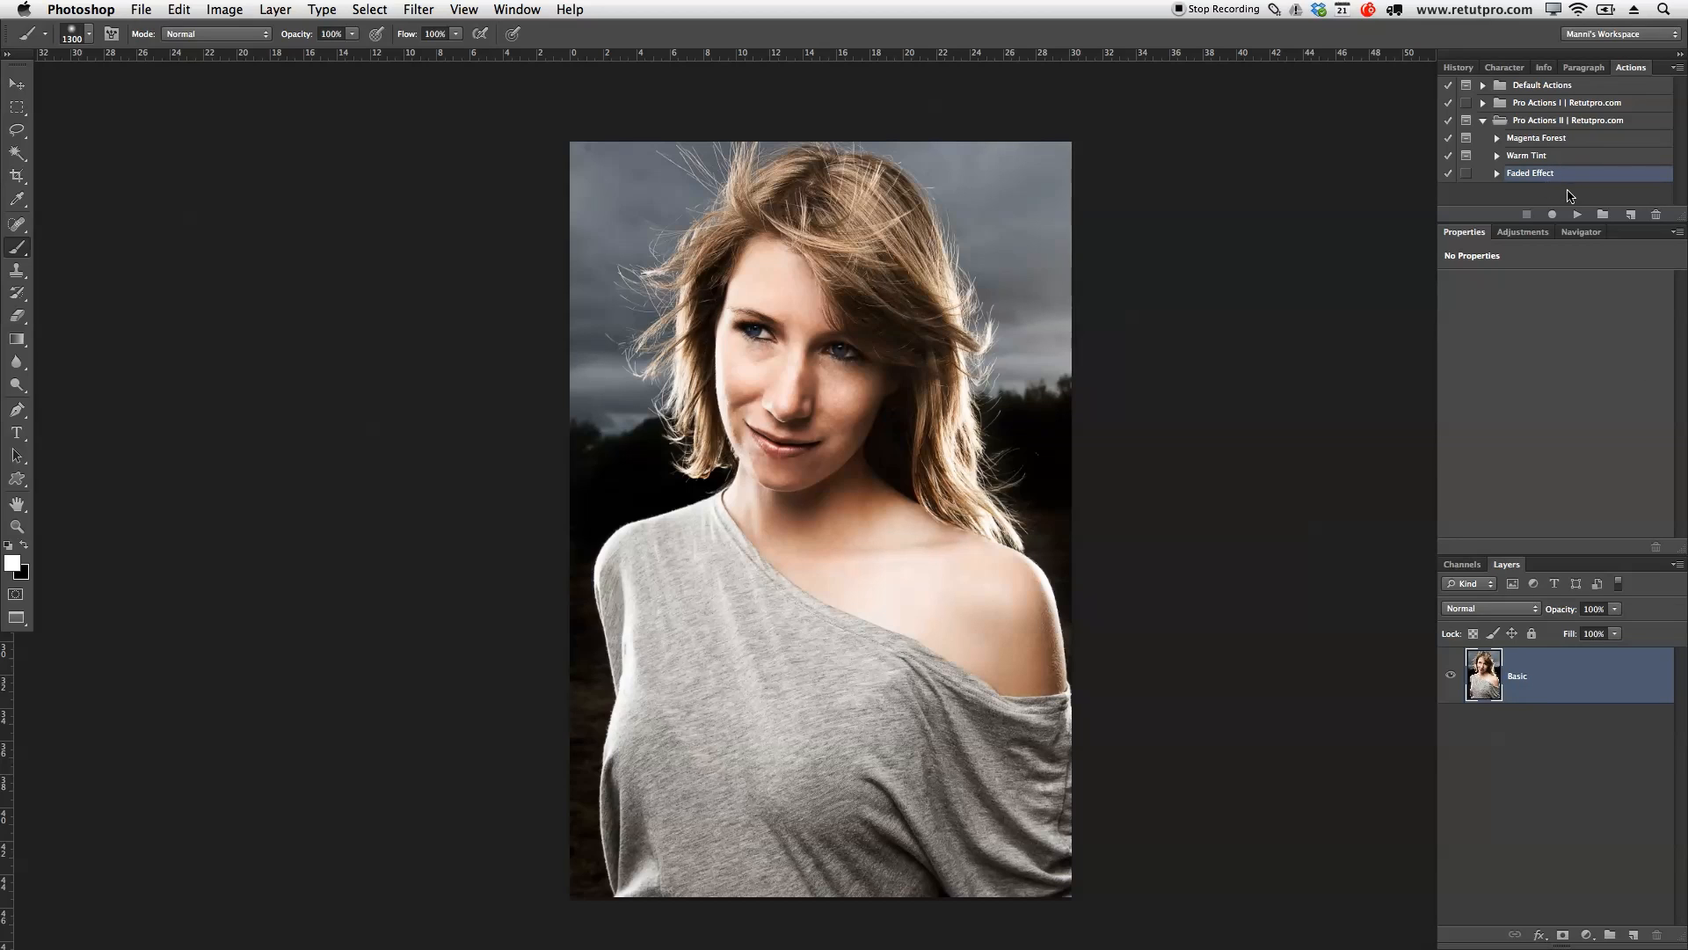
pyautogui.click(1531, 173)
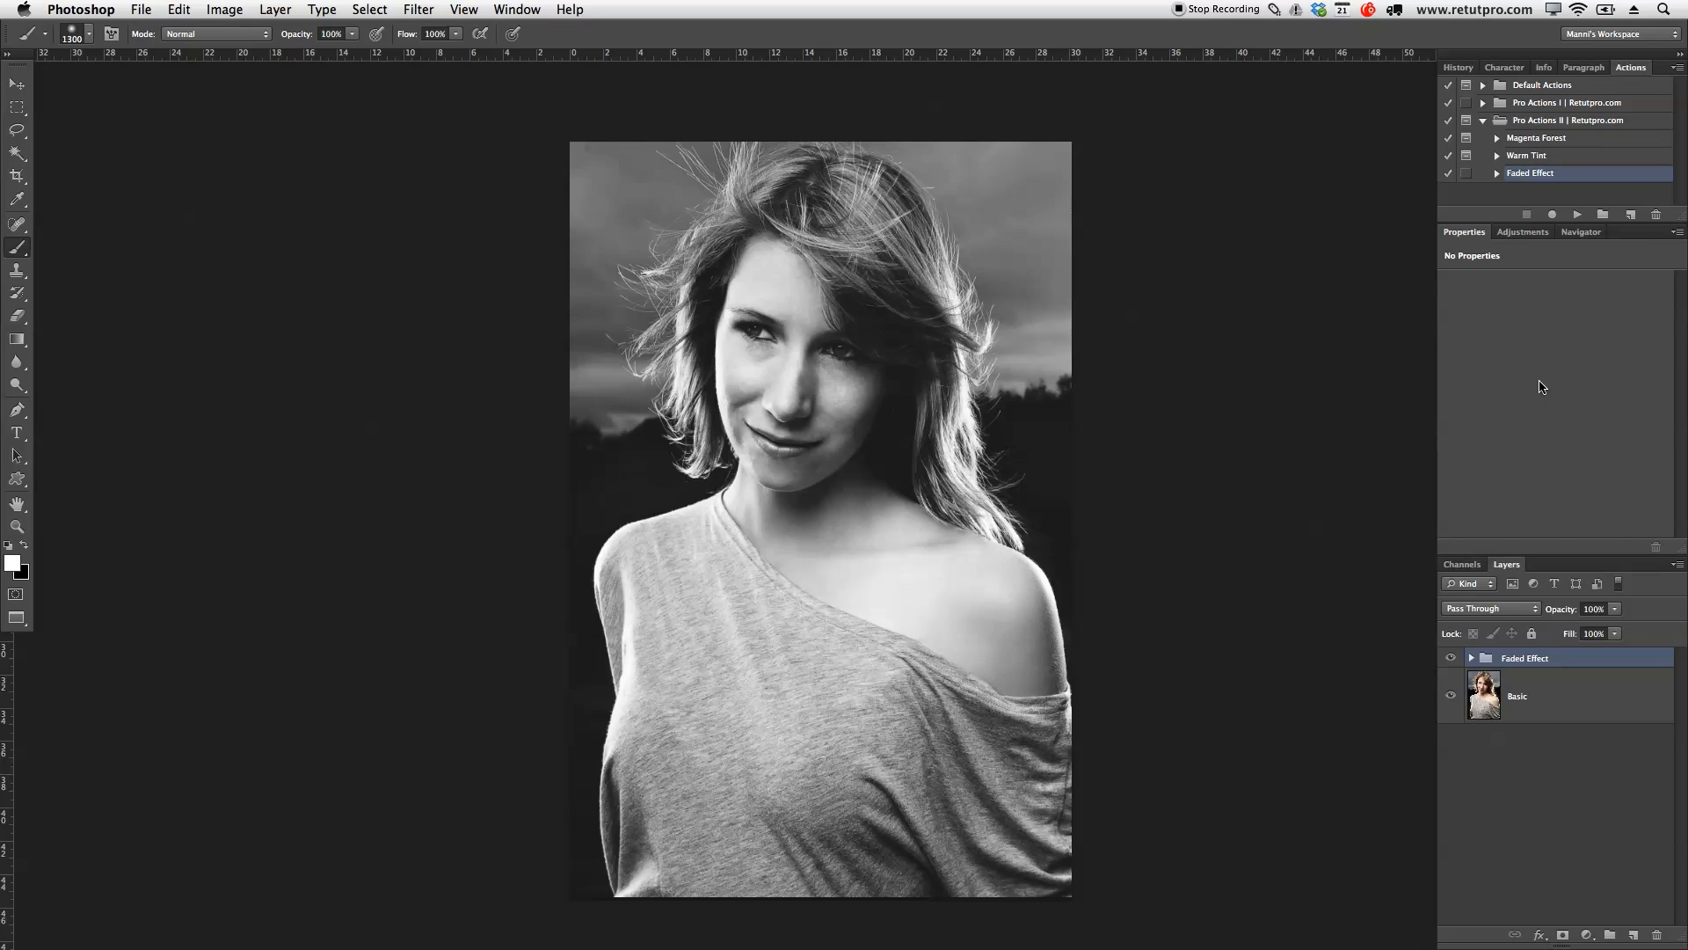
pyautogui.moveTo(1435, 619)
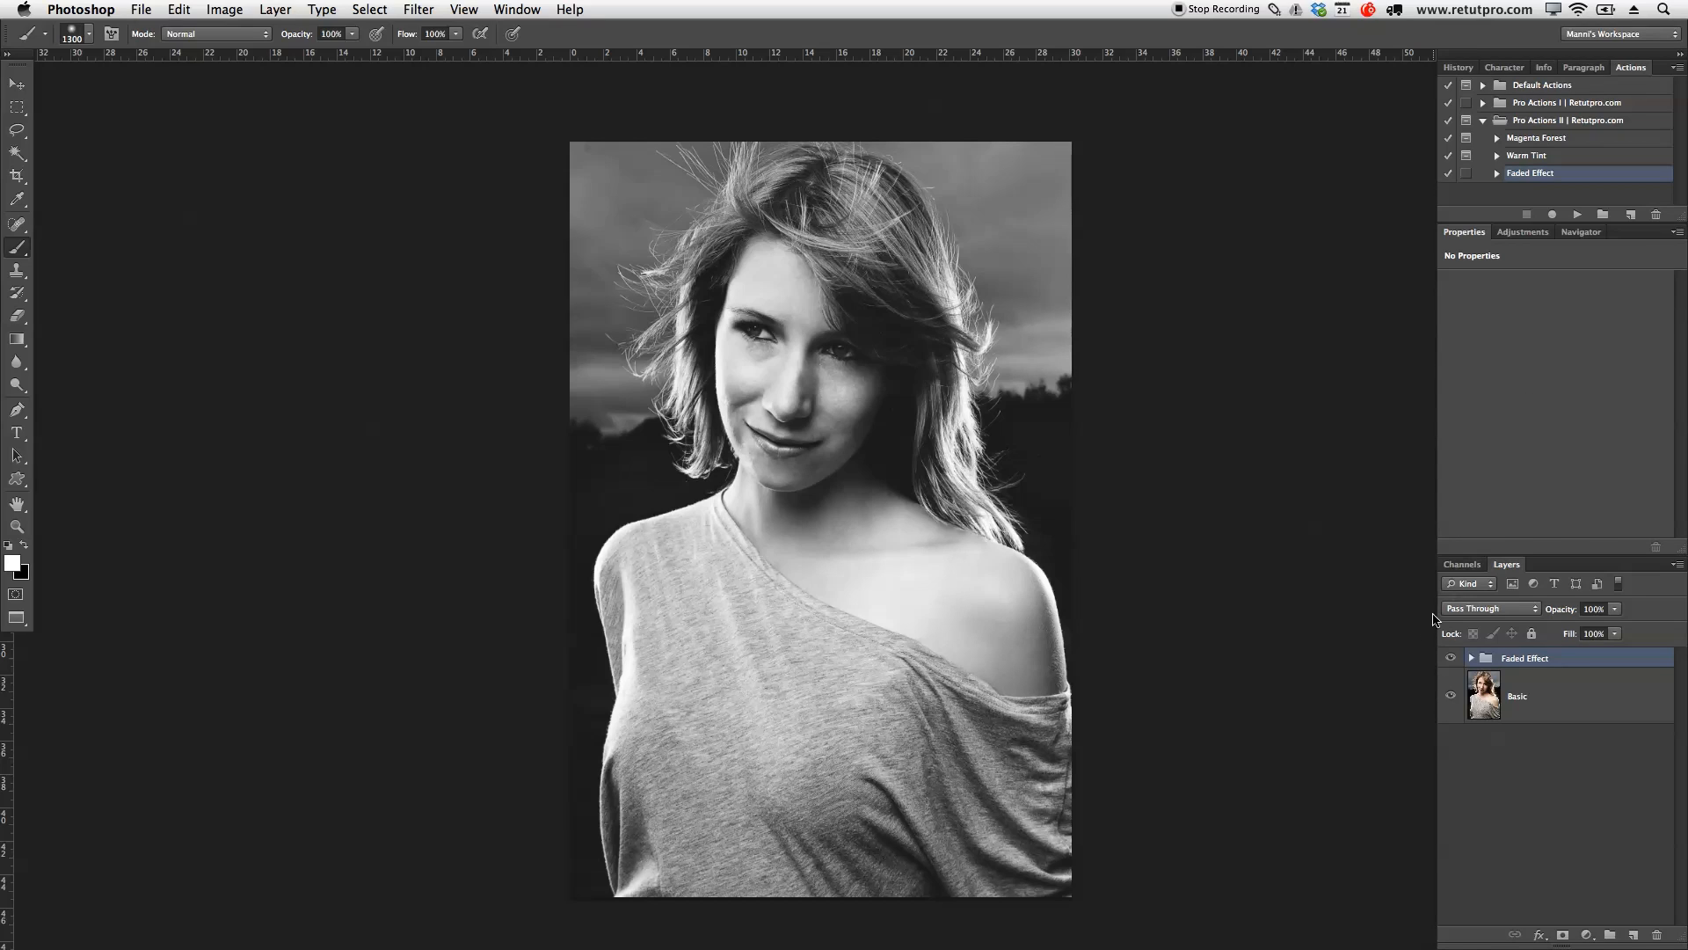